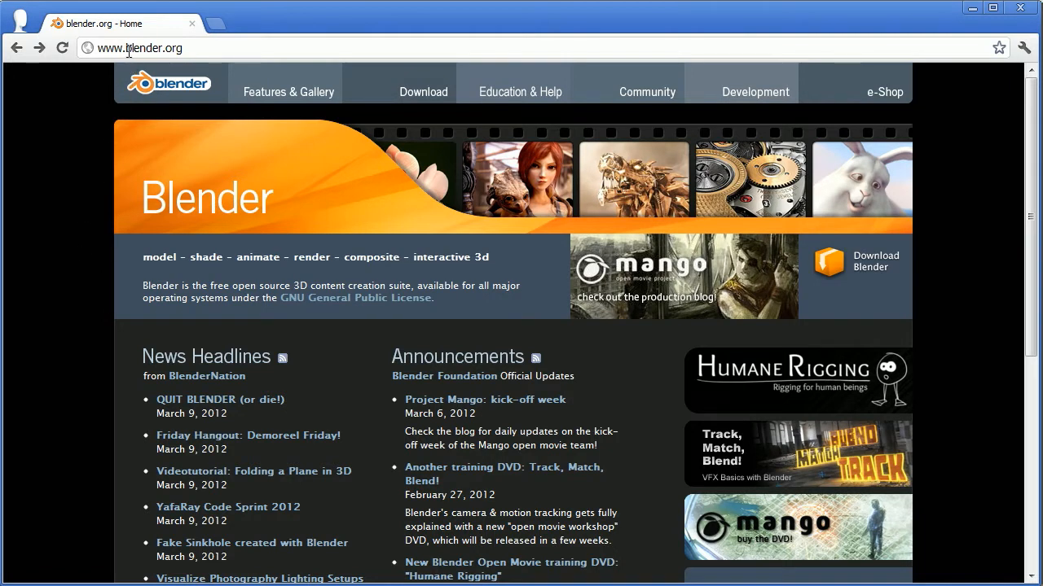
mouse_move(1005, 313)
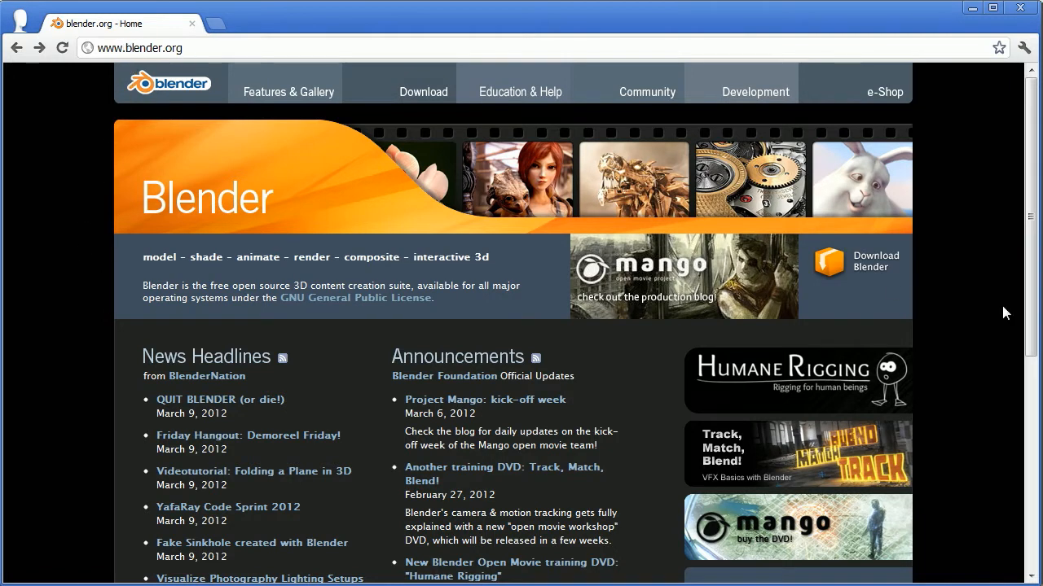
Step: Navigate from the blender.org home page to the Blender 2.62 download page
left_click(423, 91)
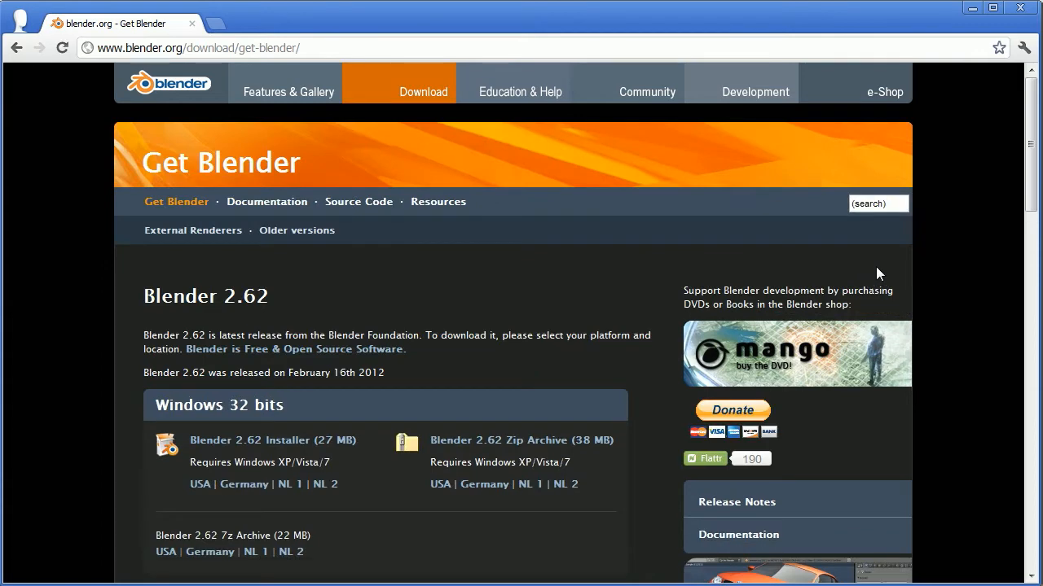
scroll("down", 3)
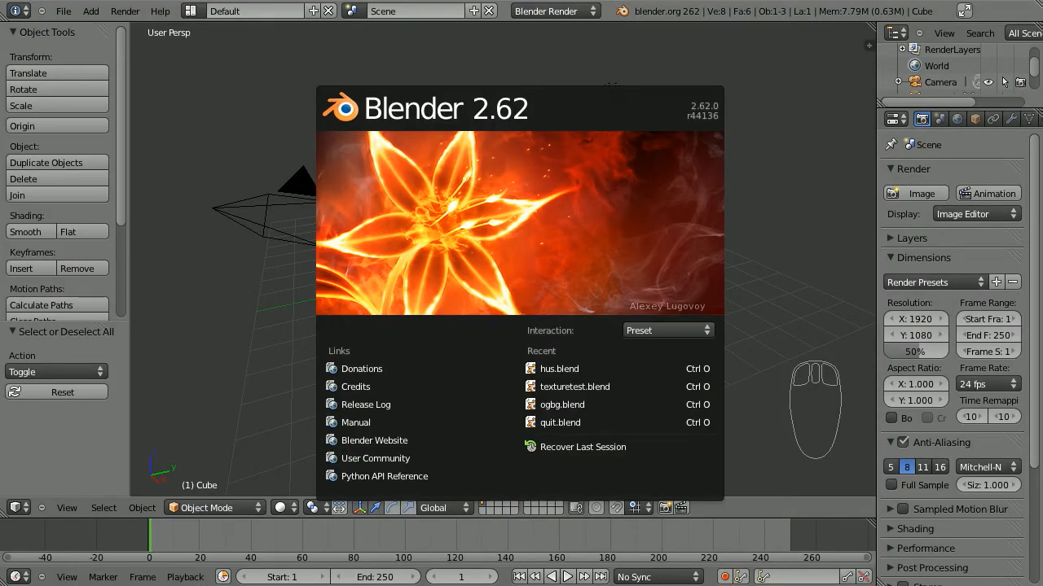
Step: Dismiss the splash screen and delete the default cube, camera and lamp
left_click(378, 302)
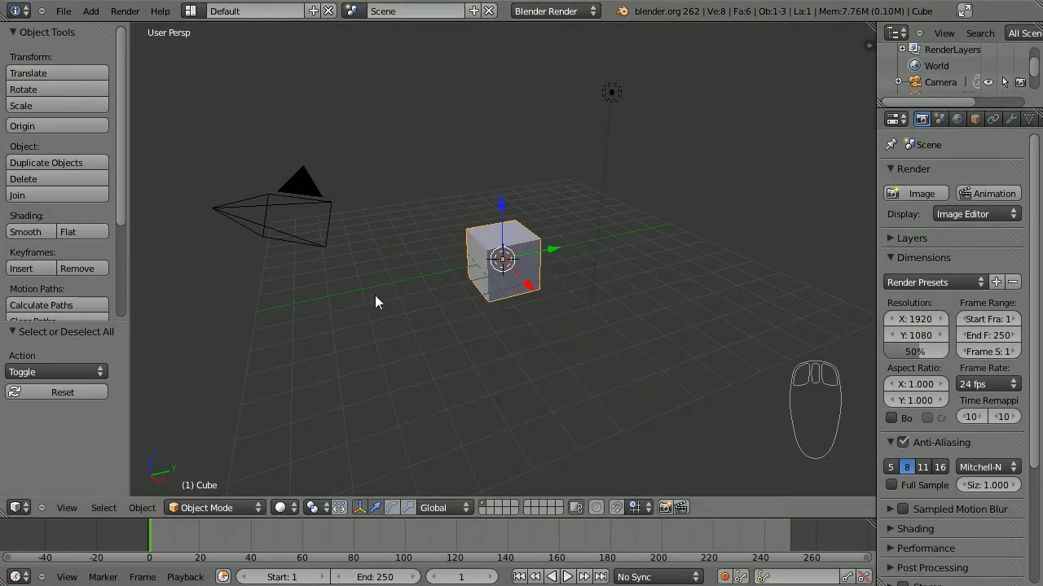
key("a")
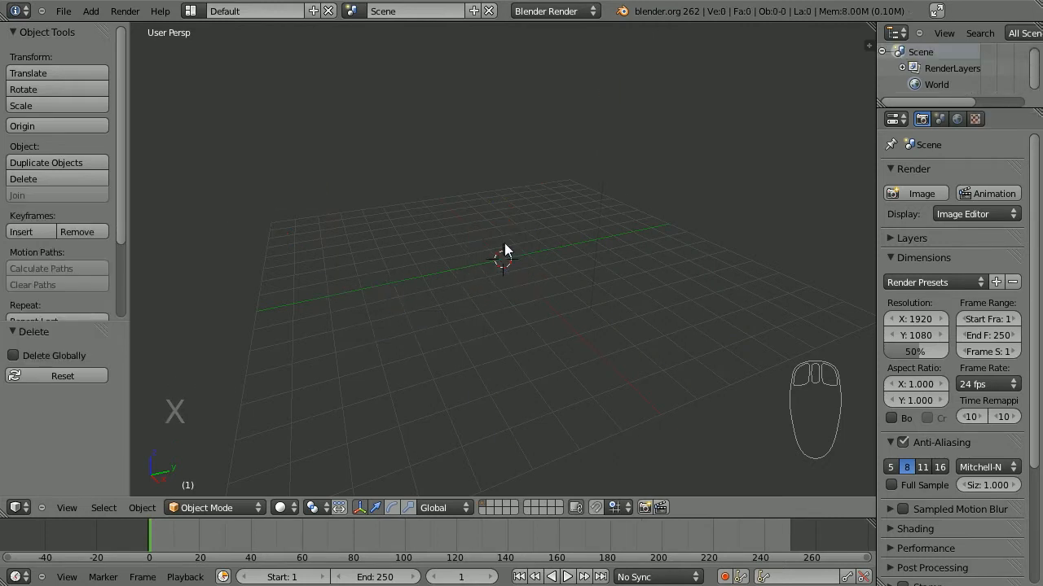
mouse_move(525, 251)
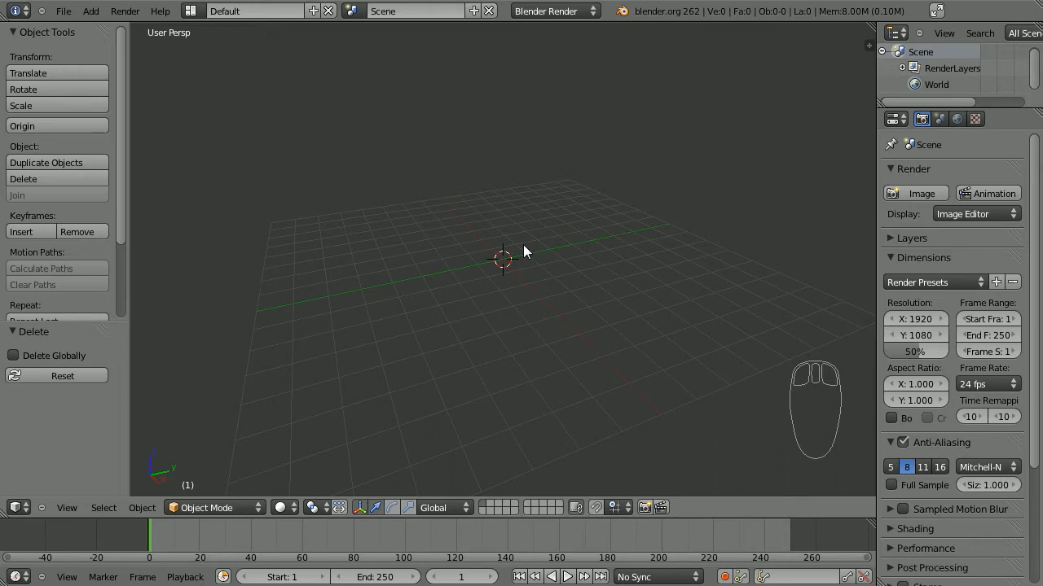
mouse_move(589, 274)
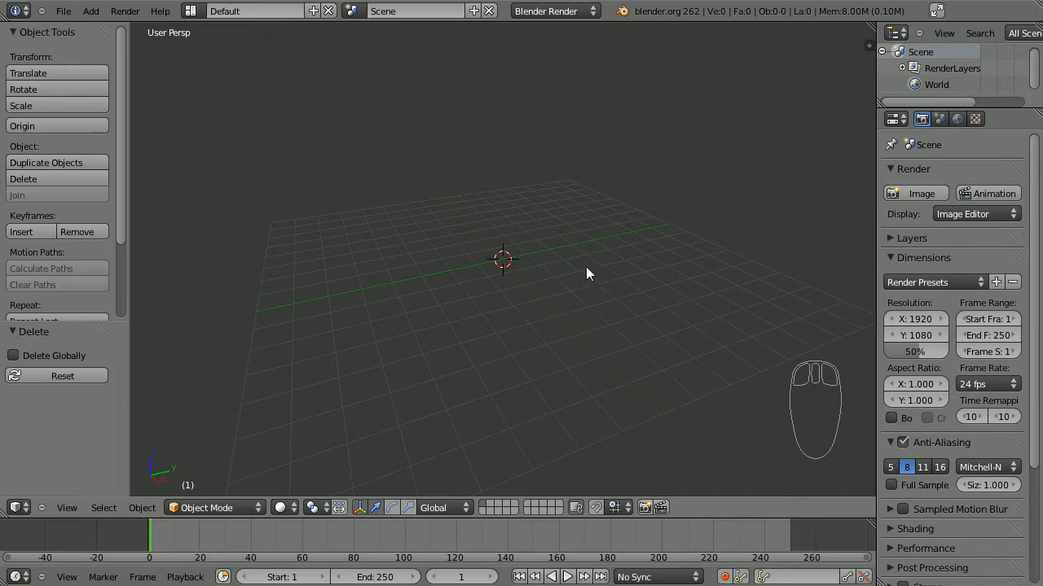
Step: Add a cylinder mesh and set its shading to smooth
key("shift+a")
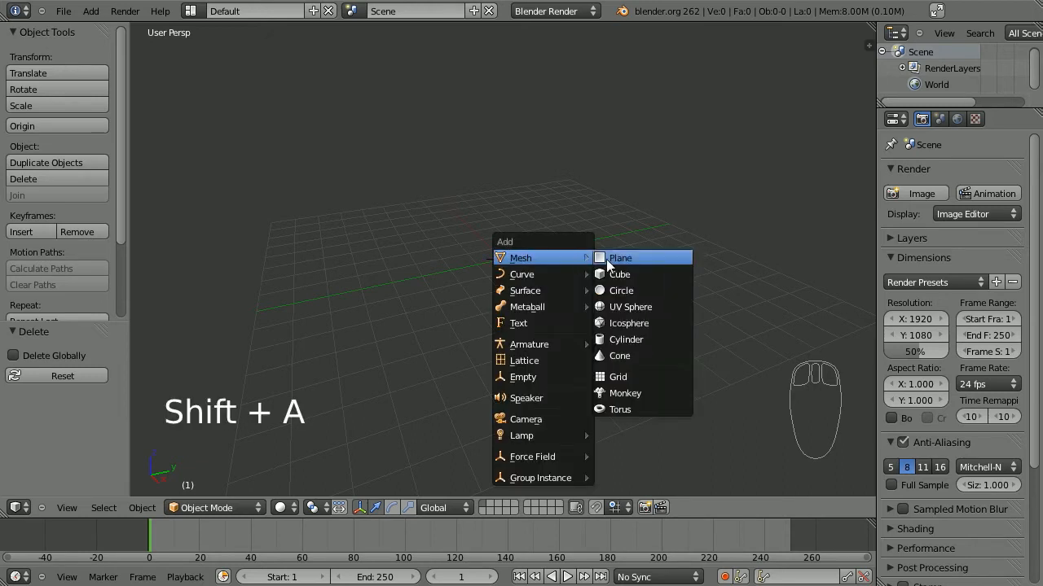
left_click(625, 340)
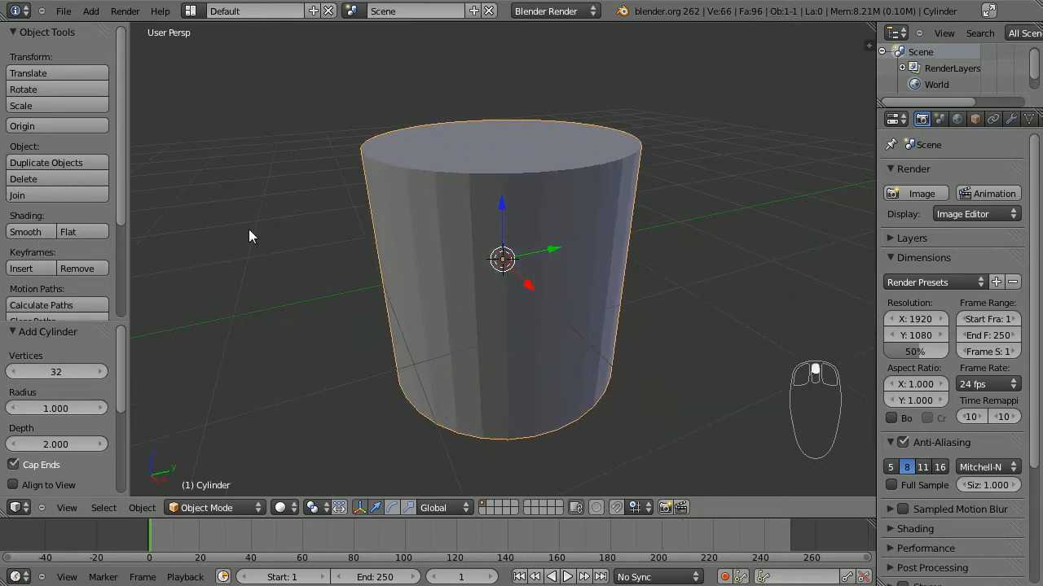
mouse_move(468, 191)
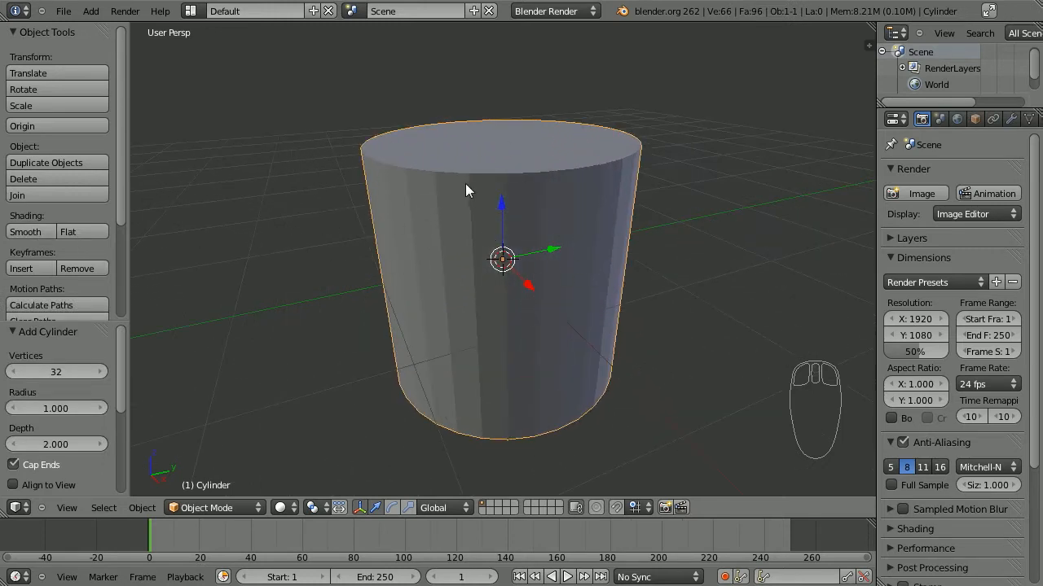
left_click(30, 232)
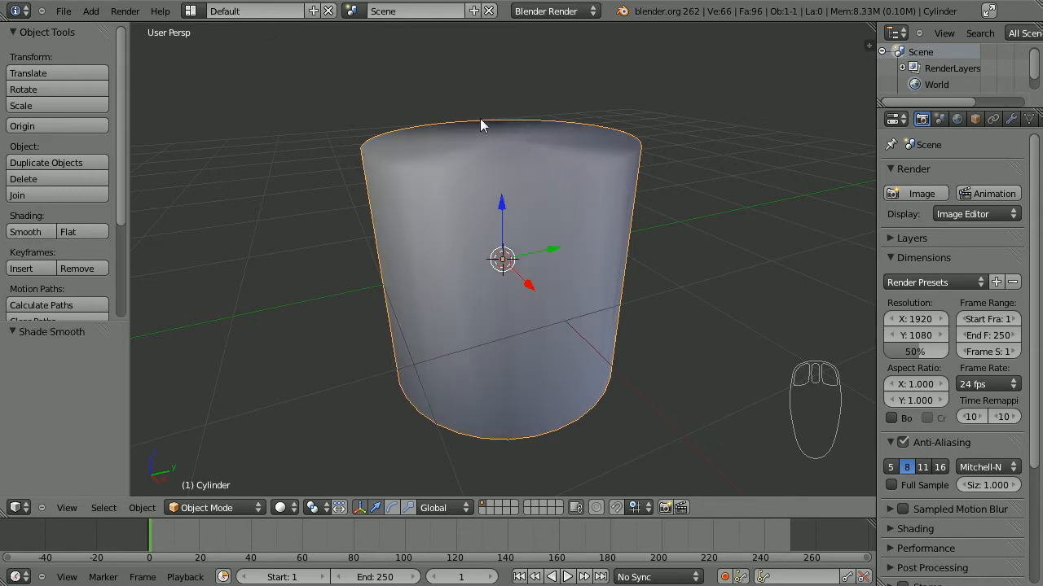
mouse_move(466, 139)
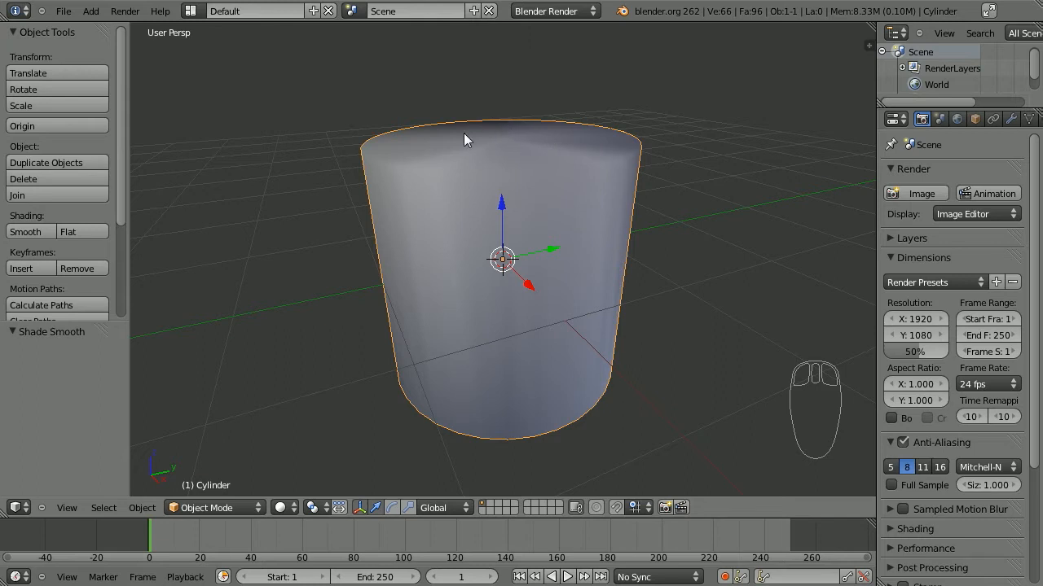
mouse_move(489, 170)
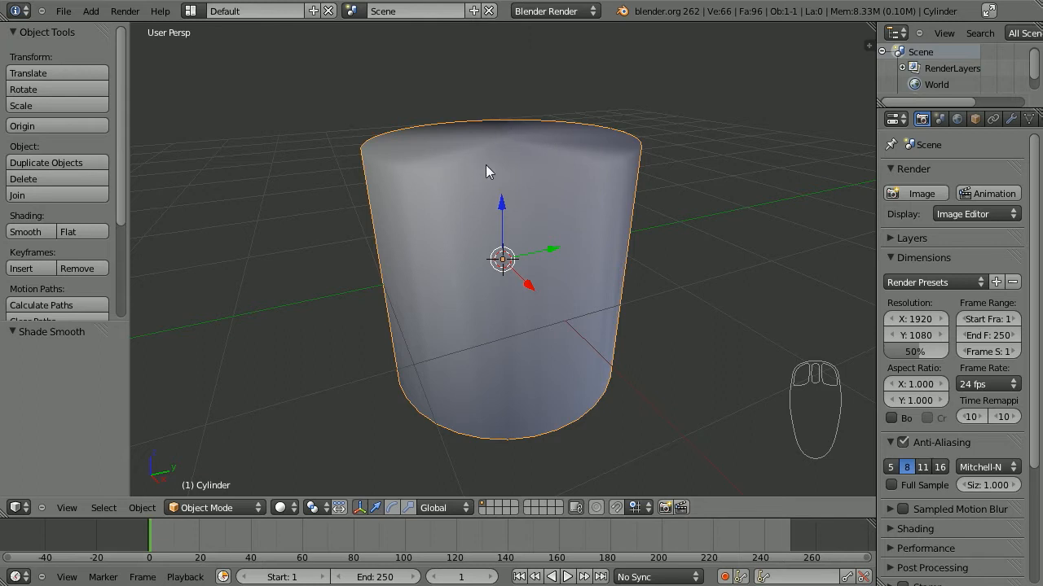
mouse_move(582, 174)
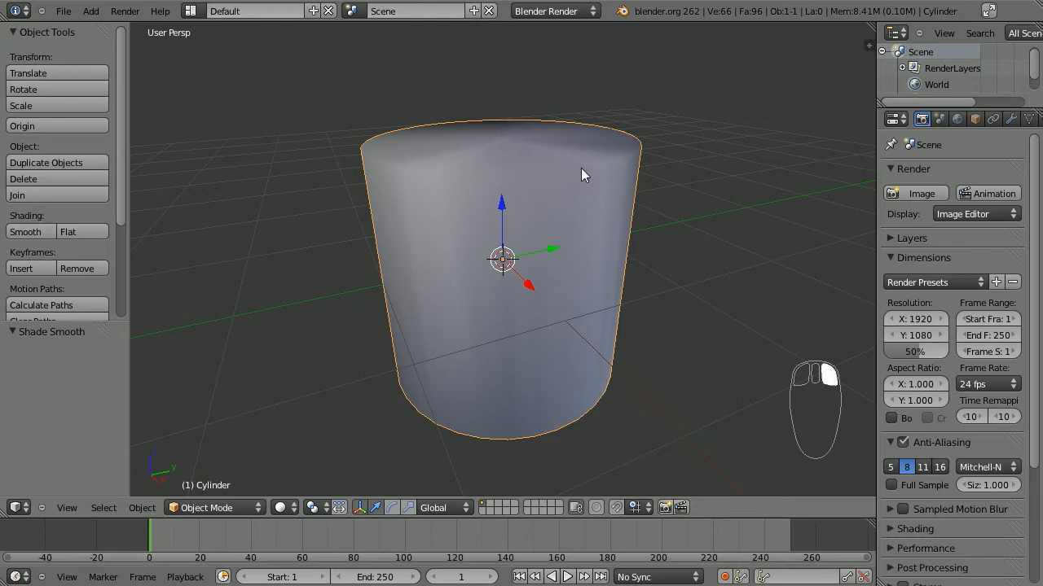
Step: Add an Edge Split modifier to the cylinder for crisp rim edges
left_click(1015, 119)
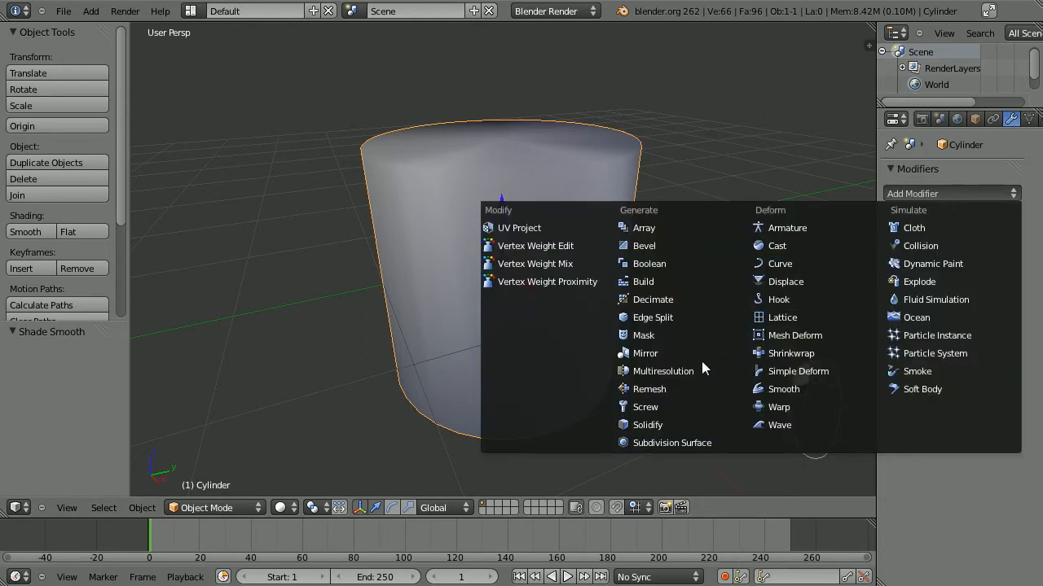
left_click(649, 318)
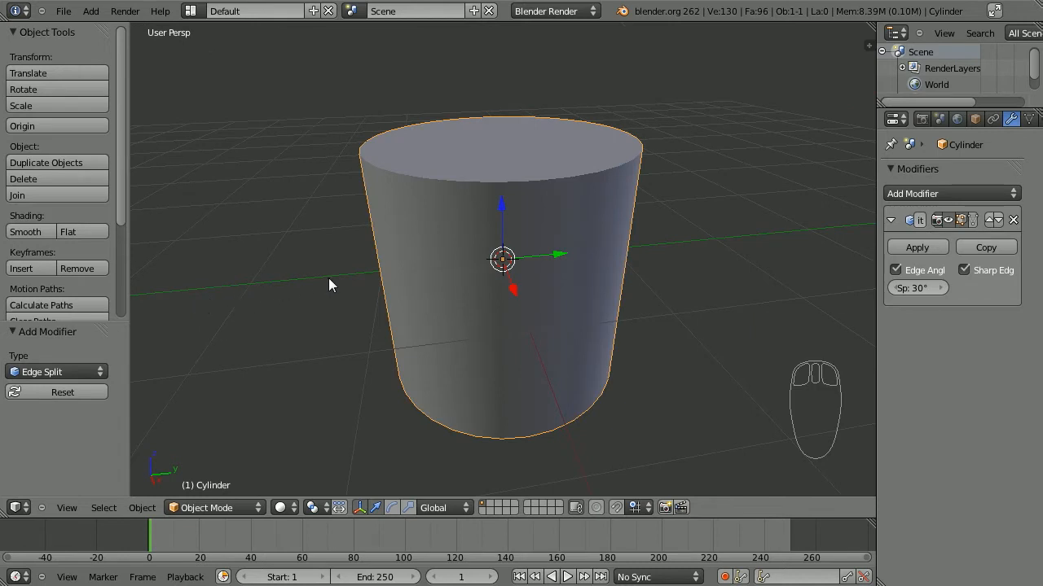
mouse_move(468, 274)
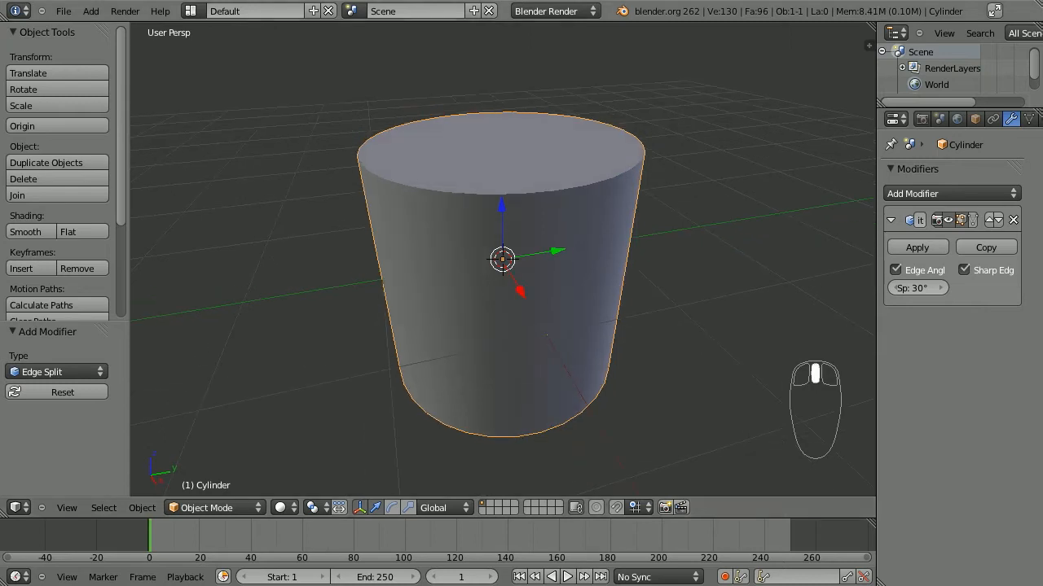
Step: Switch to the UV Editing layout and enter Edit Mode on the cylinder with its top rim loop selected
left_click(191, 10)
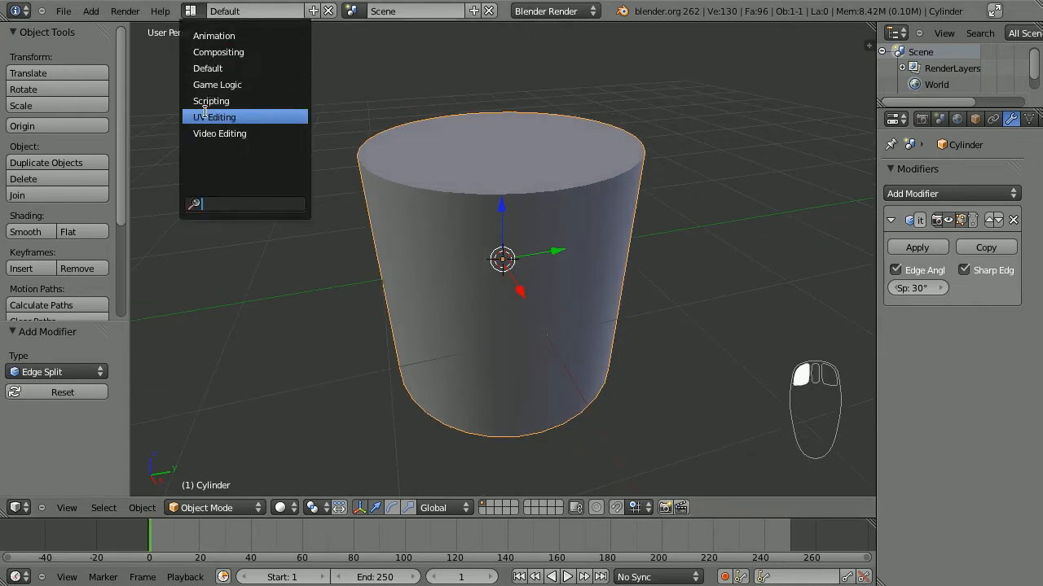
left_click(214, 117)
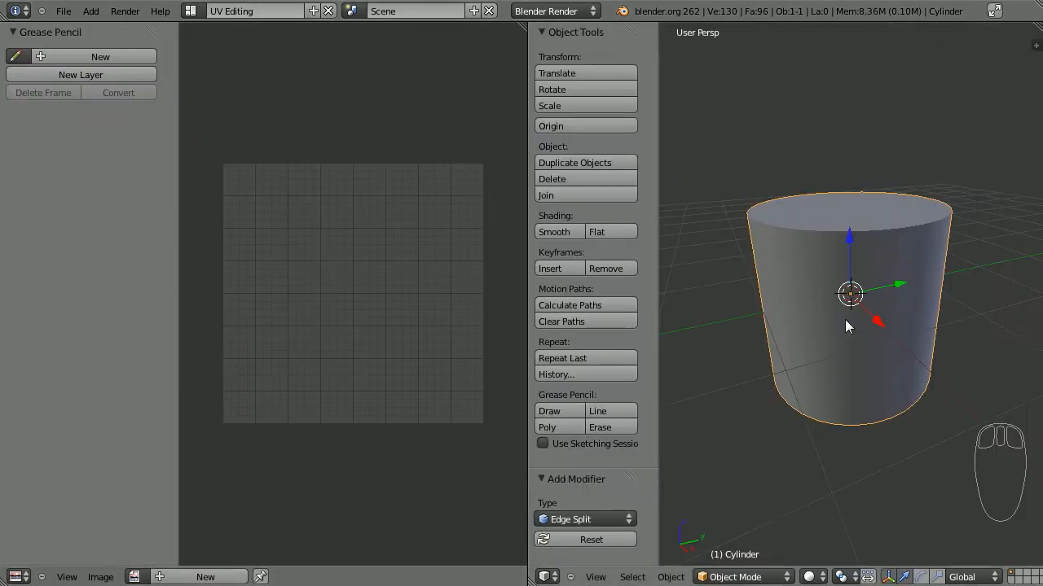
key("Tab")
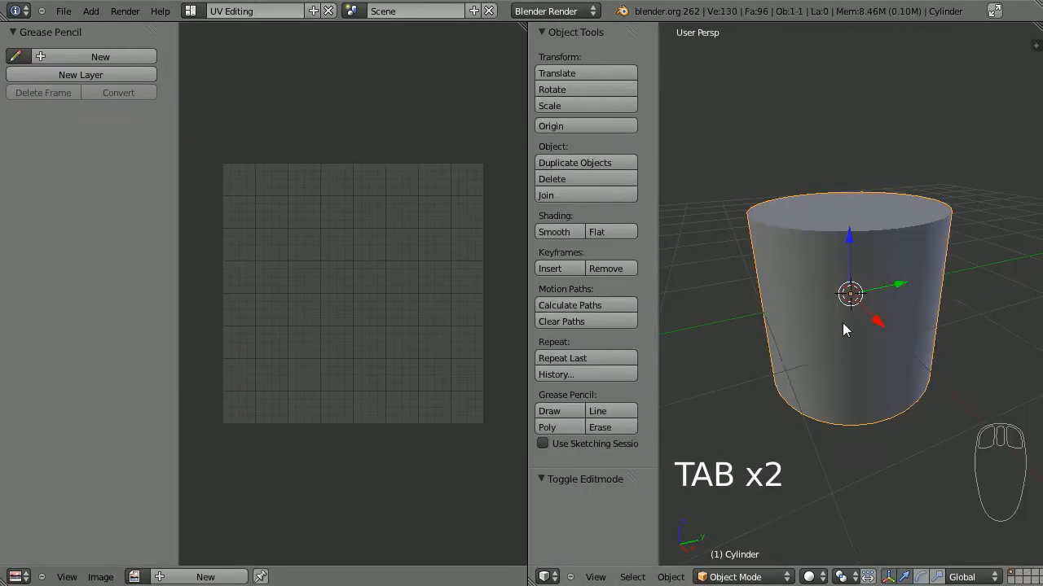
key("Tab")
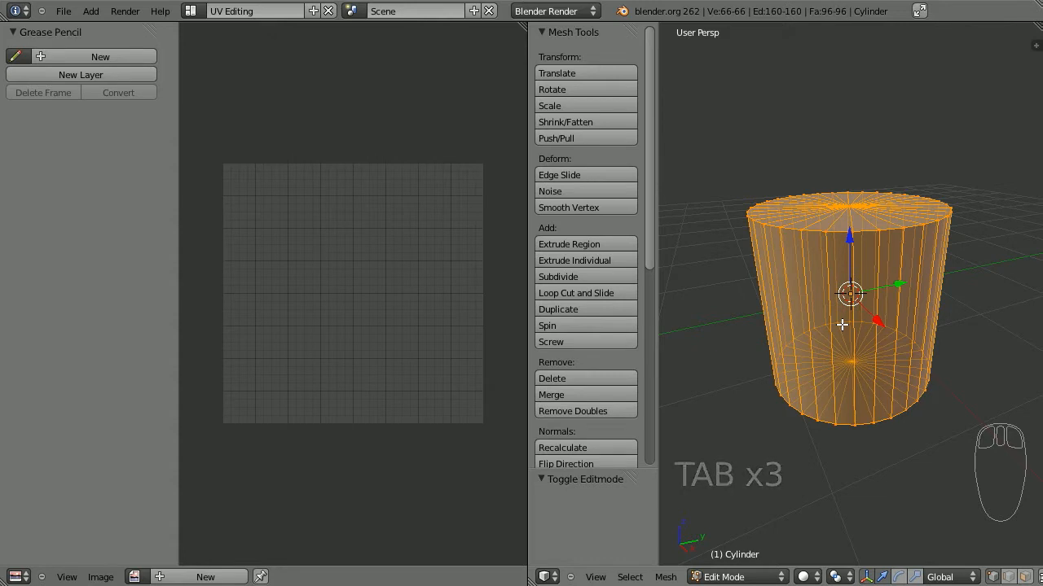
key("a")
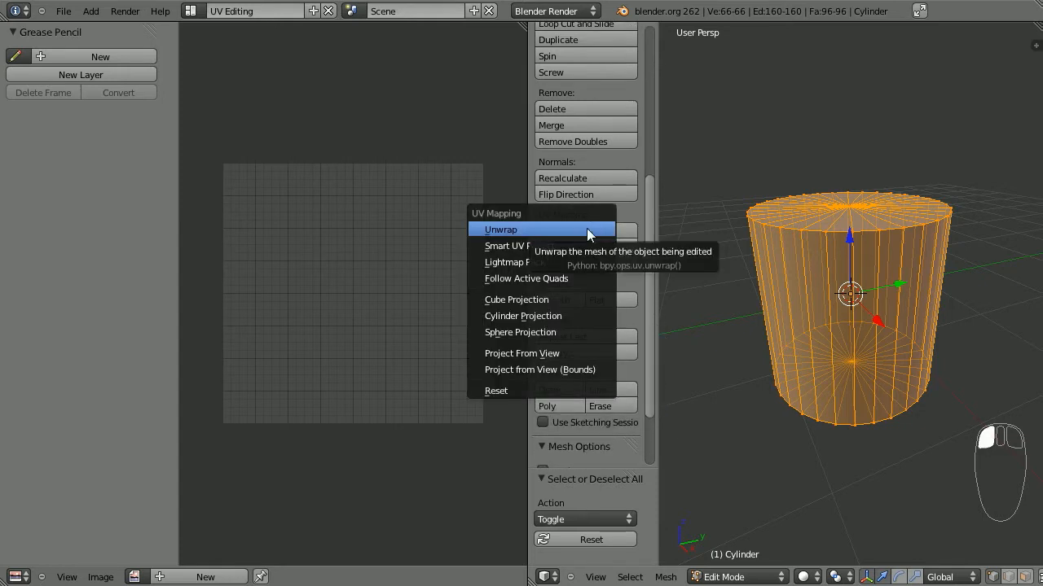
left_click(501, 229)
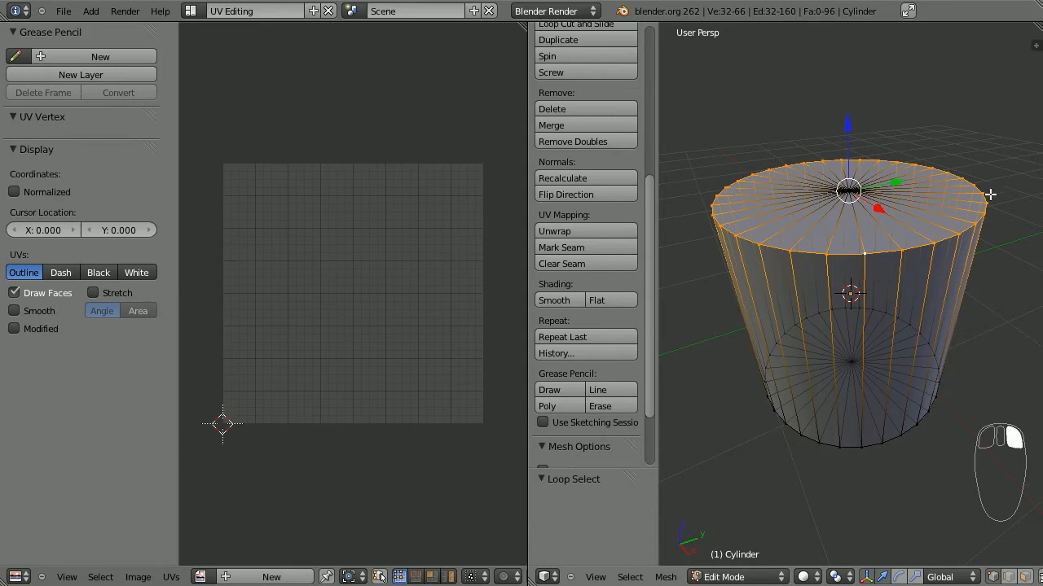
Step: Mark the rim edge loops and one side edge as seams, then select the whole mesh
left_click(561, 247)
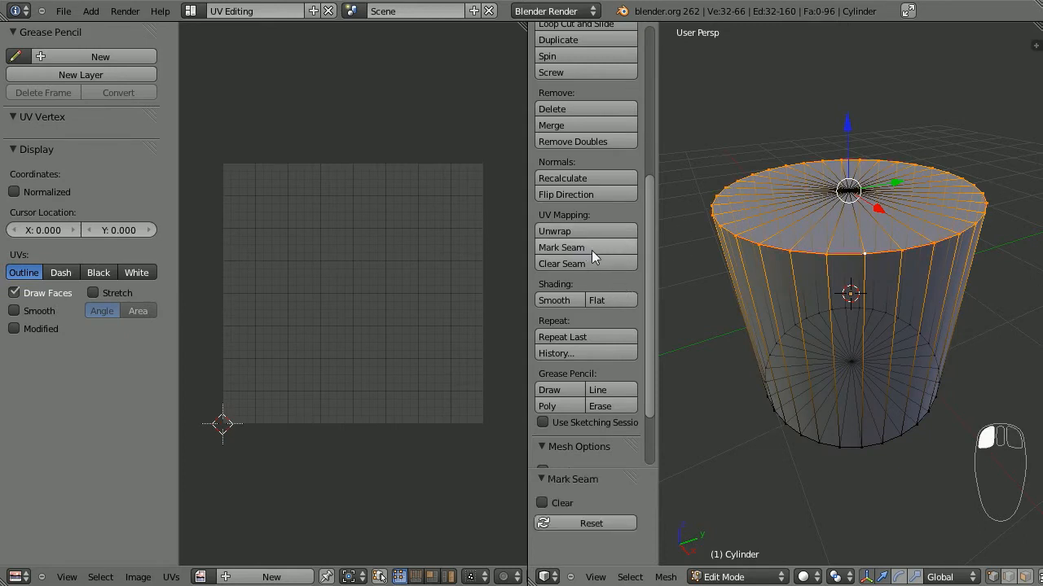
left_click(567, 247)
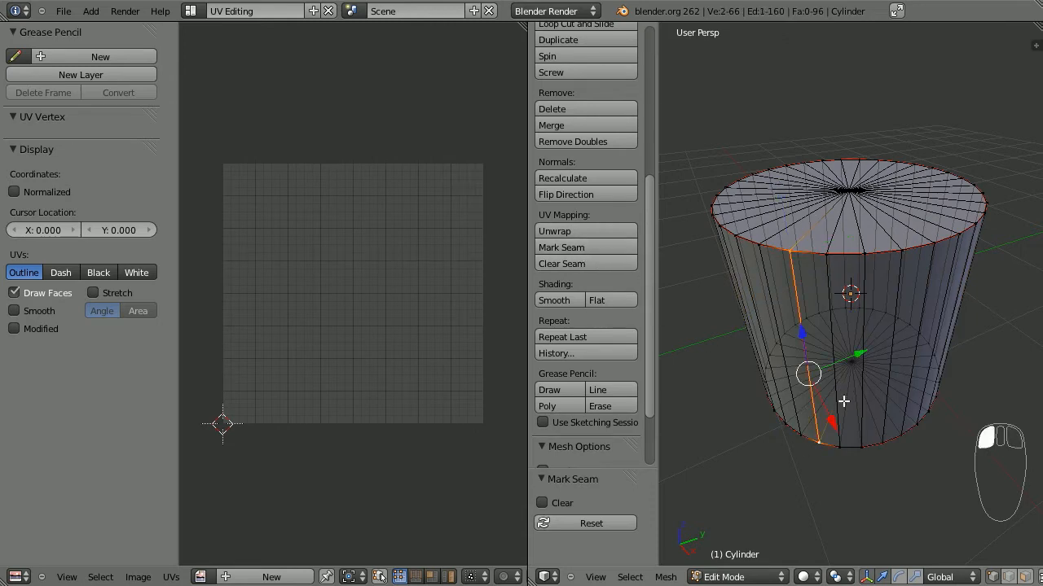
key("A")
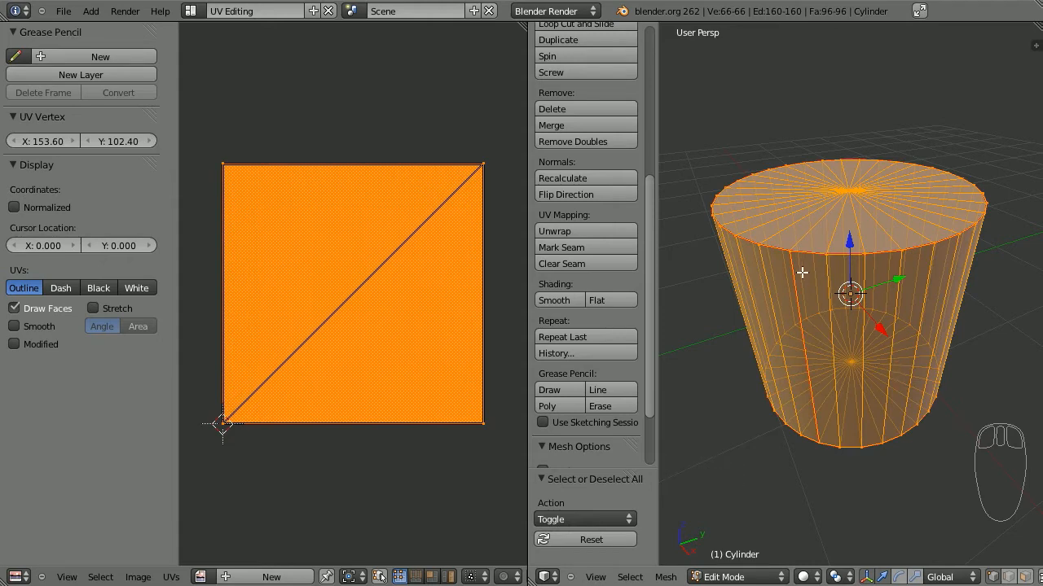
Step: Unwrap the cylinder along its seams into a side strip and two caps using the Conformal method
left_click(559, 230)
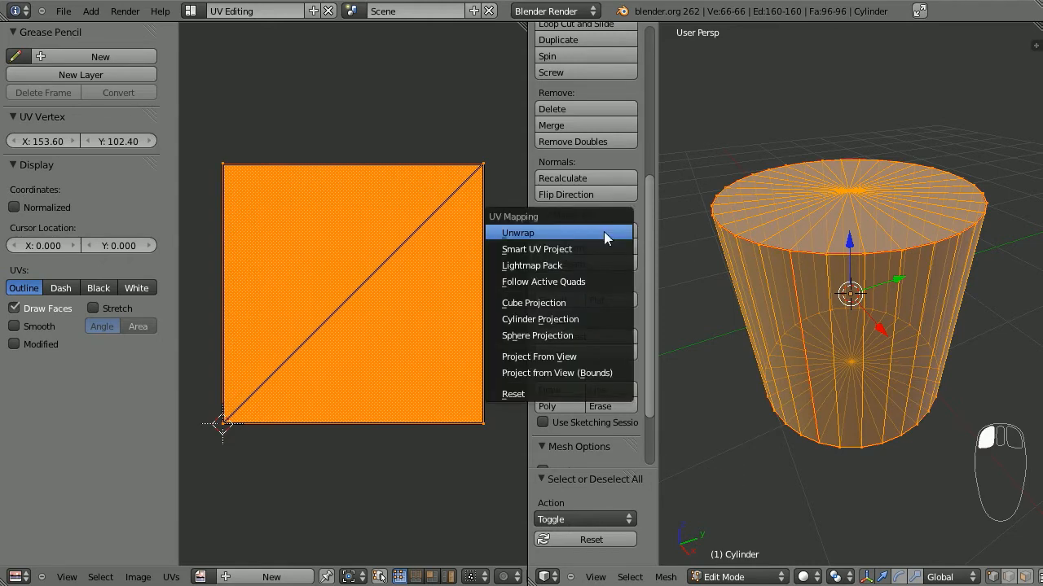
left_click(517, 232)
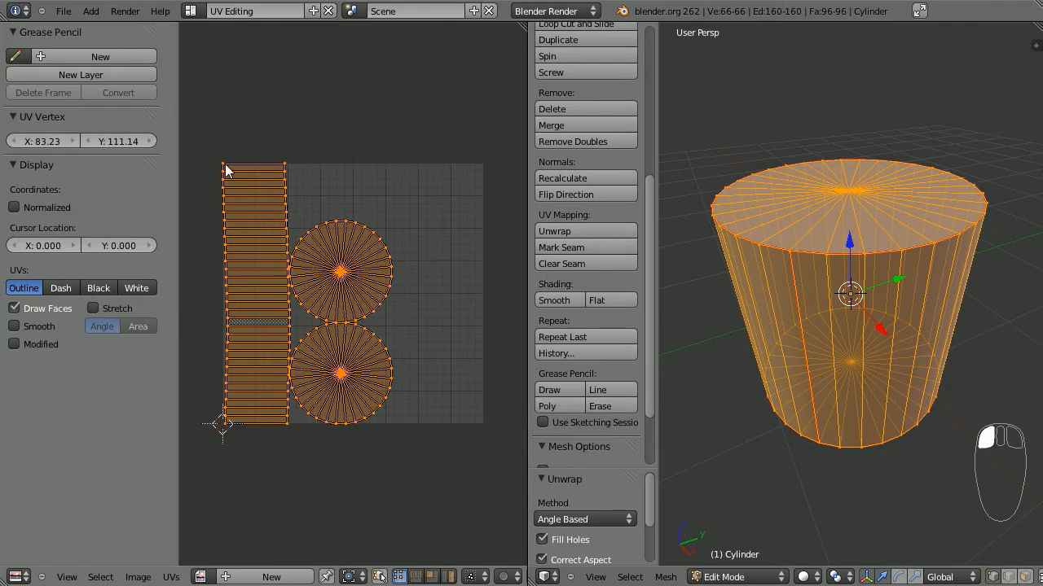
mouse_move(650, 526)
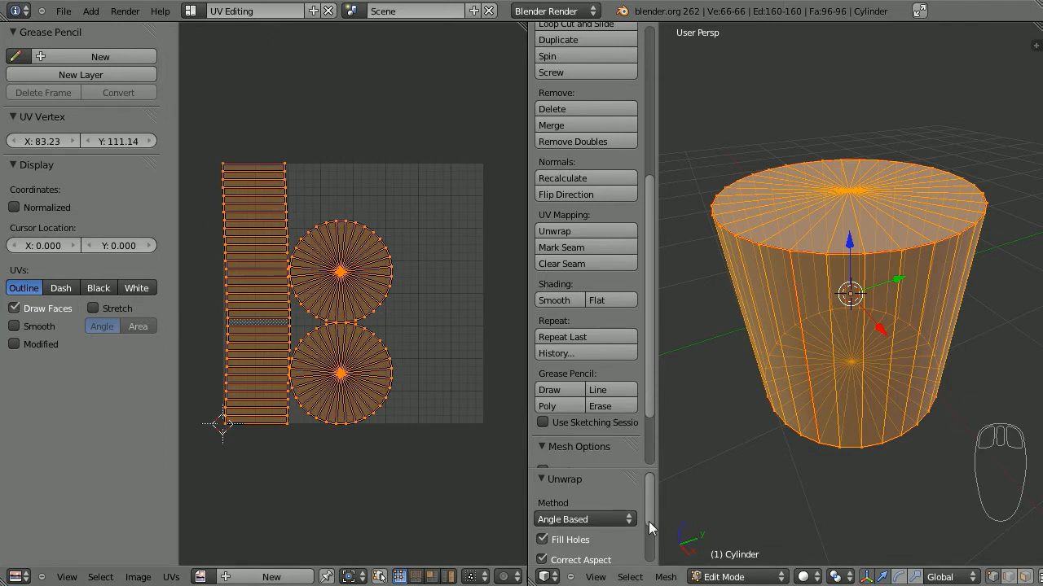
left_click(585, 519)
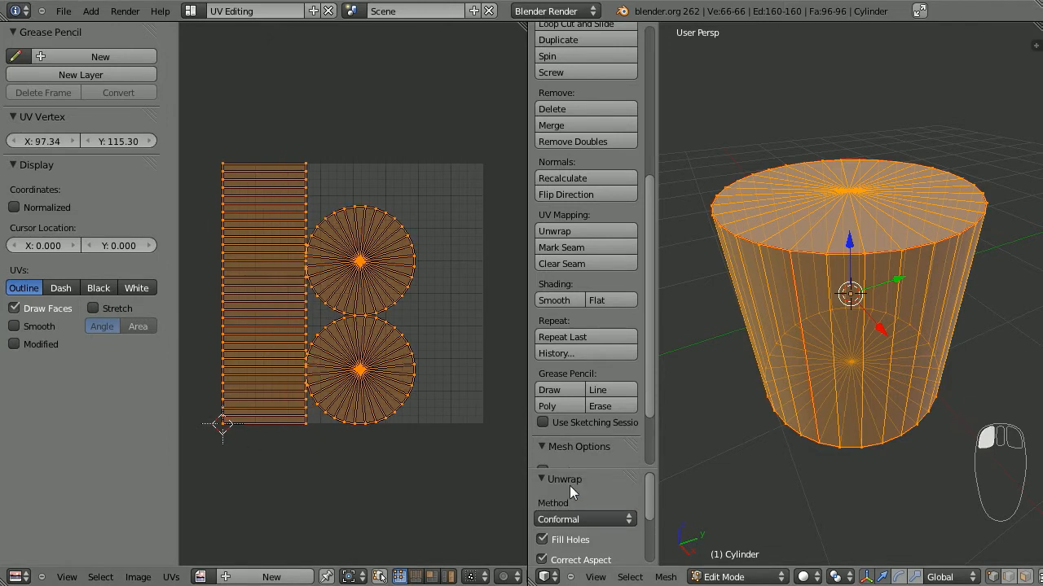
mouse_move(279, 285)
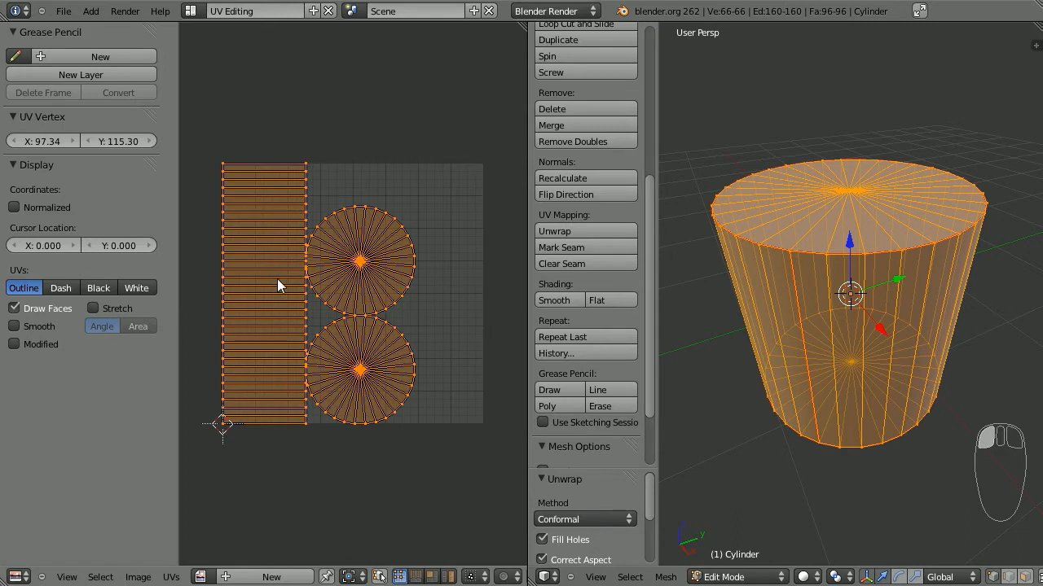
mouse_move(391, 338)
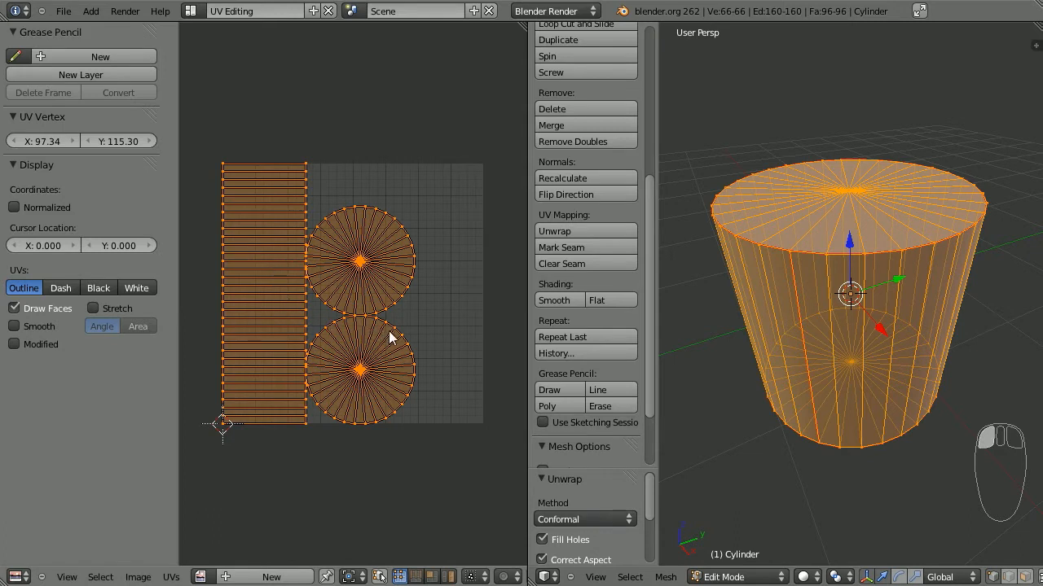
mouse_move(430, 347)
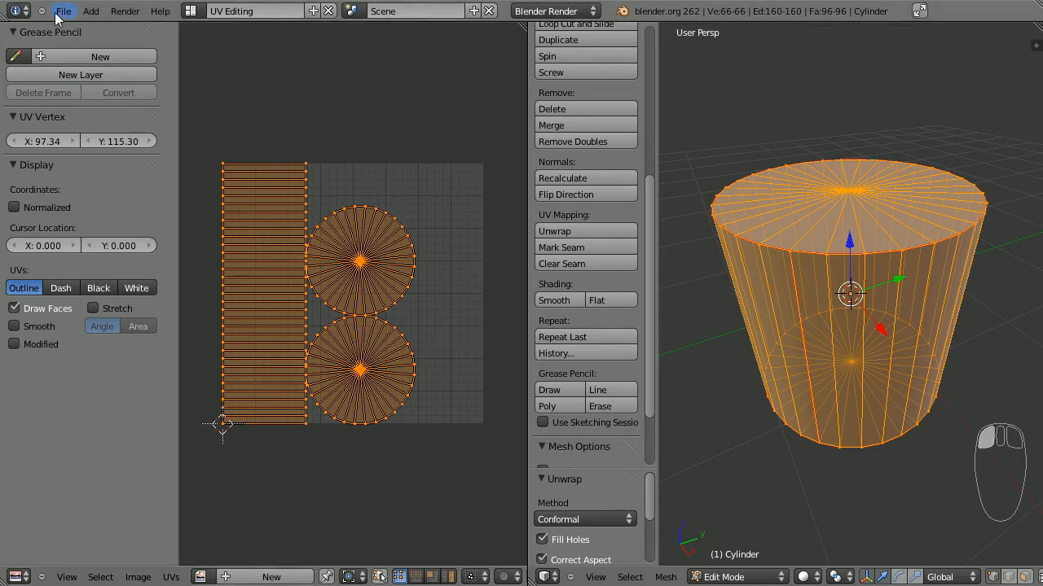
Step: Start a Wavefront (.obj) export from the File menu
left_click(64, 11)
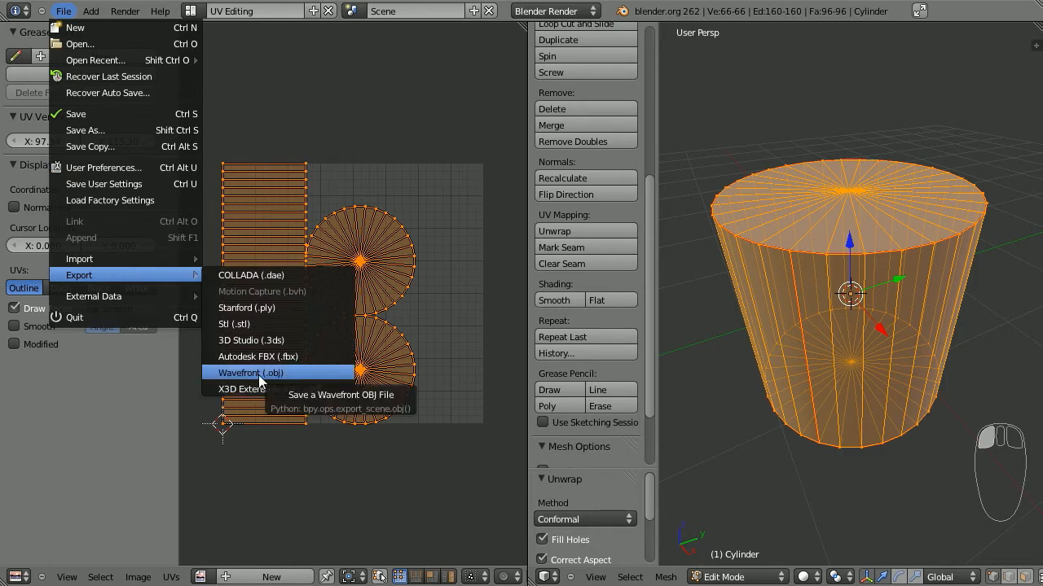
left_click(250, 373)
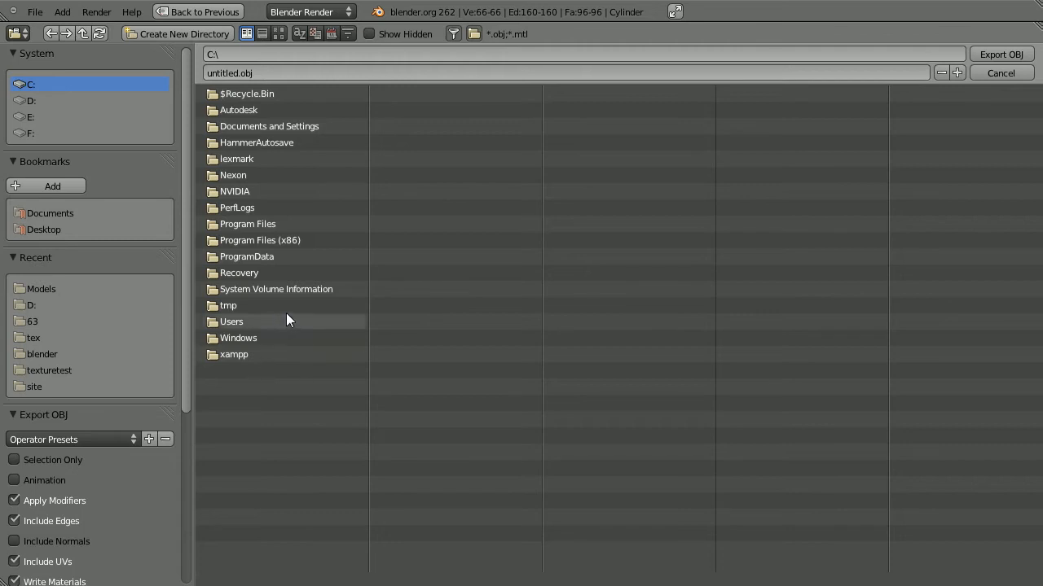
mouse_move(147, 158)
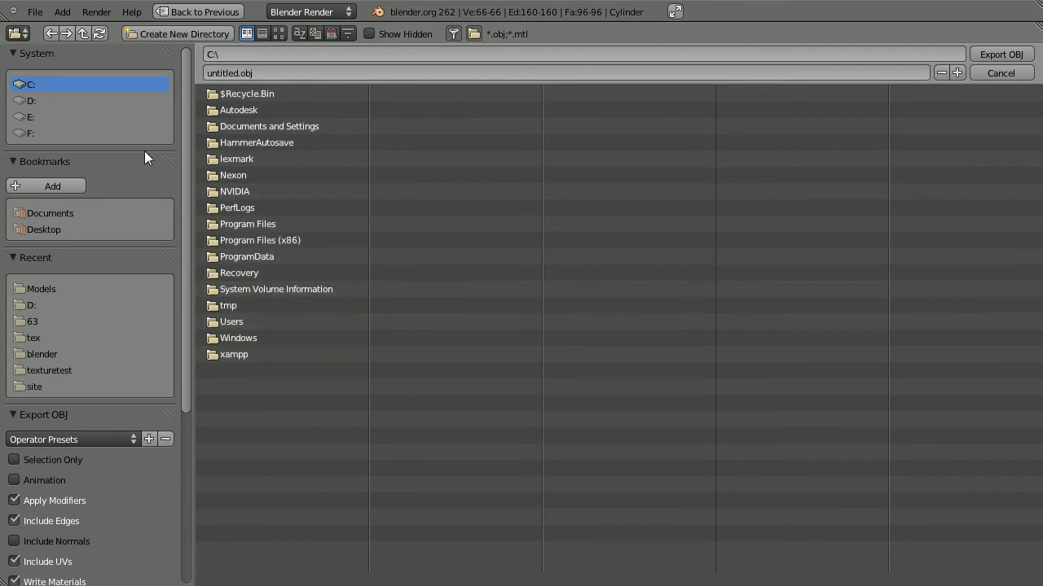
Step: Create a 'tutorial' folder with a 'Models' subfolder under D:\Games\Overgrowth\Data\Custom
left_click(31, 100)
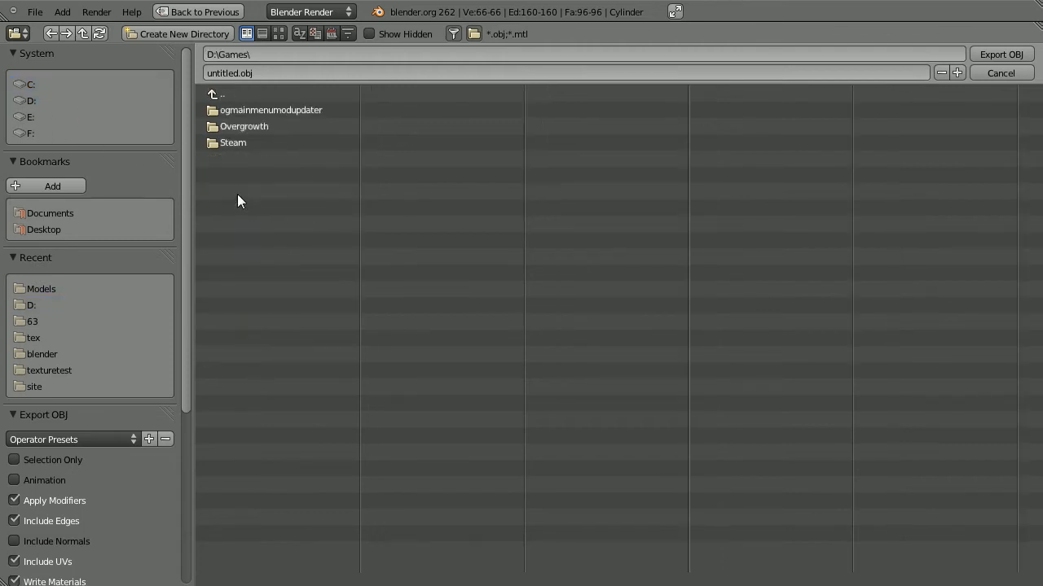
double_click(244, 126)
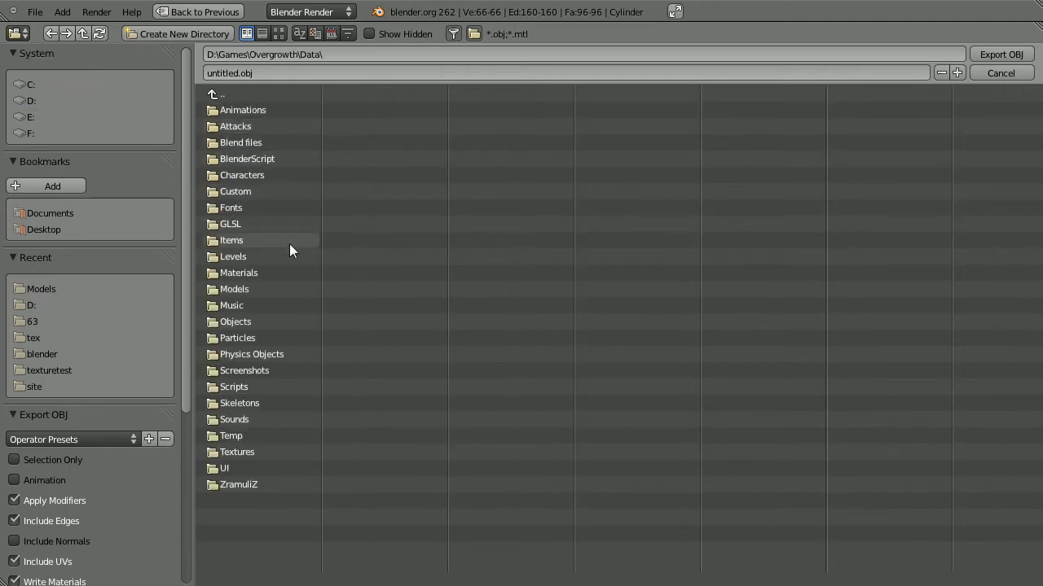
mouse_move(239, 198)
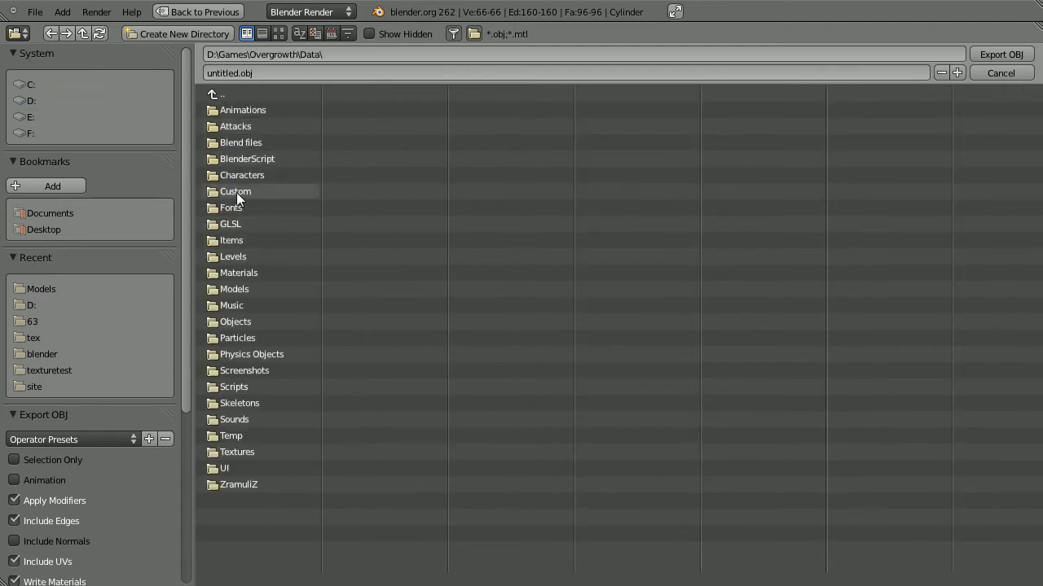
double_click(236, 192)
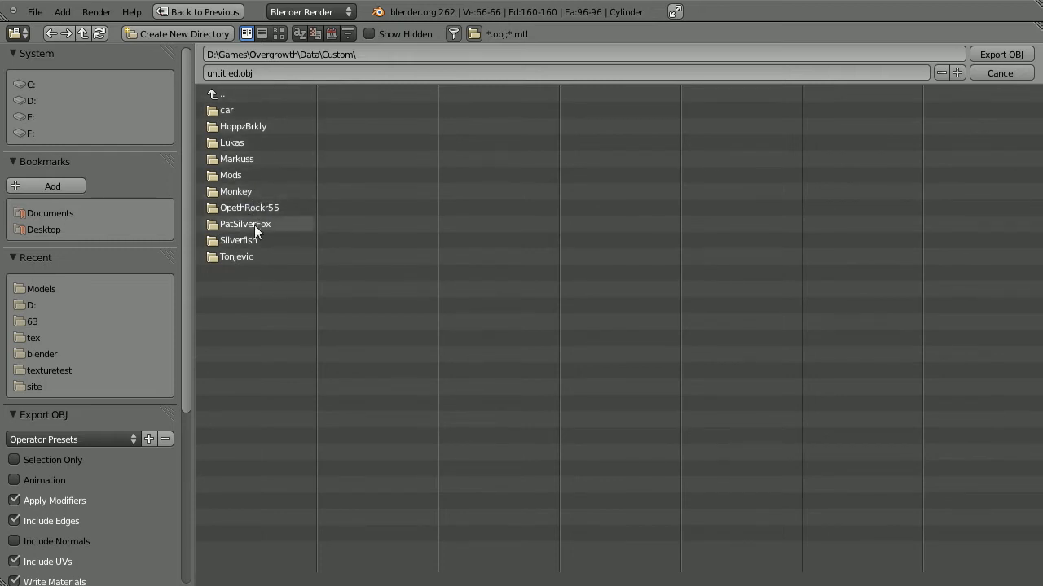
mouse_move(249, 355)
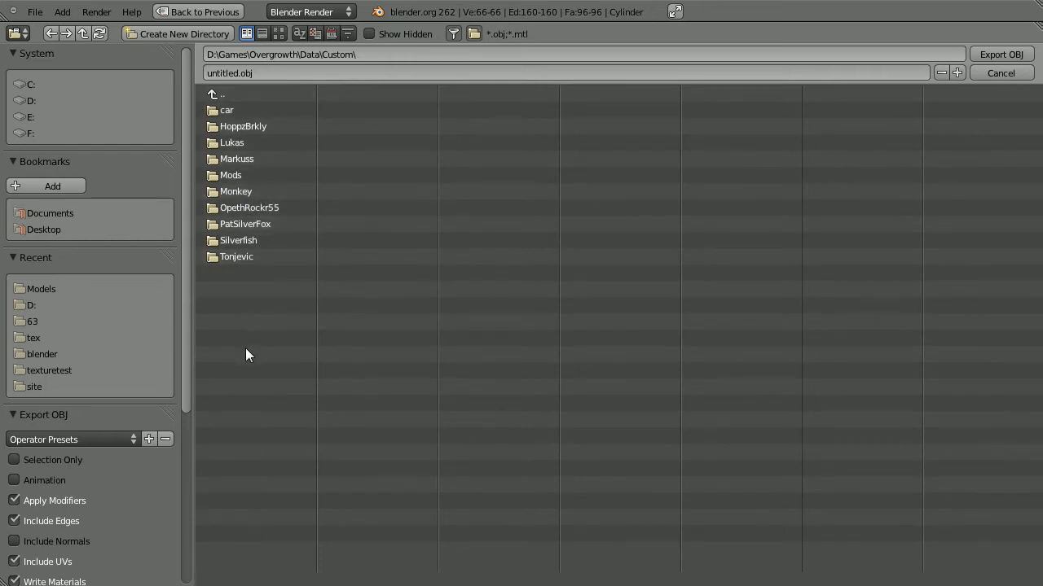
mouse_move(171, 75)
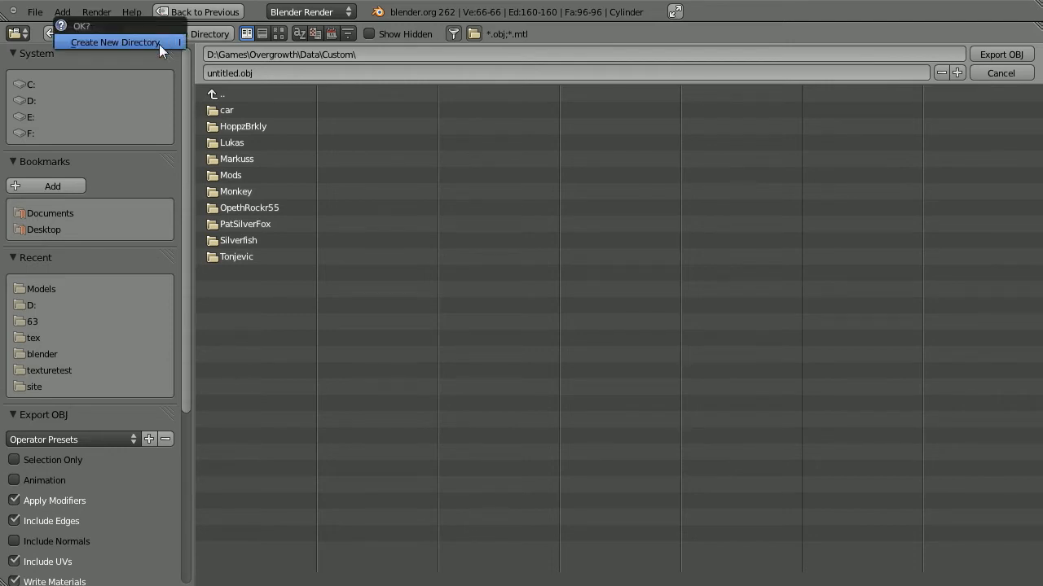
left_click(114, 39)
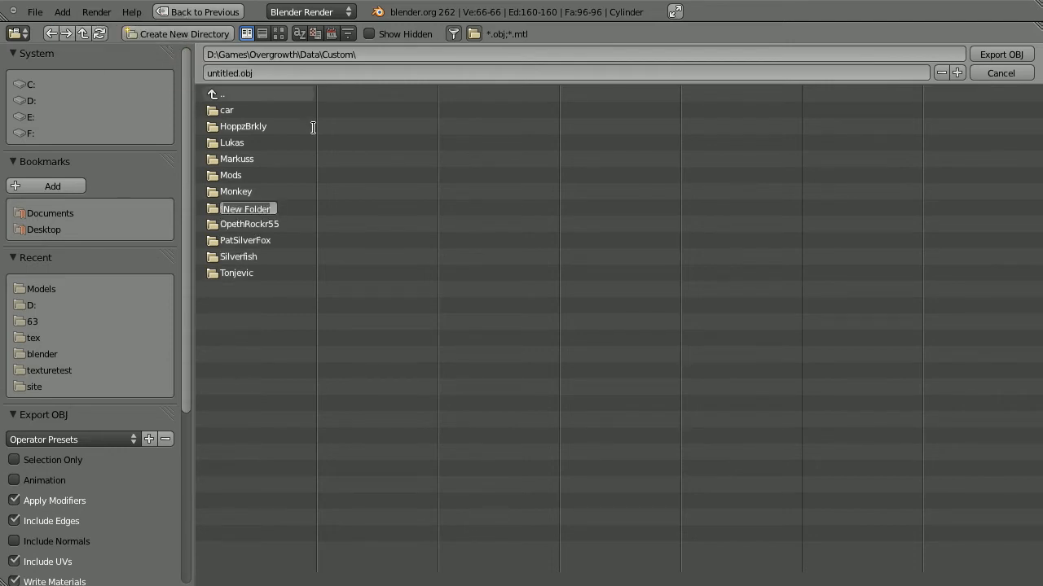
type("tutorial")
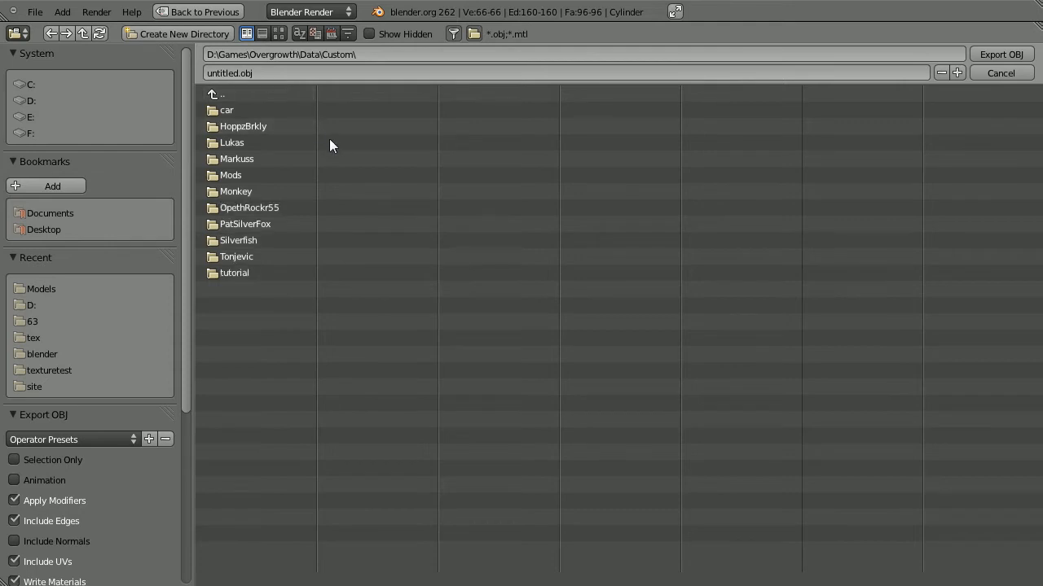
double_click(234, 273)
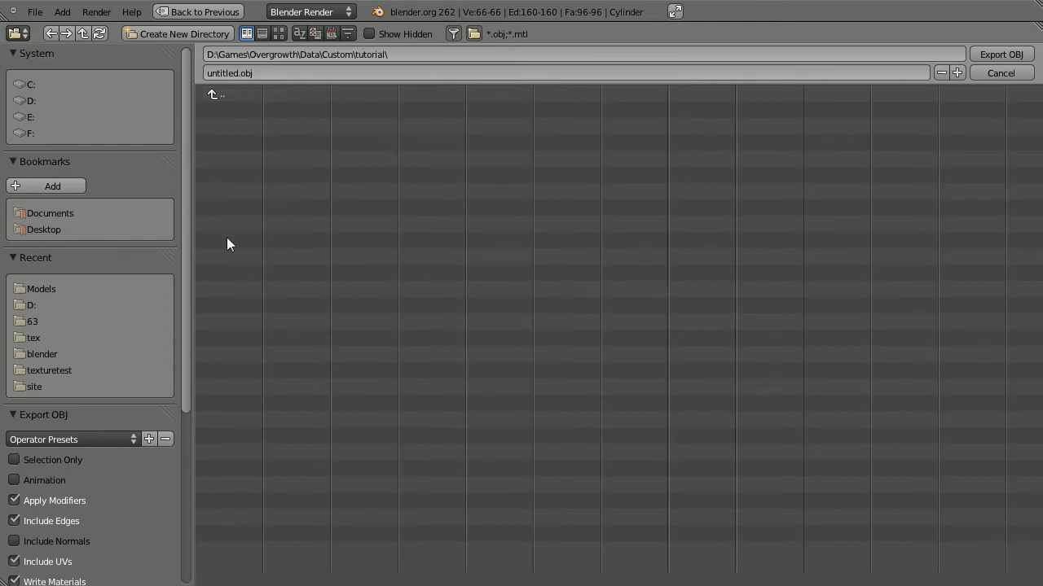
mouse_move(217, 136)
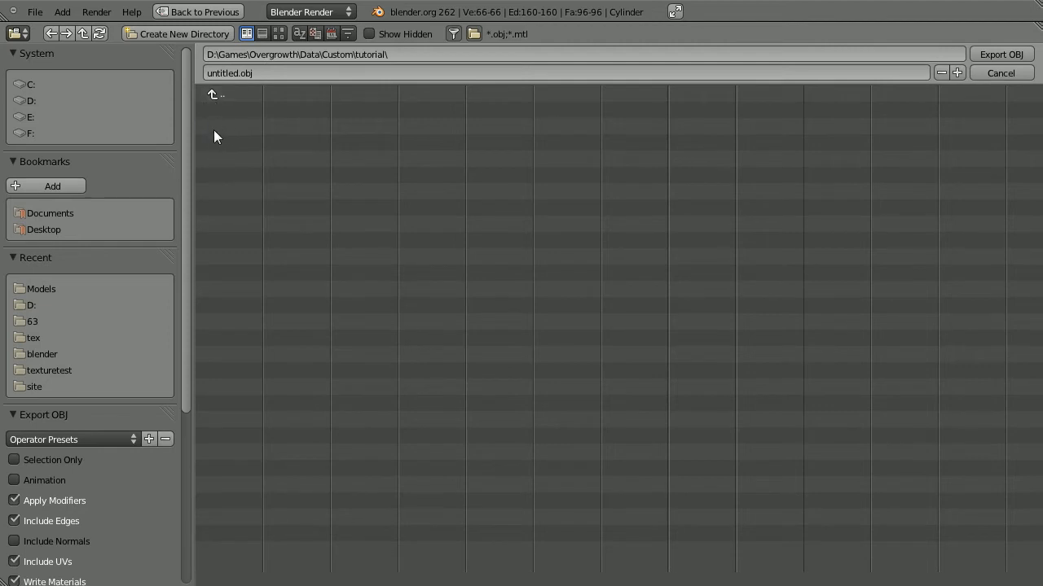
left_click(167, 34)
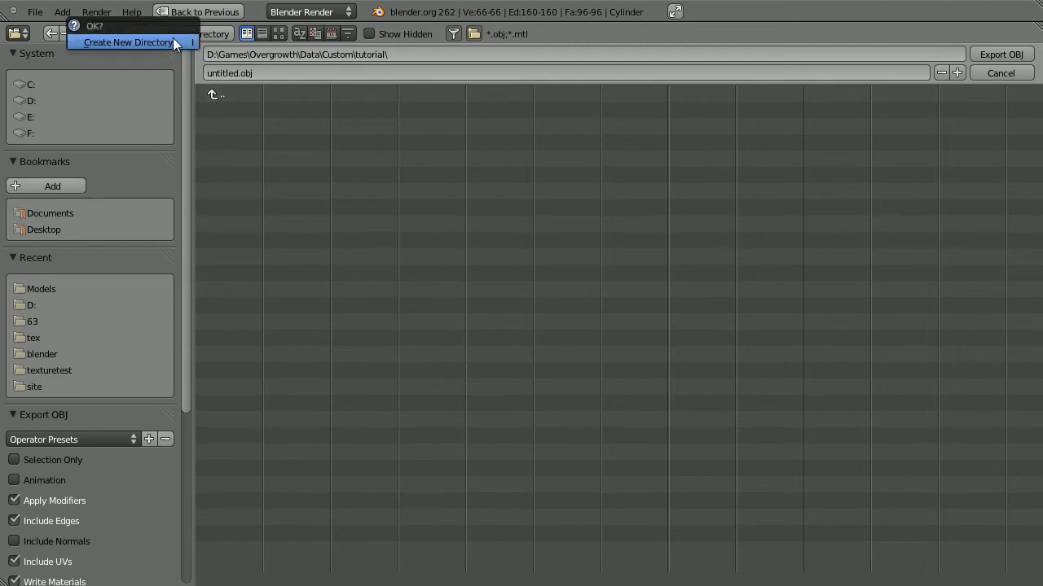
left_click(124, 41)
type("Models")
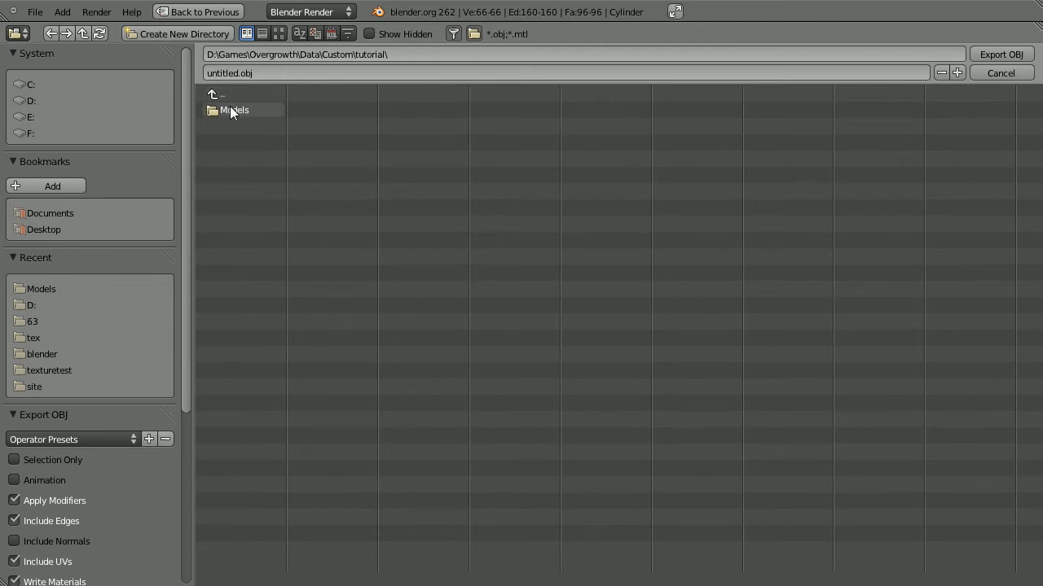
Step: Export cylinder.obj into the Models folder with Include Normals on and Write Materials off
double_click(235, 110)
type("cylinder")
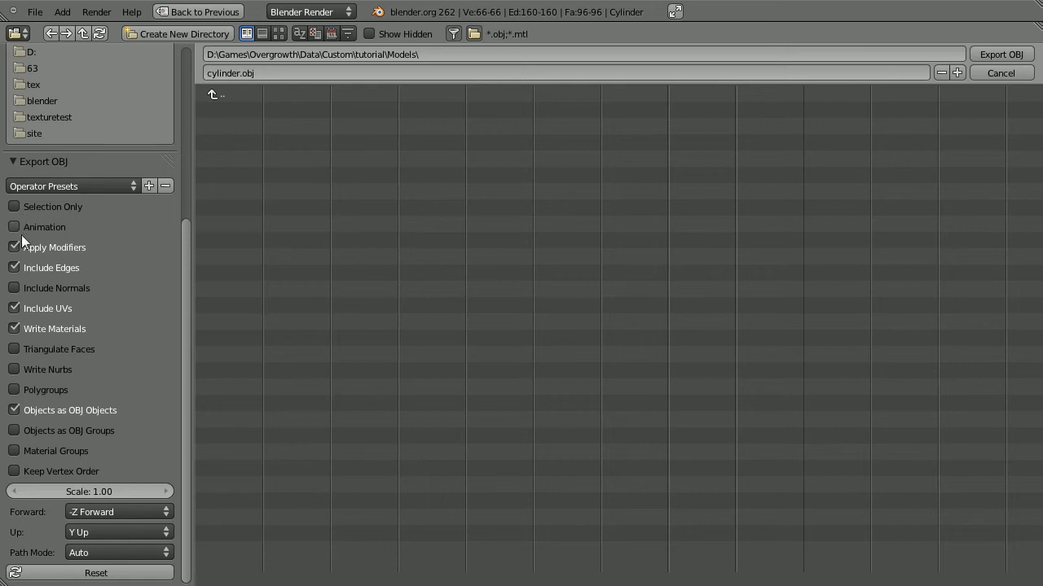
left_click(14, 287)
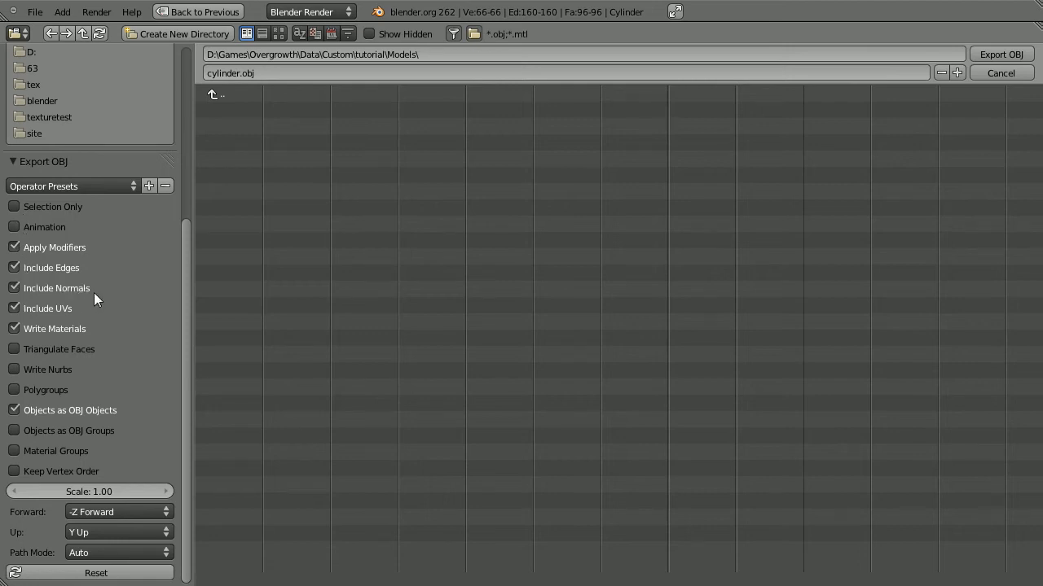
mouse_move(94, 299)
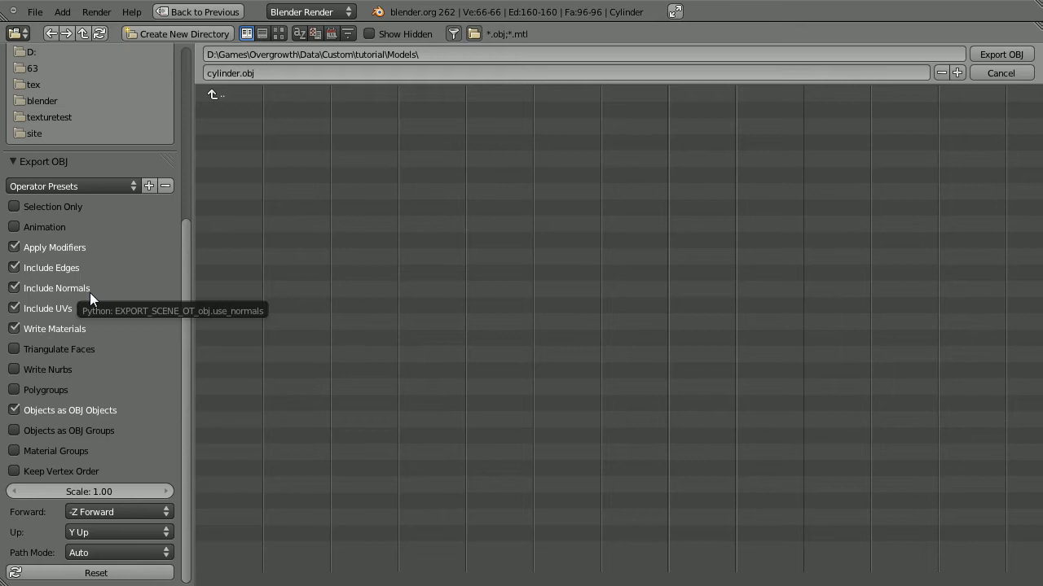
mouse_move(118, 315)
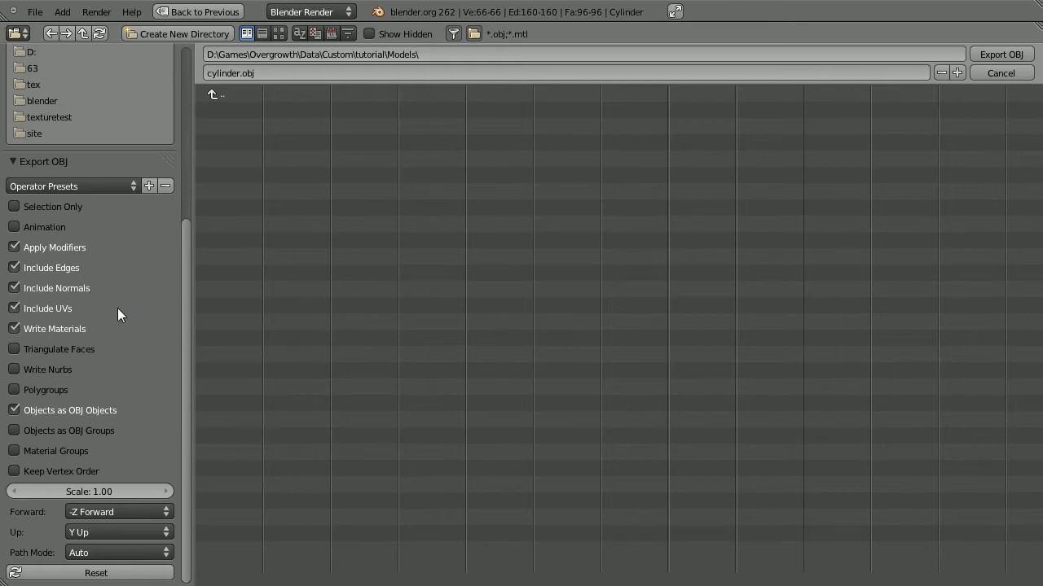
left_click(12, 328)
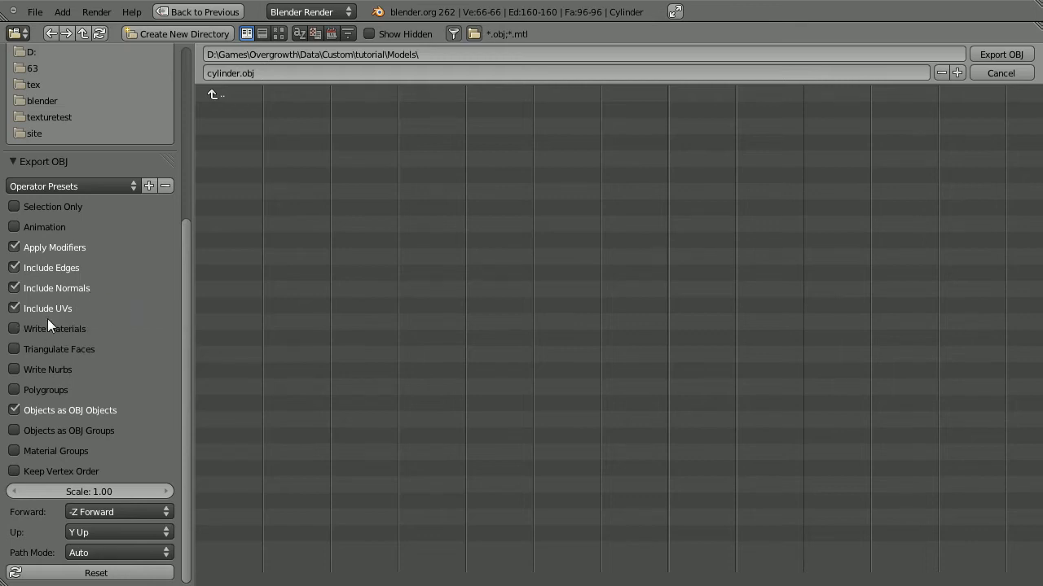
mouse_move(20, 339)
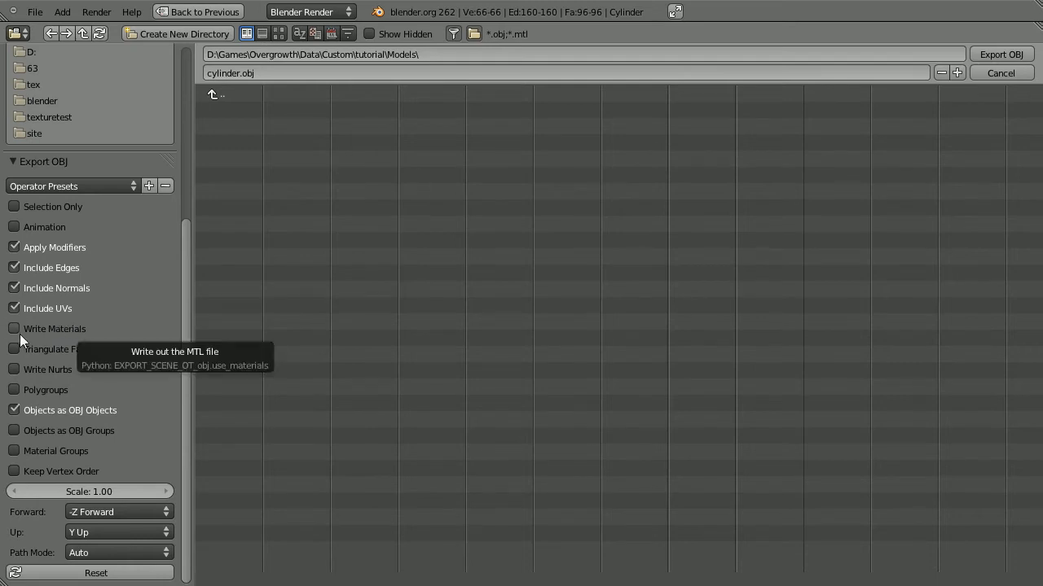
mouse_move(112, 350)
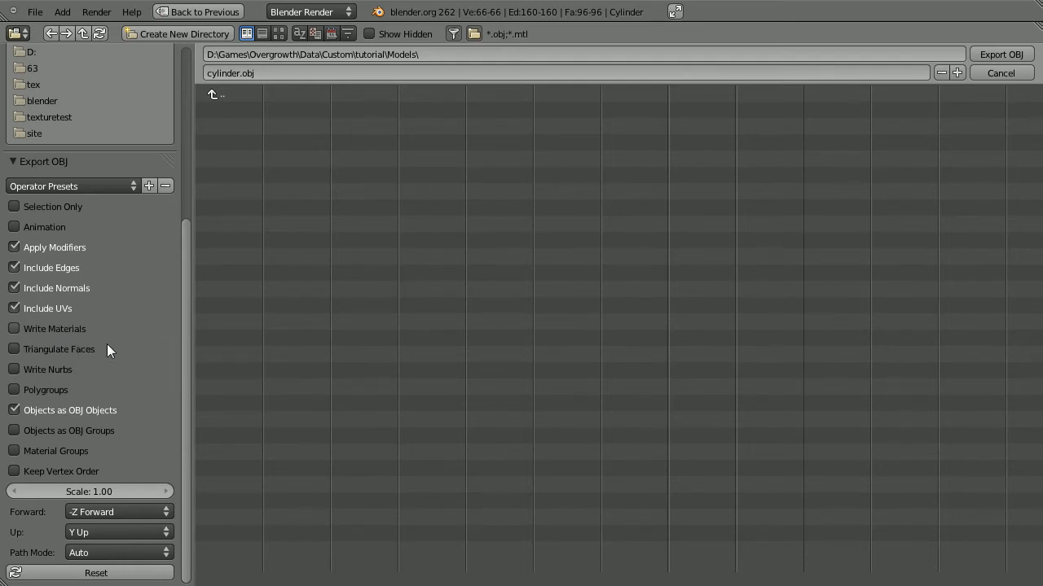
mouse_move(78, 310)
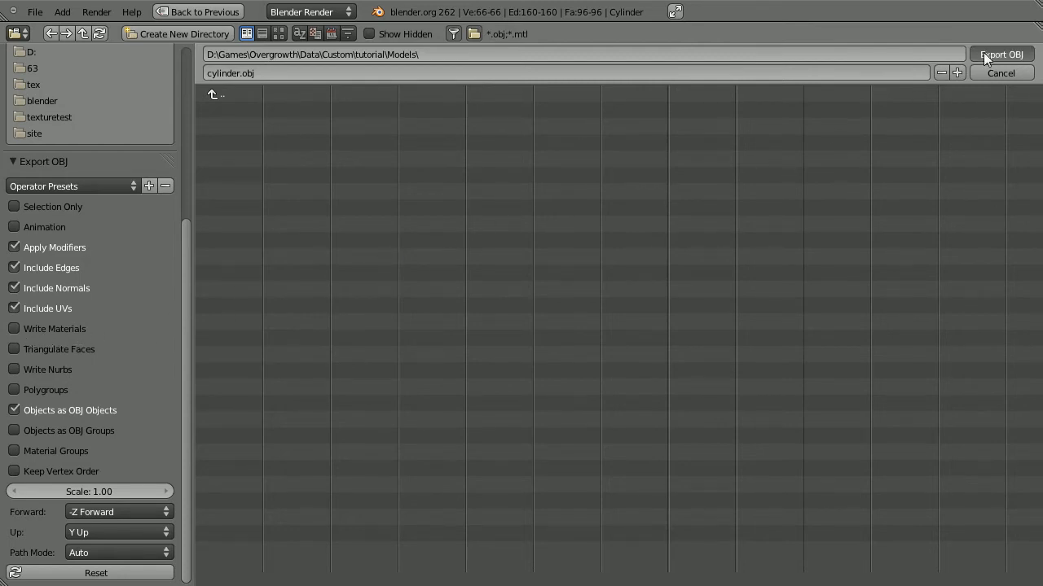
left_click(1000, 54)
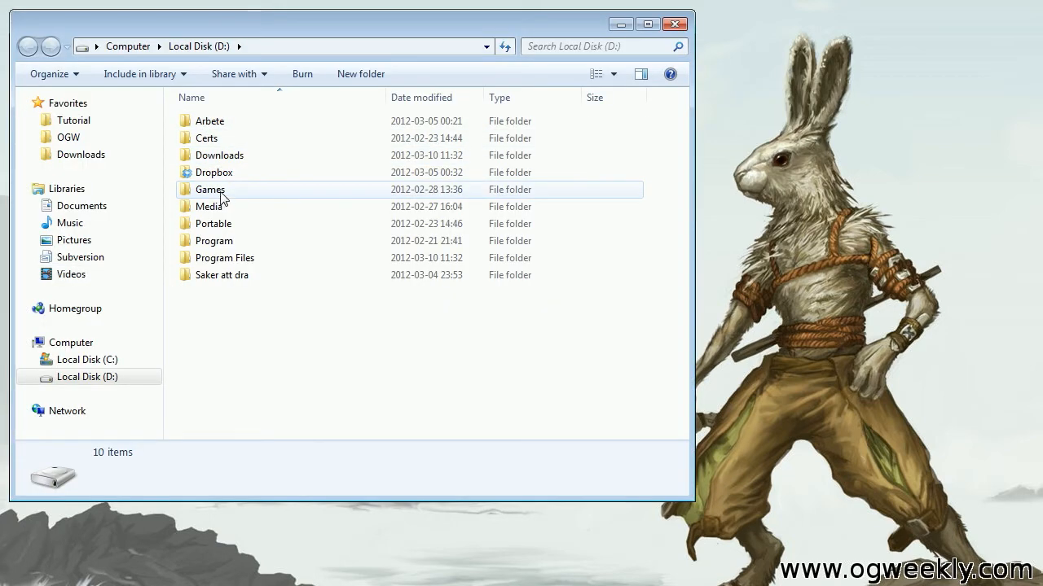
Step: Browse into D:\Games\Overgrowth\Data\Custom\tutorial
double_click(210, 189)
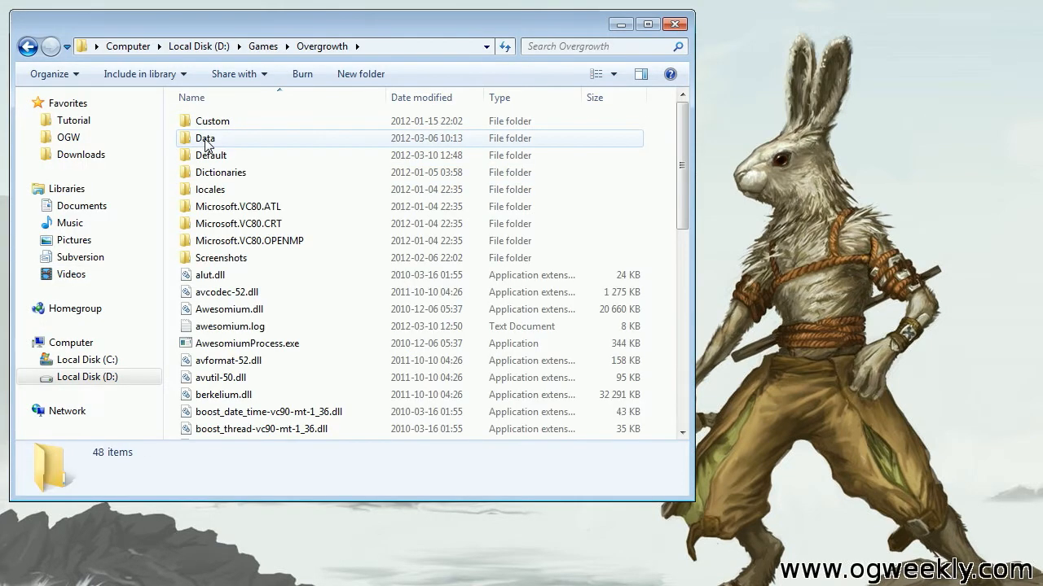
double_click(204, 138)
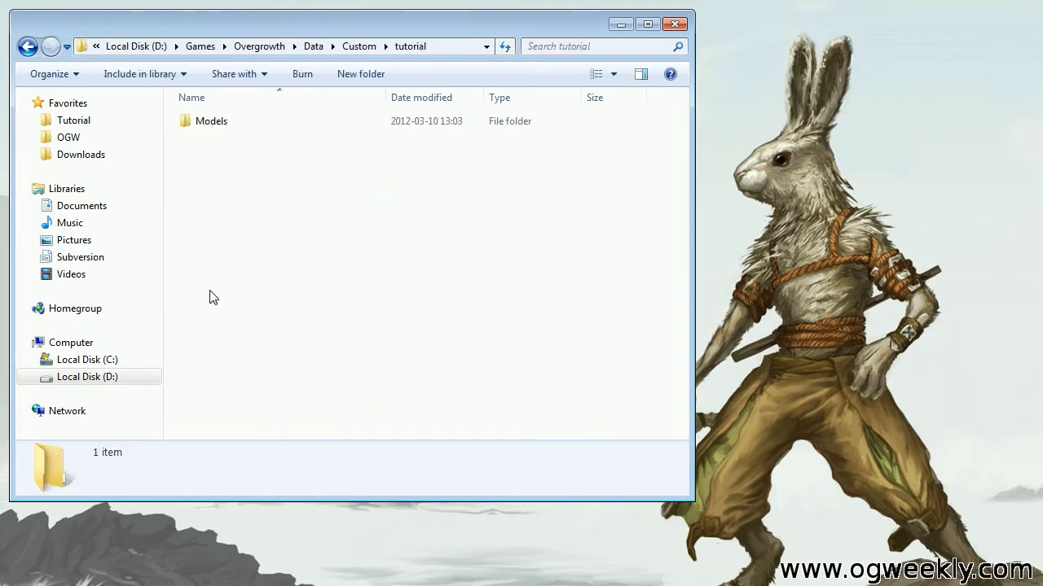
double_click(211, 121)
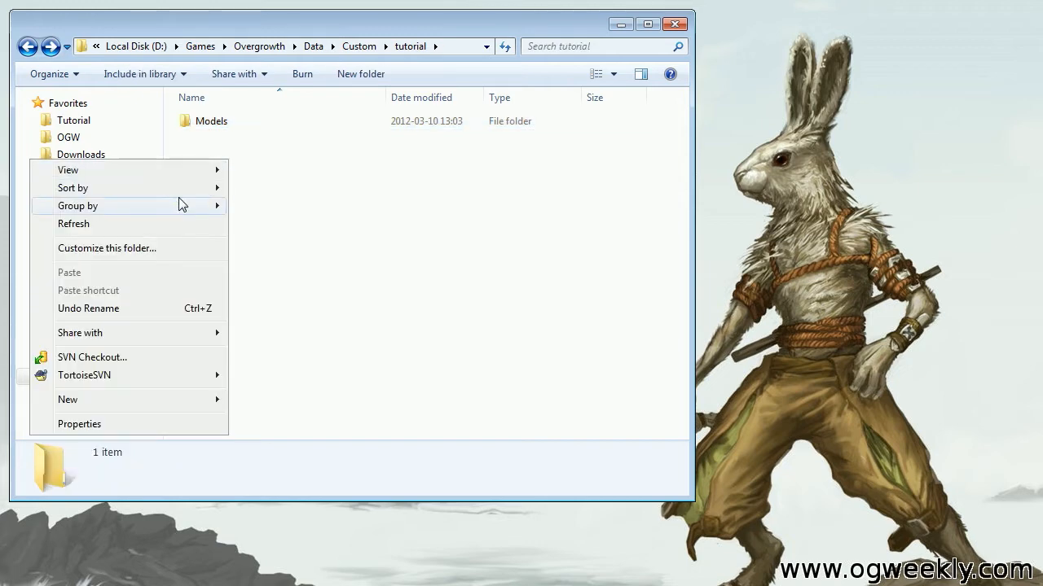
Step: Create a Textures folder beside Models, then go back up to Custom
left_click(67, 399)
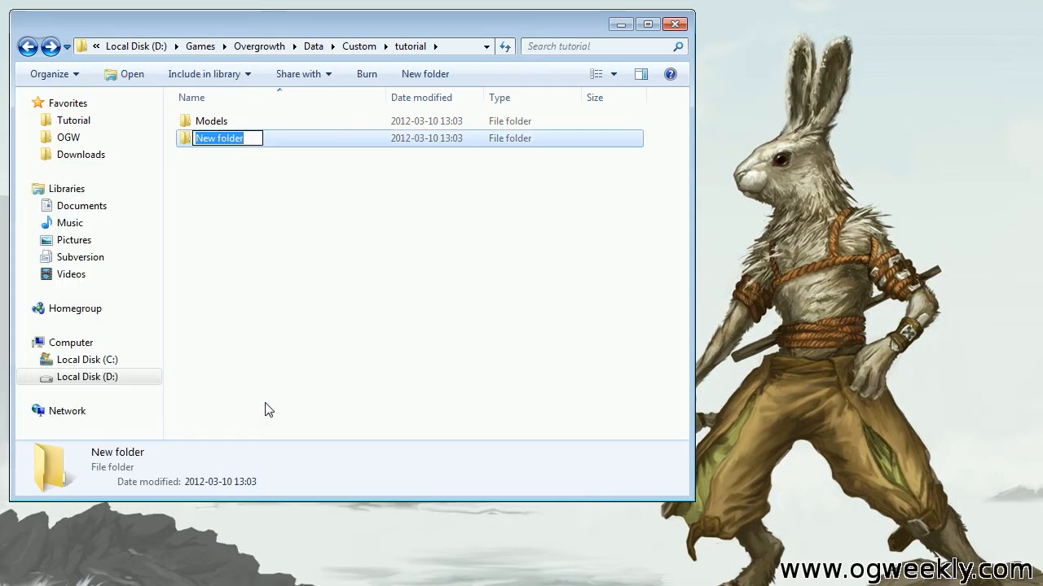
type("Textures")
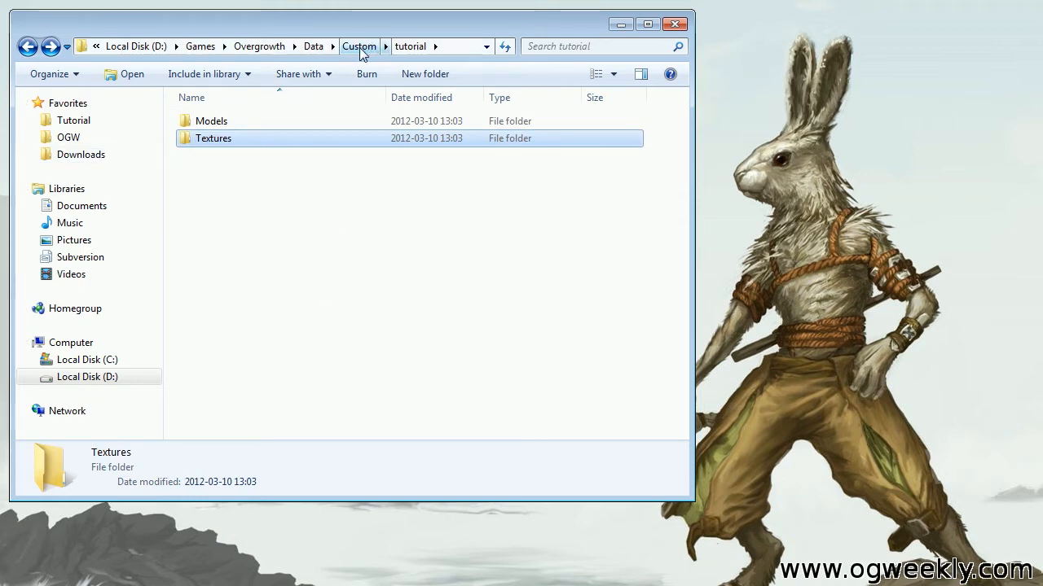
left_click(358, 46)
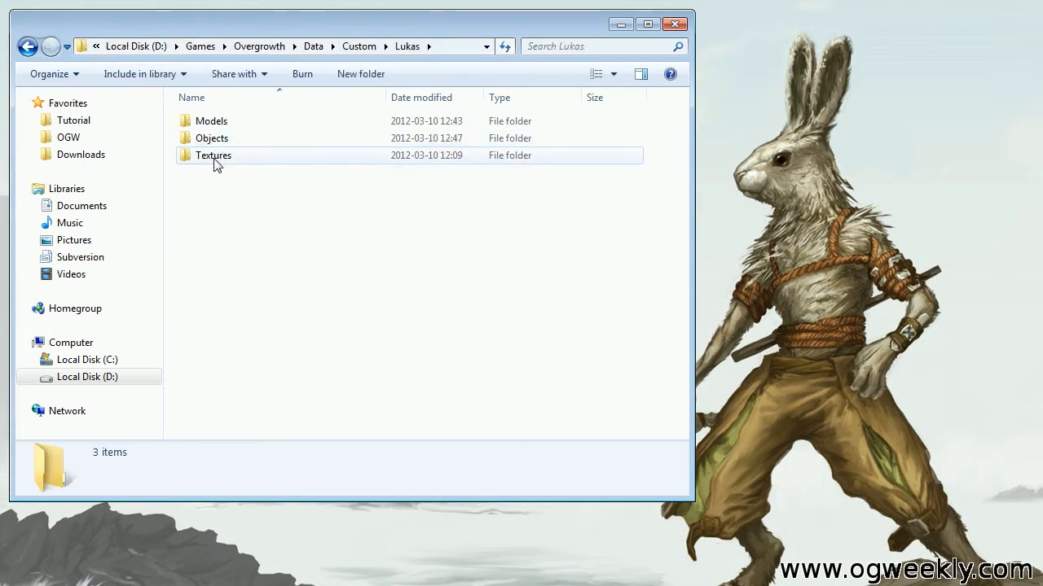
Step: Copy blanknormal, concrete_color and concrete_normal PNGs into tutorial\Textures and show them as large icons
double_click(212, 154)
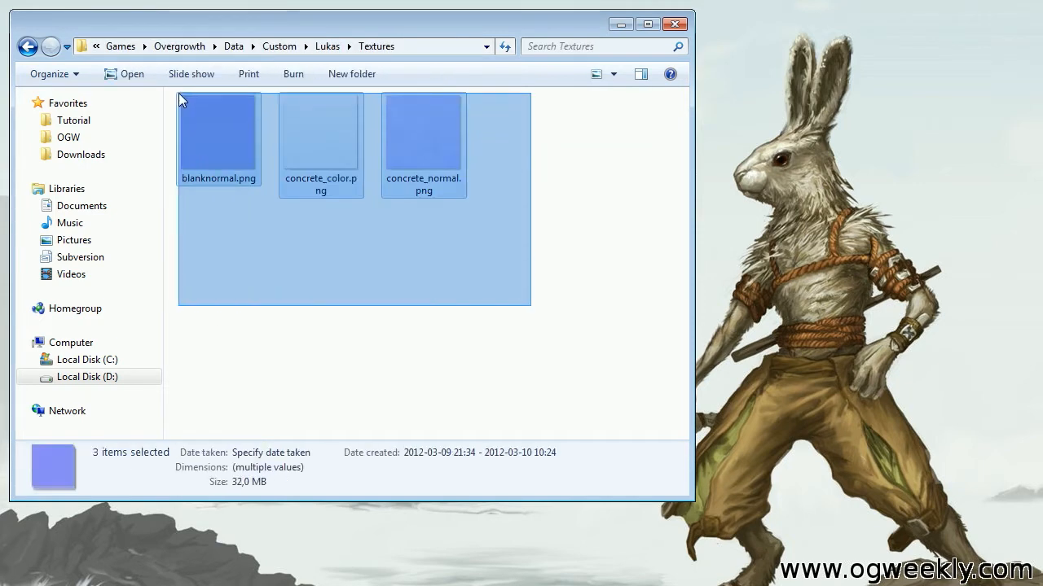
left_click(278, 46)
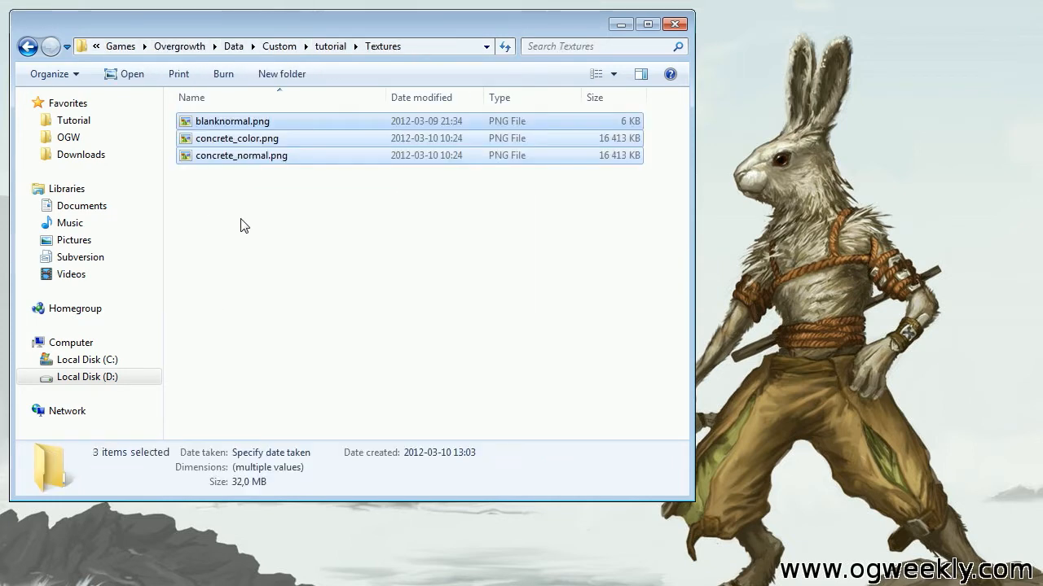
left_click(597, 75)
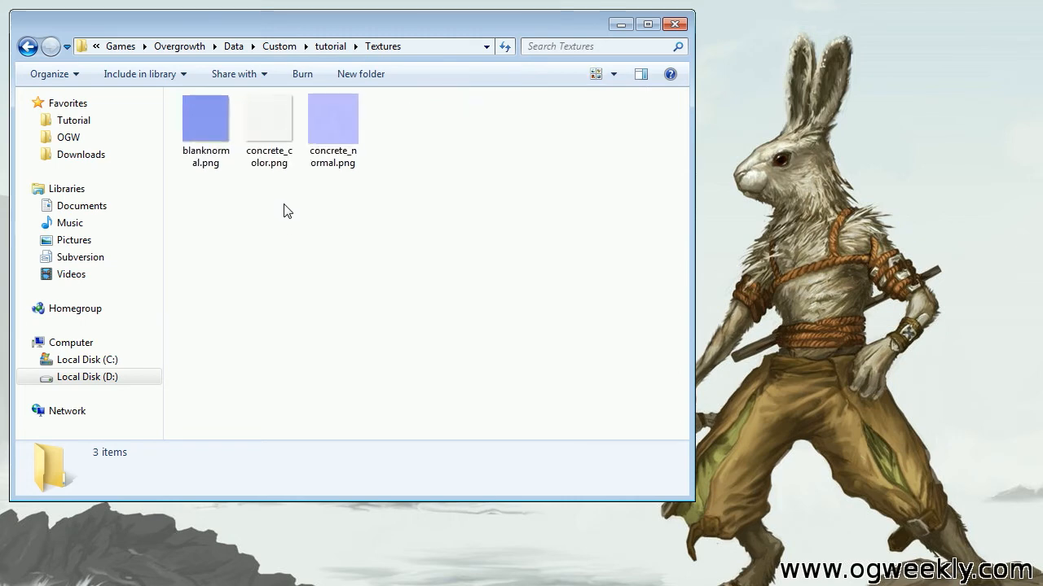
left_click(205, 118)
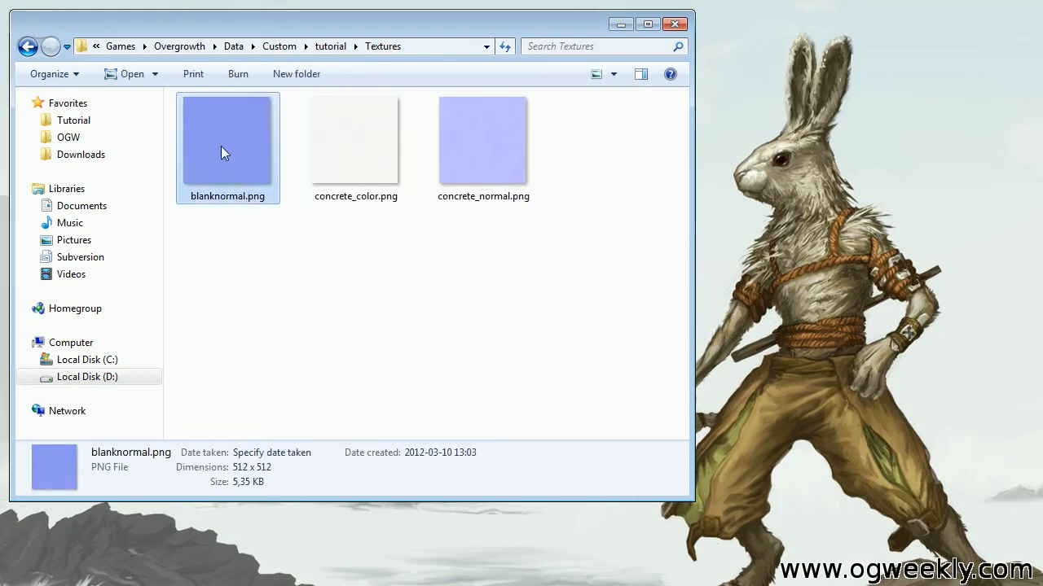
mouse_move(195, 175)
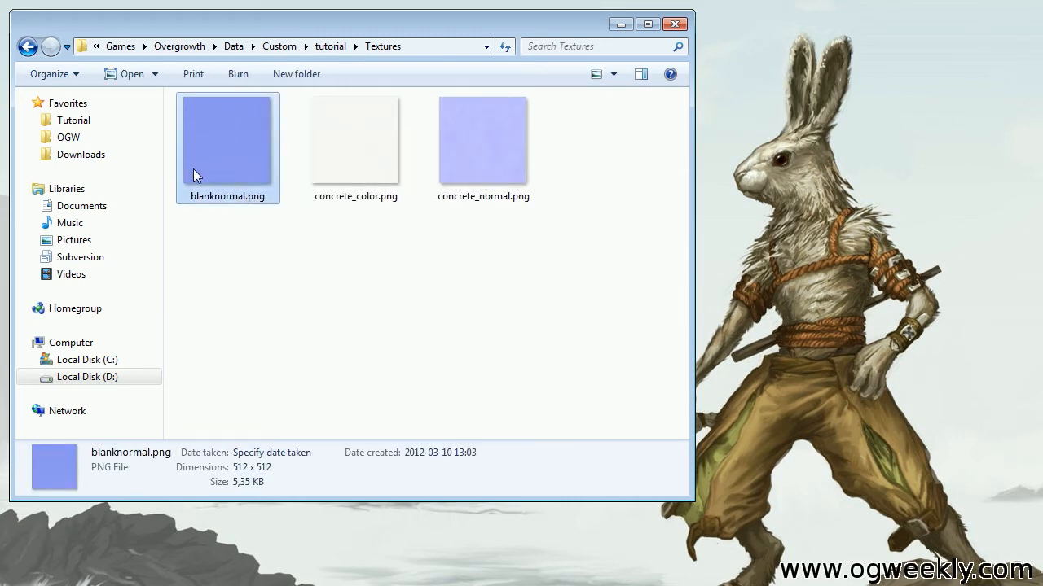
mouse_move(231, 161)
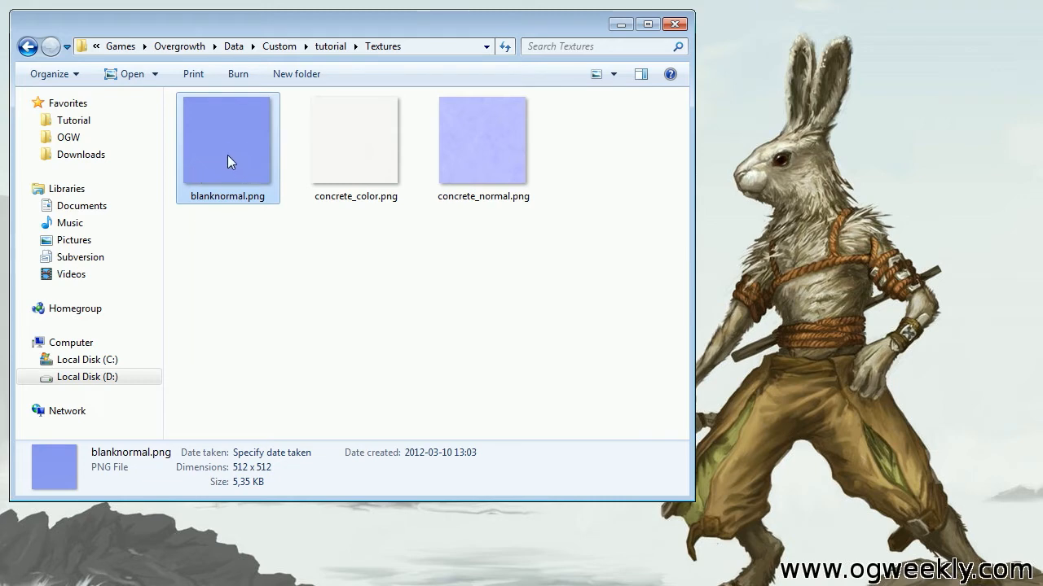
mouse_move(234, 155)
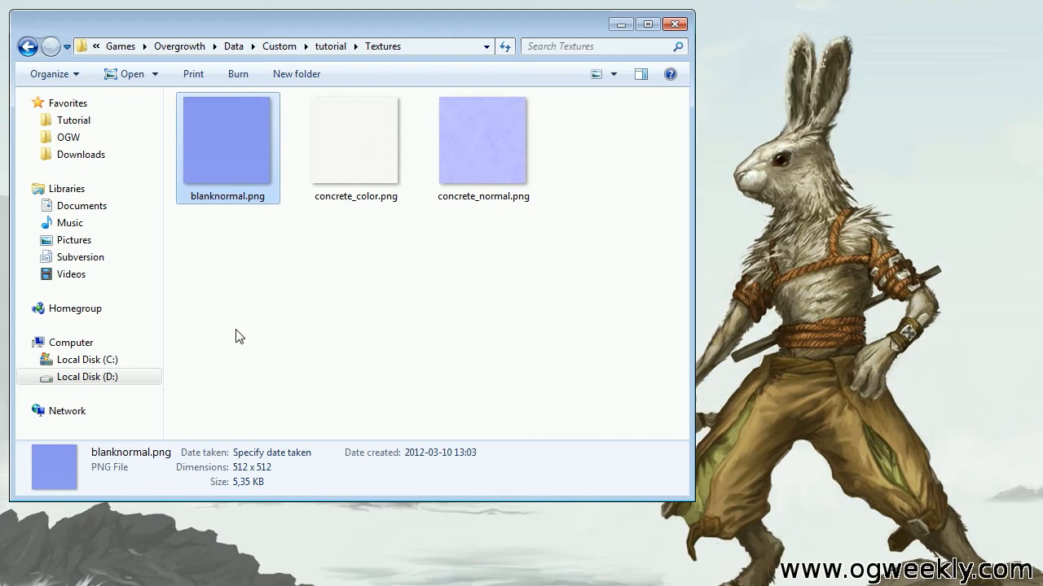
mouse_move(229, 134)
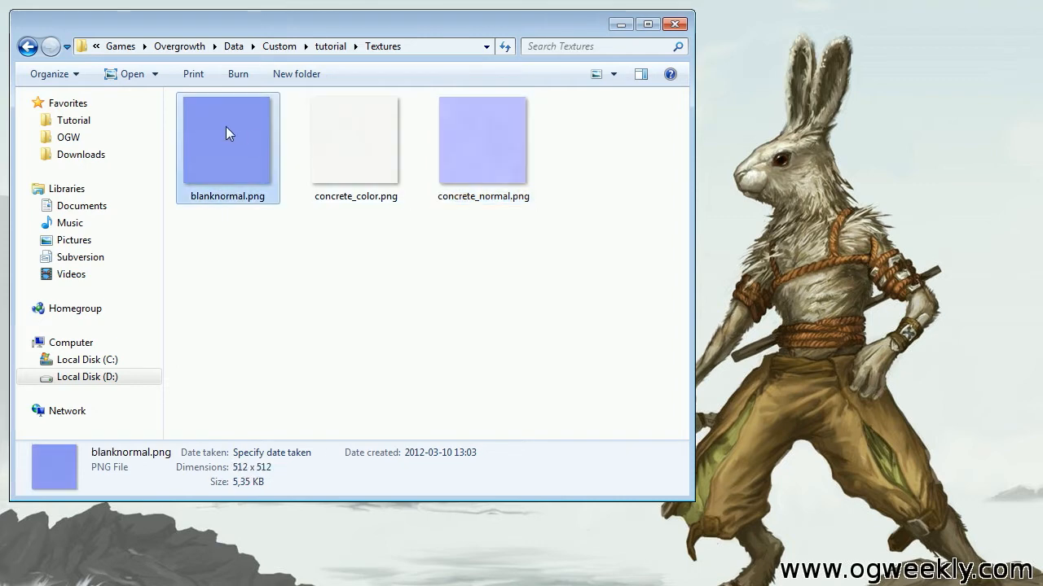
mouse_move(236, 156)
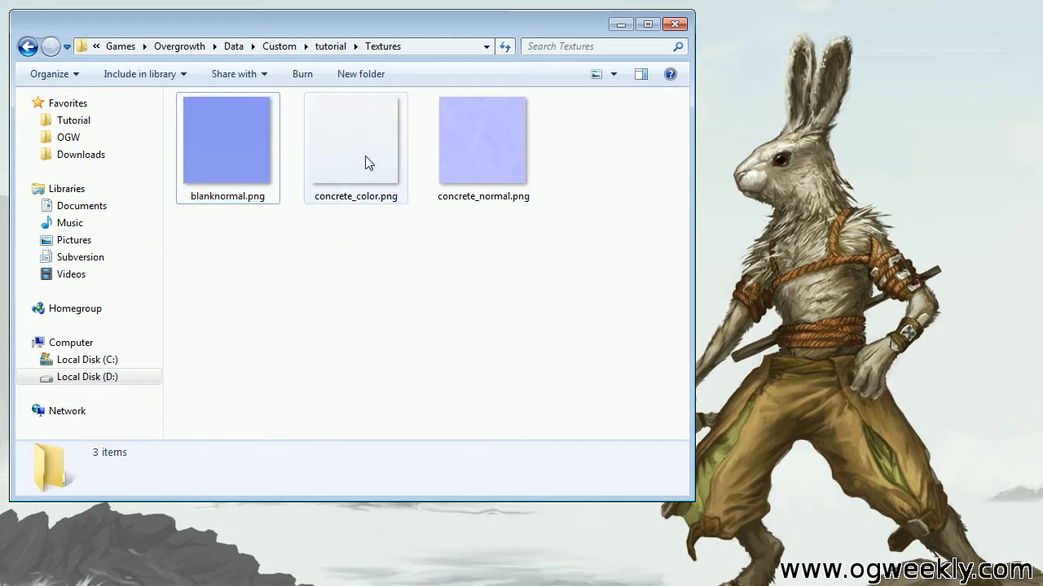
left_click(483, 140)
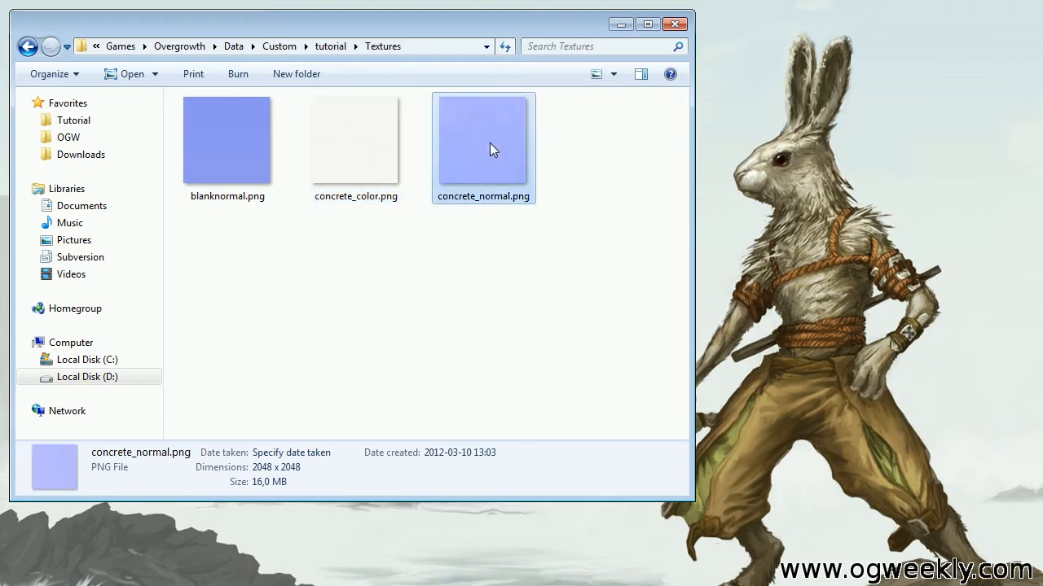
double_click(489, 146)
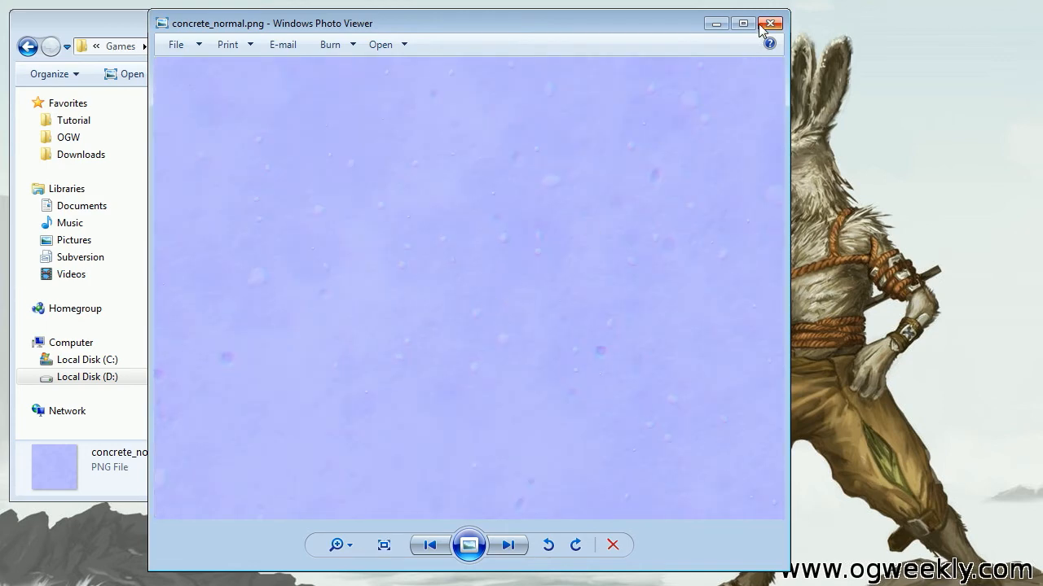
left_click(770, 22)
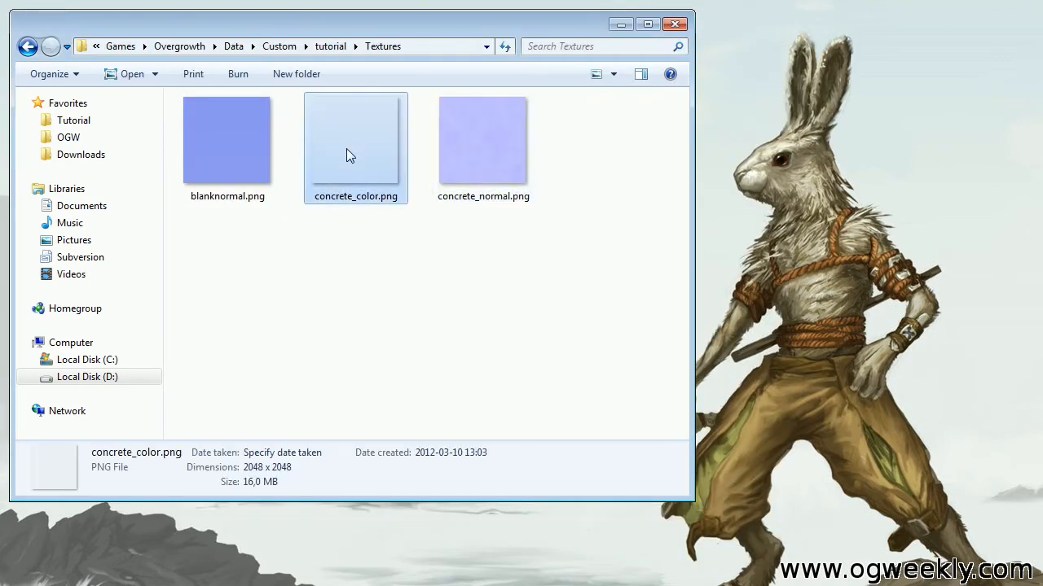
double_click(355, 142)
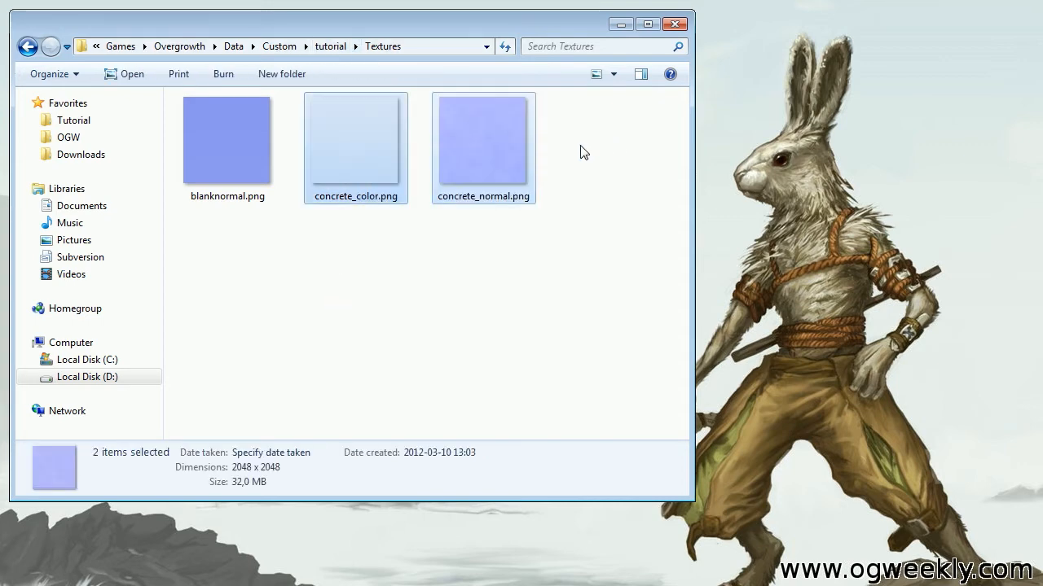
Step: Create an Objects folder in tutorial beside Models and Textures and open it
left_click(382, 46)
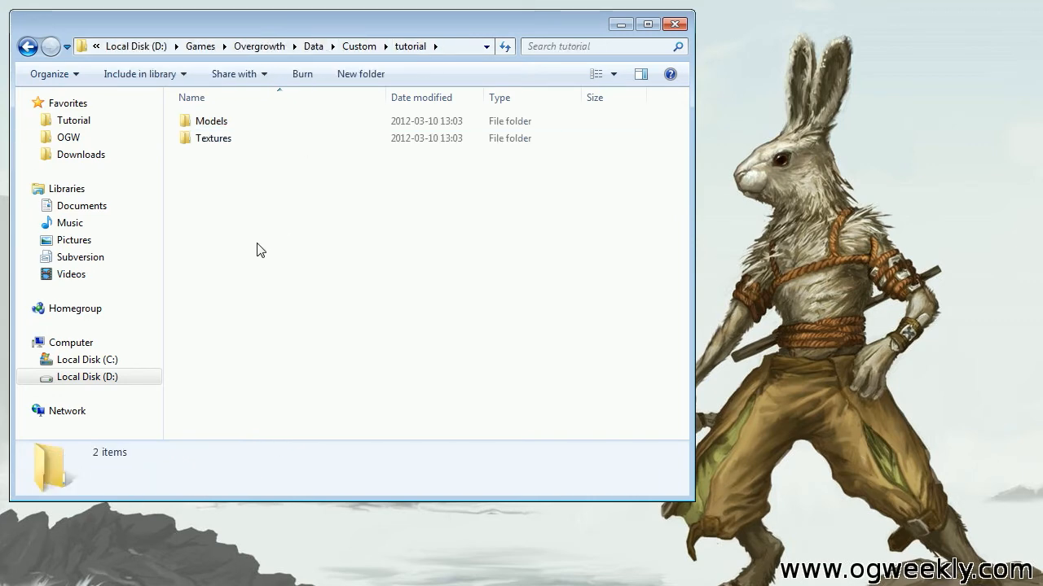
mouse_move(271, 235)
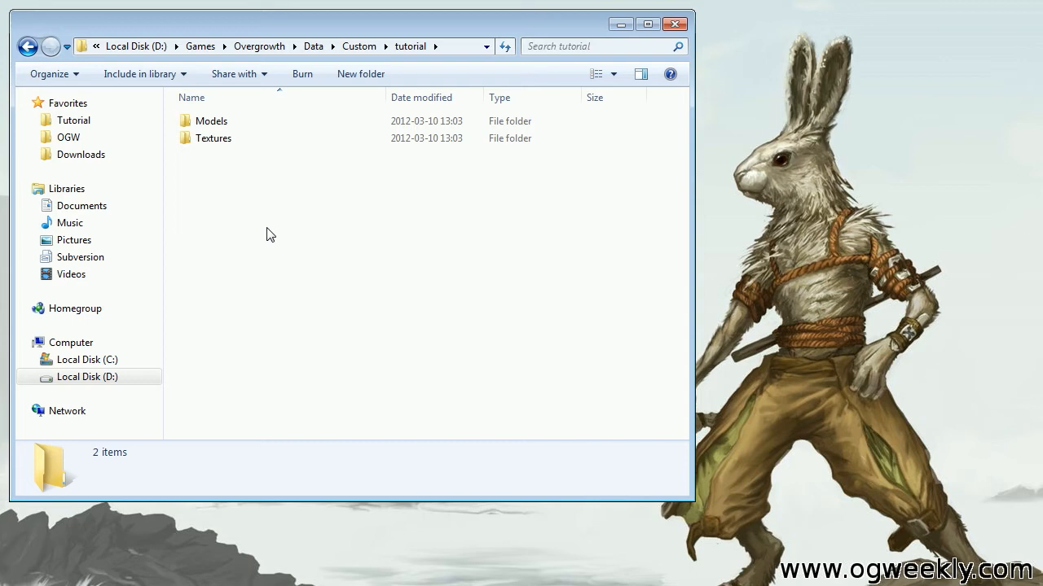
mouse_move(228, 187)
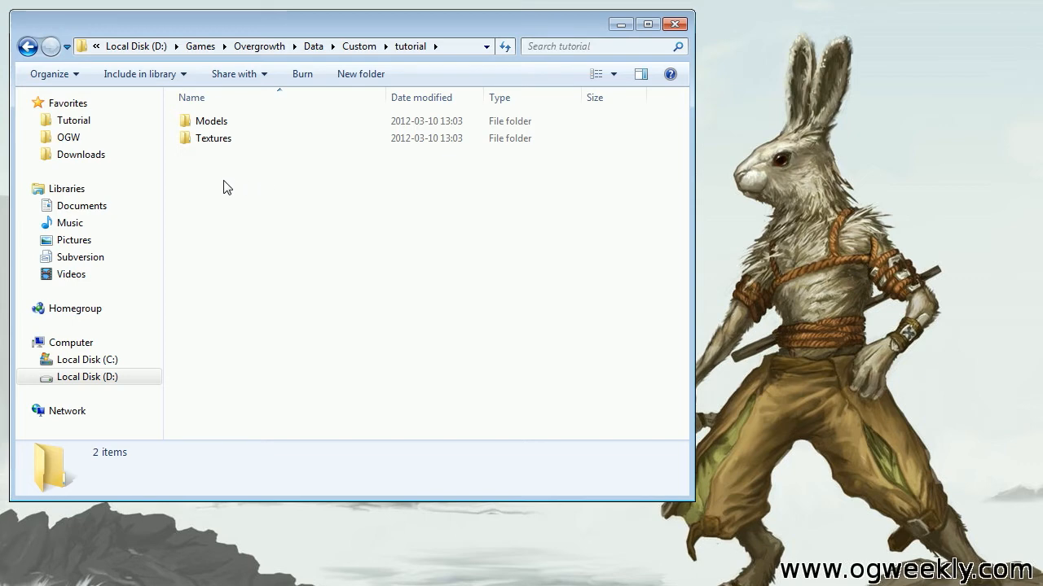
type("g")
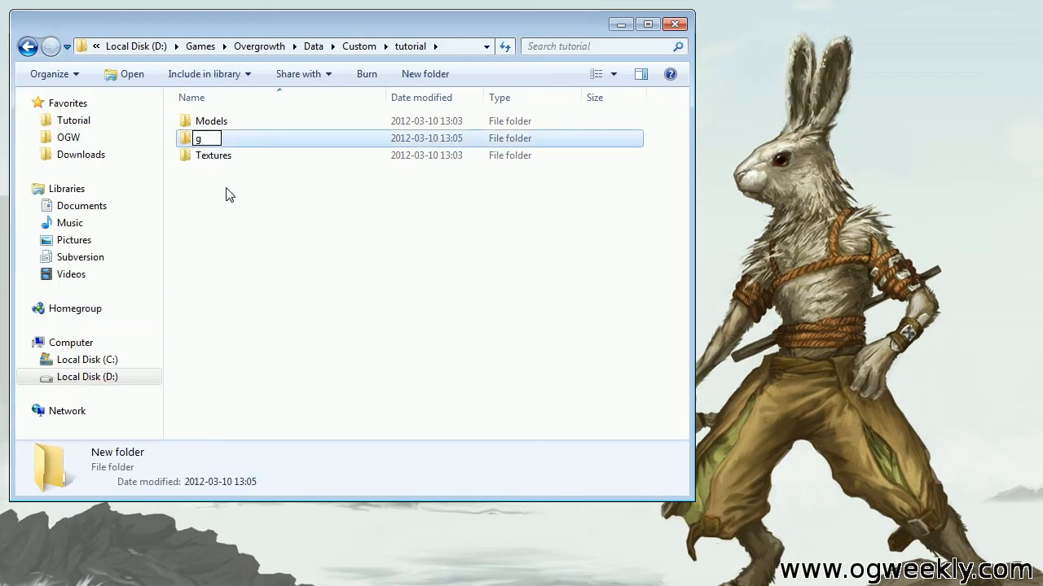
key("BackSpace")
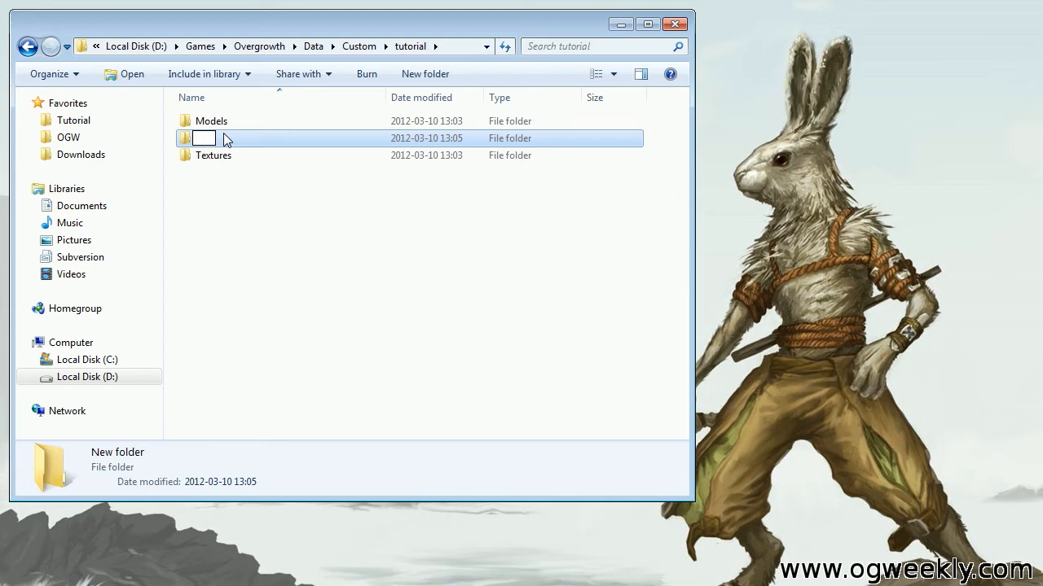
type("Objects")
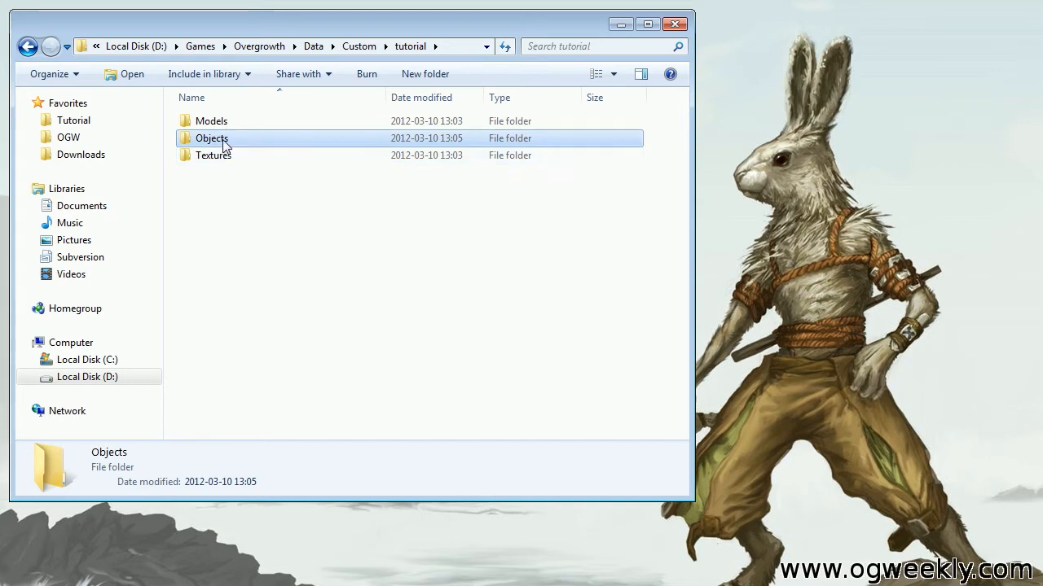
double_click(212, 138)
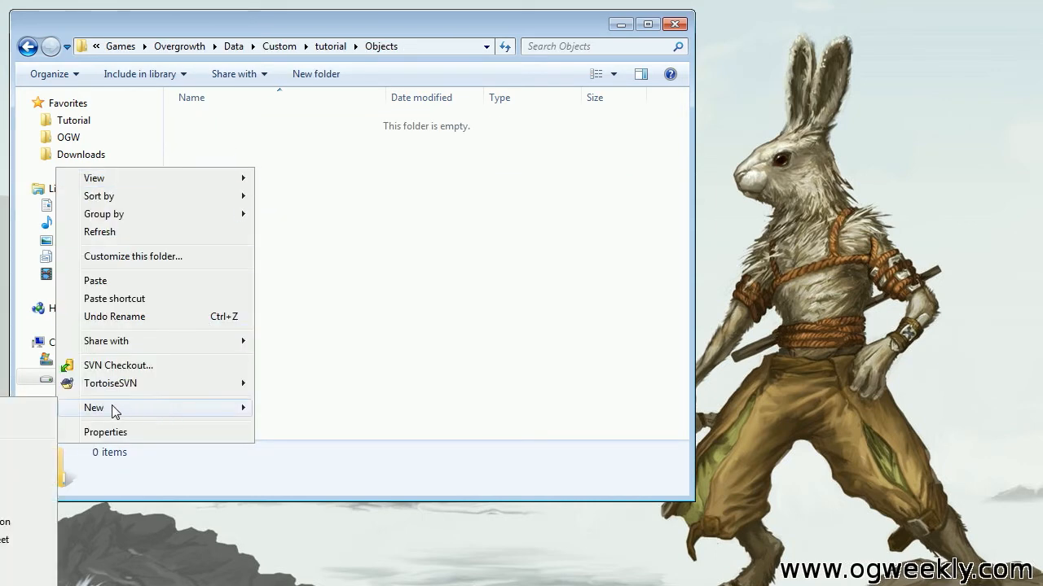
Step: Create a new text document named cylinder.xml, accepting the extension change warning
left_click(94, 407)
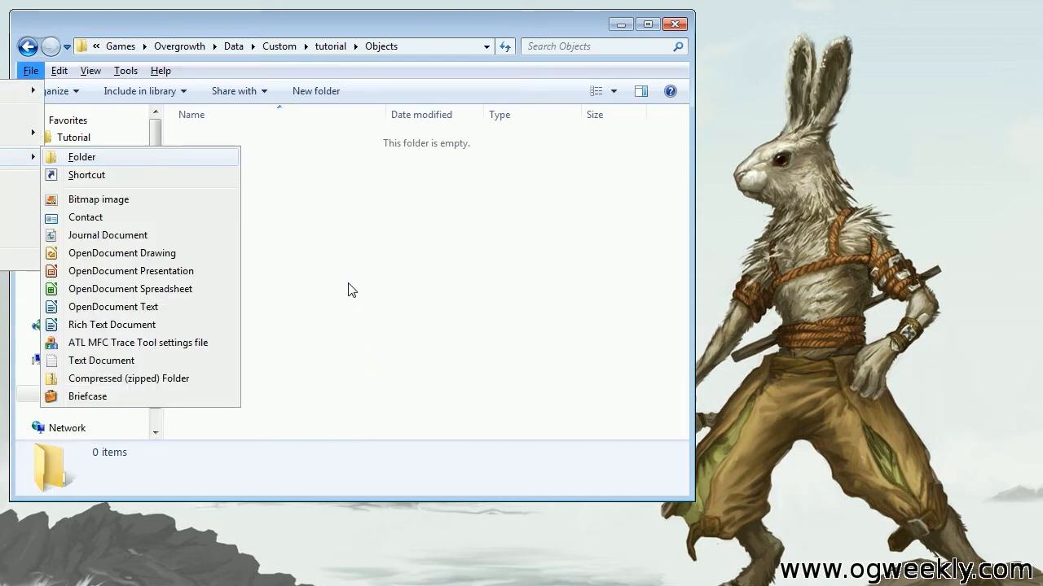
left_click(101, 360)
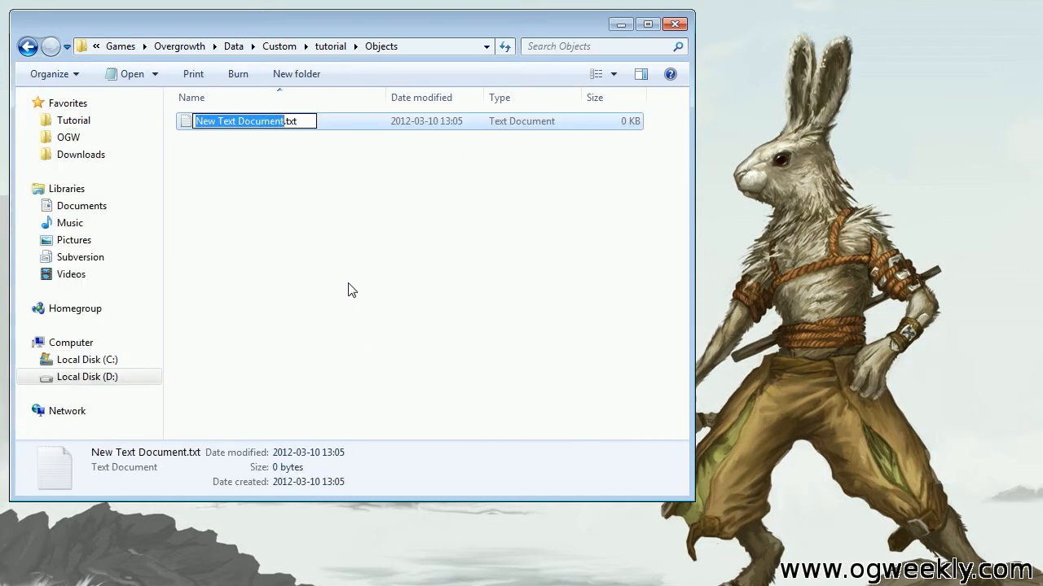
type("cylinde")
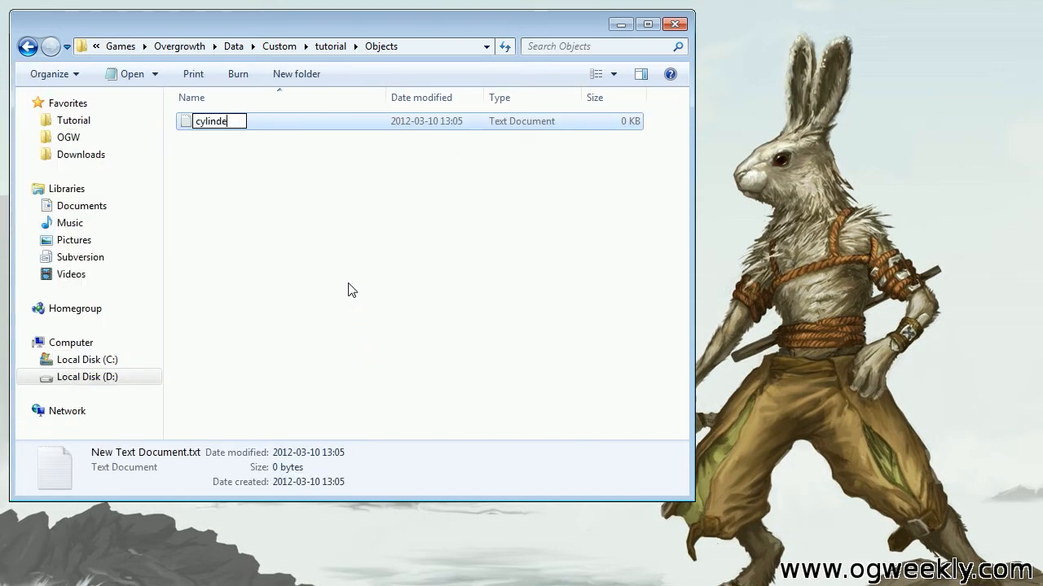
key("Enter")
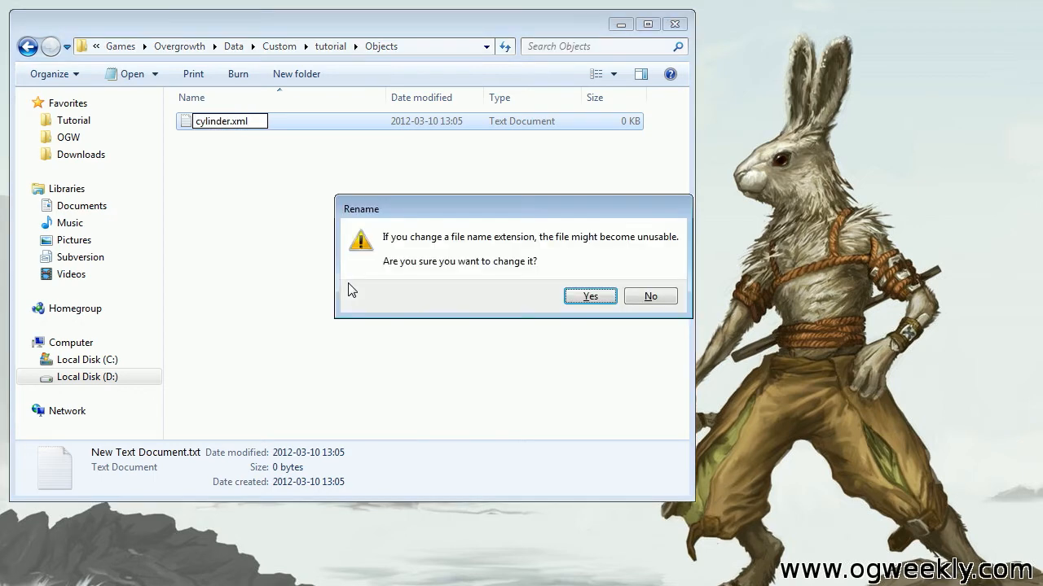
left_click(590, 295)
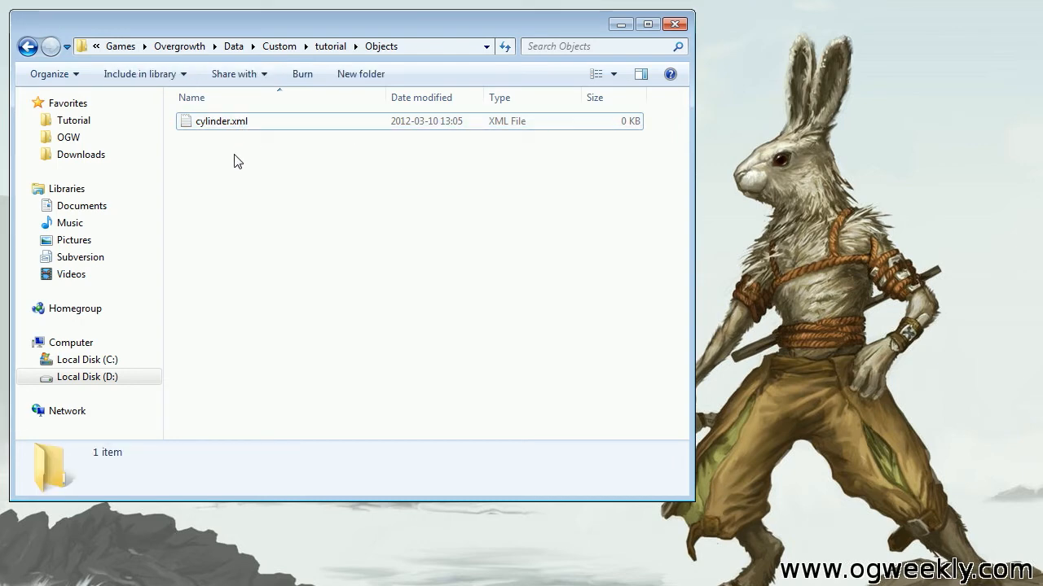
key("alt")
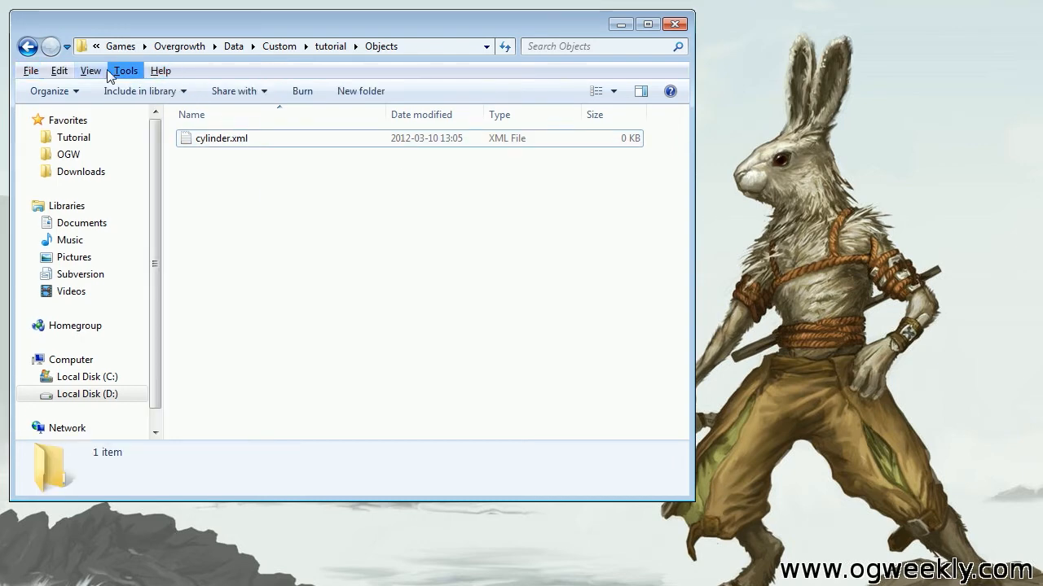
left_click(126, 70)
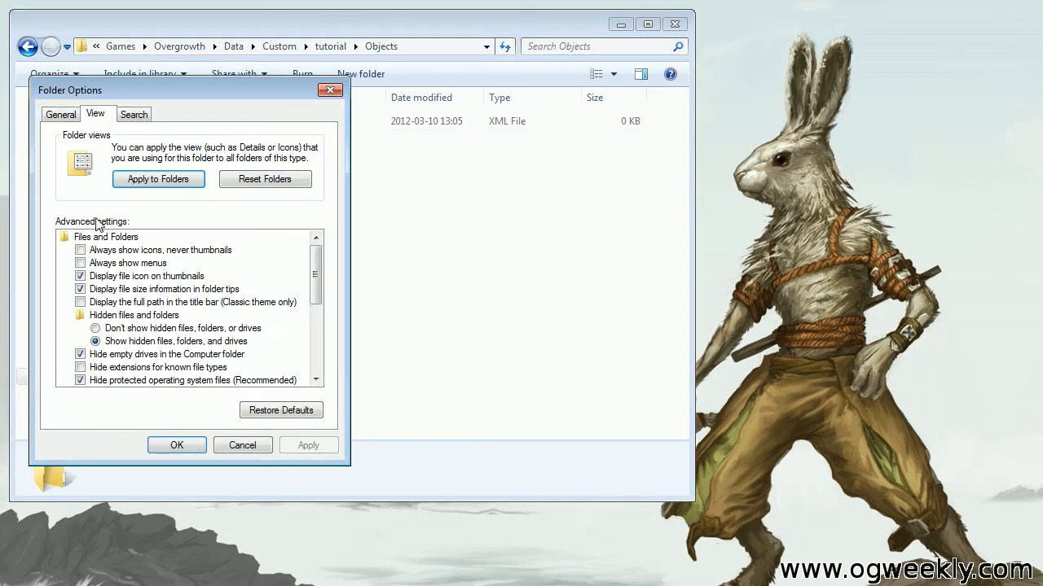
left_click(80, 367)
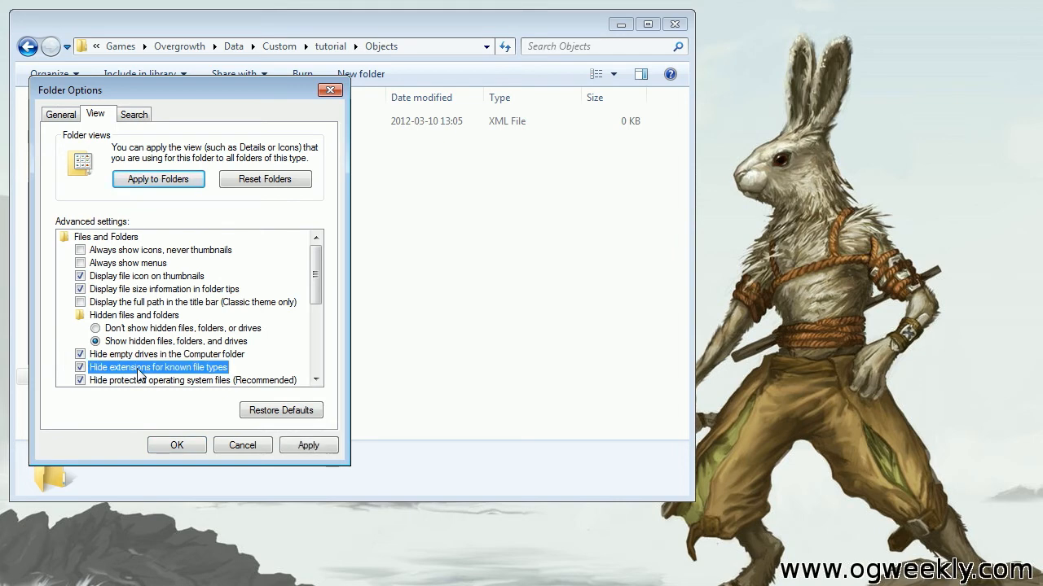
left_click(176, 445)
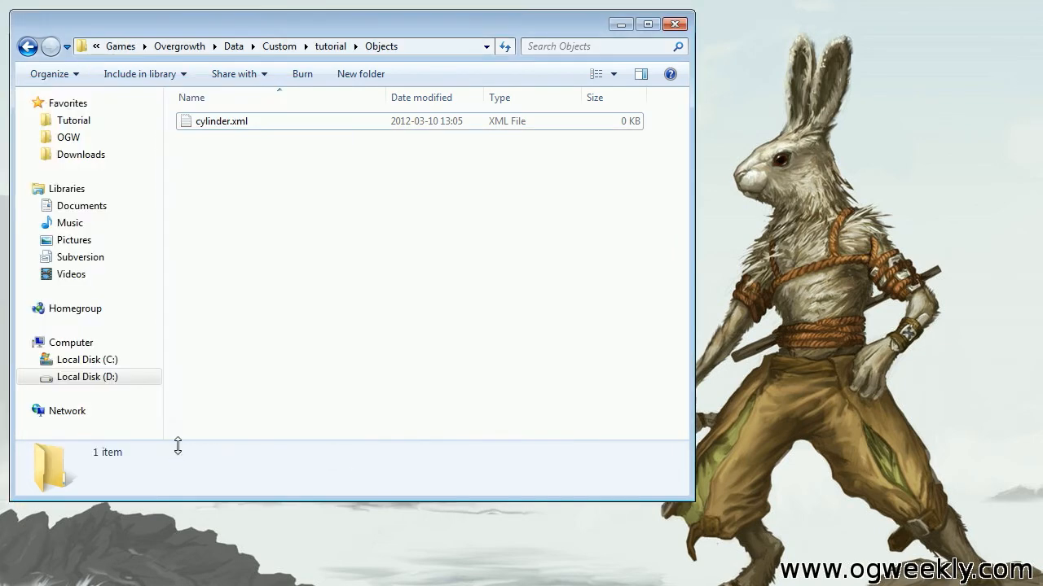
left_click(222, 121)
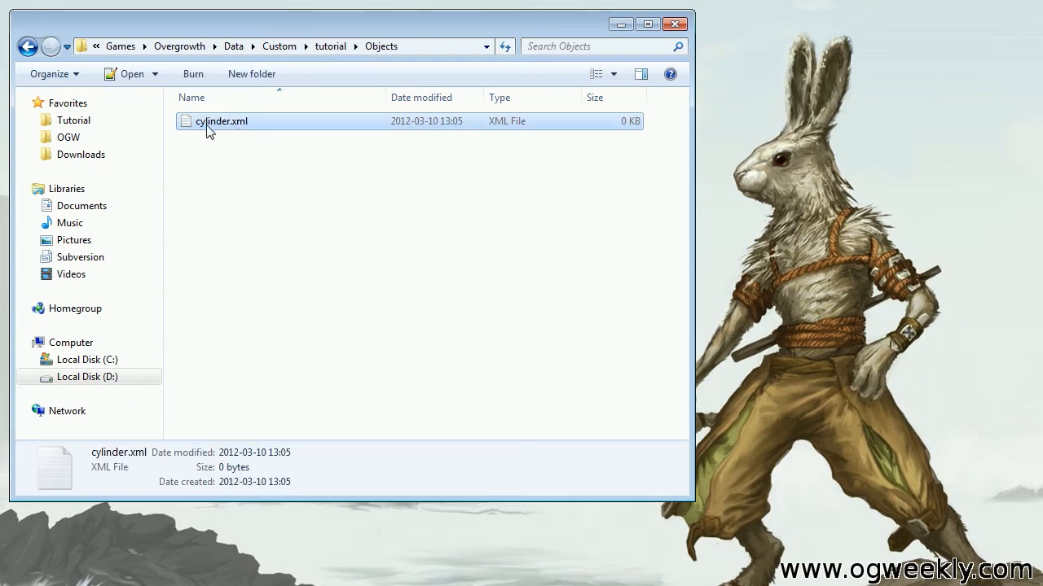
Step: Open cylinder.xml in Notepad++ and go back up to the Custom folder
double_click(222, 121)
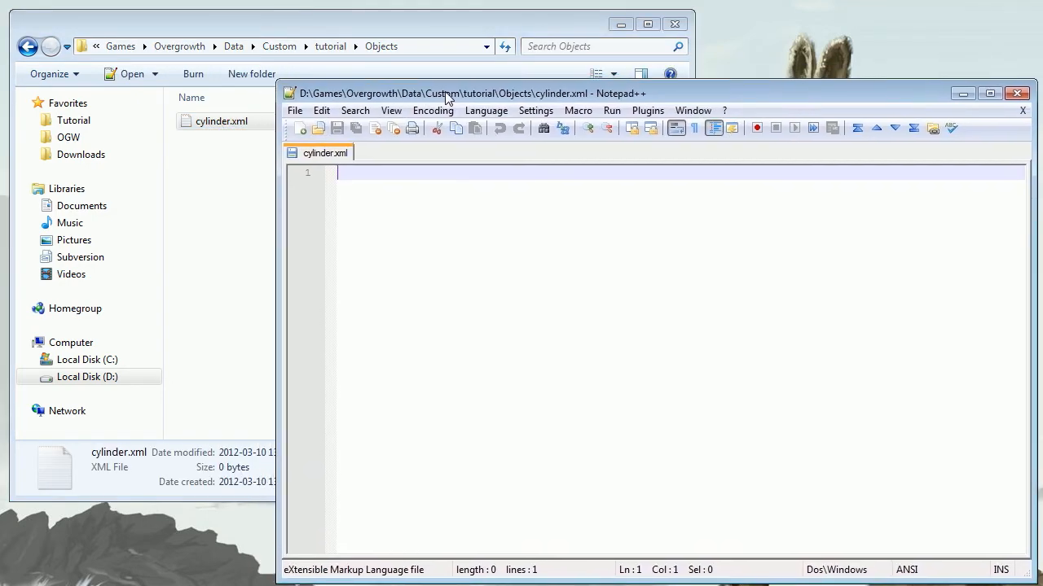
left_click_drag(443, 93, 435, 74)
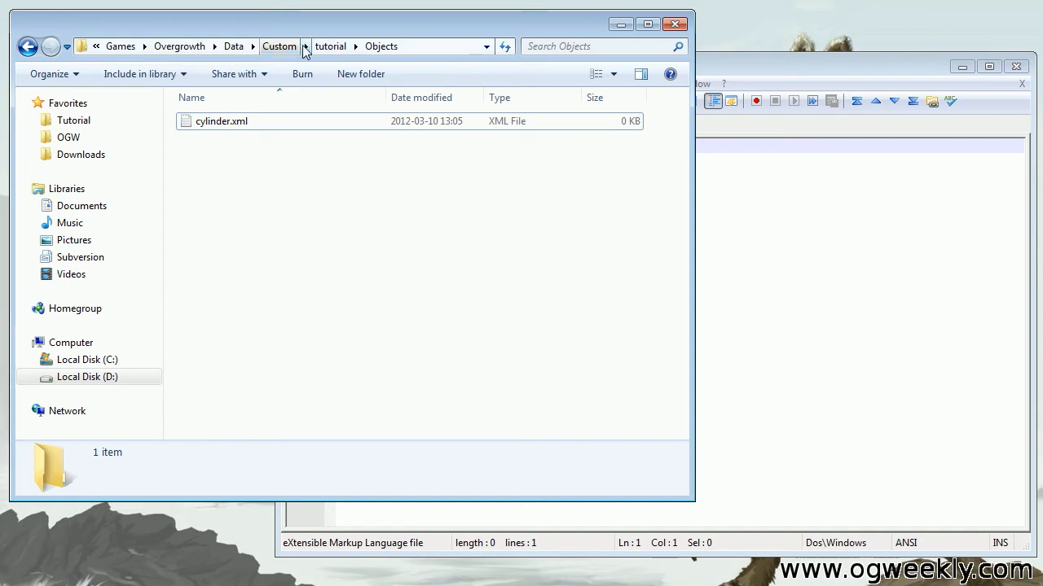
left_click(279, 47)
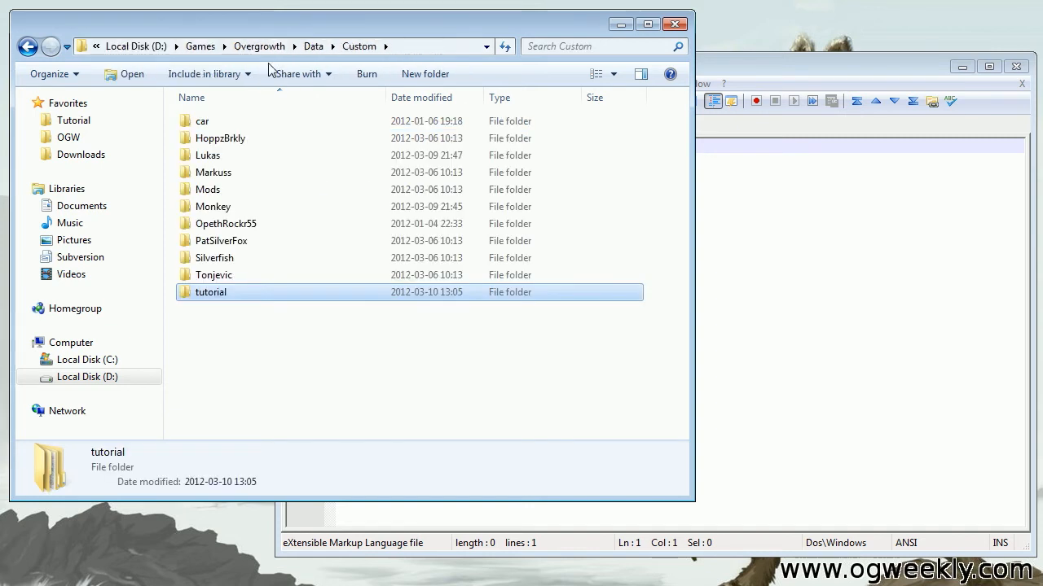
Step: Open the Object.xml template from Lukas\Objects in Notepad++
double_click(208, 154)
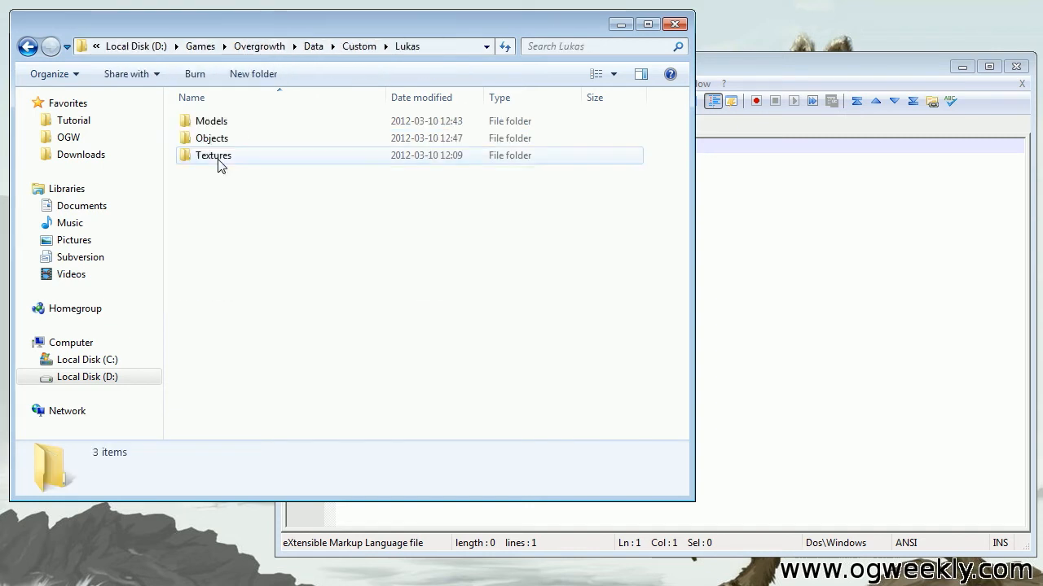
double_click(211, 137)
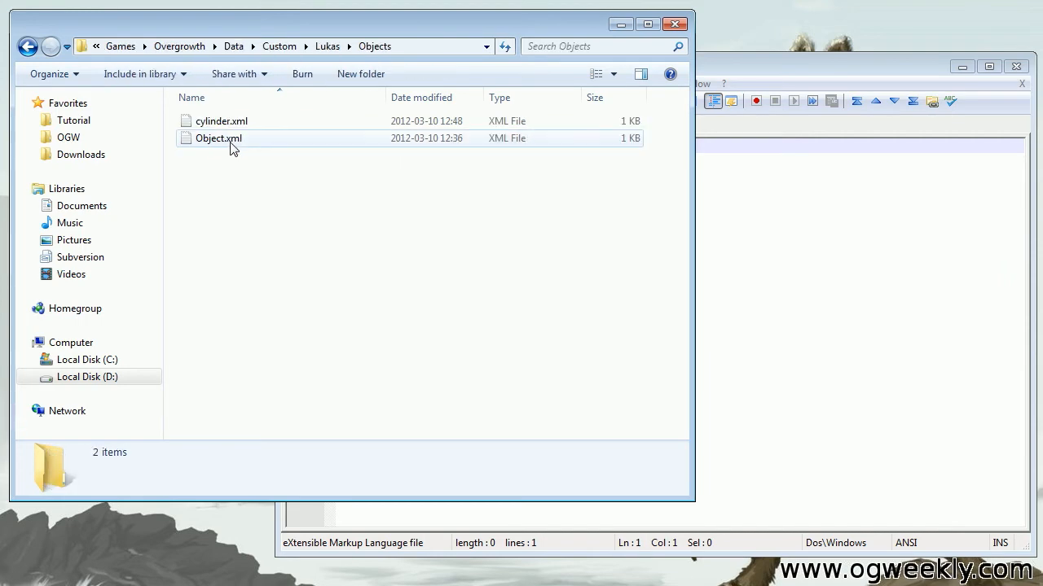
left_click(217, 138)
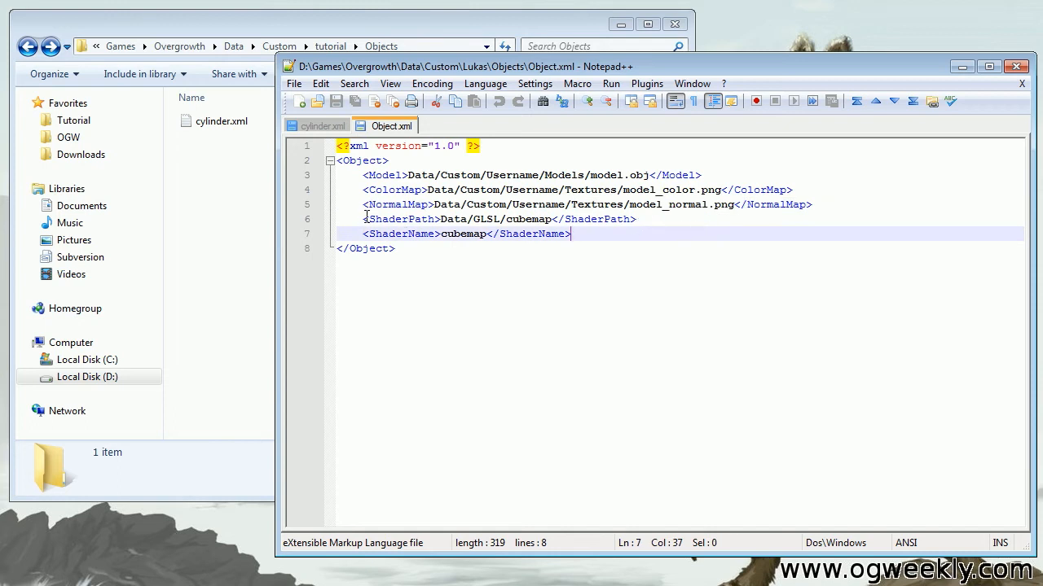
Step: Paste Object.xml's template text into cylinder.xml and close the Object.xml template
left_click(403, 219)
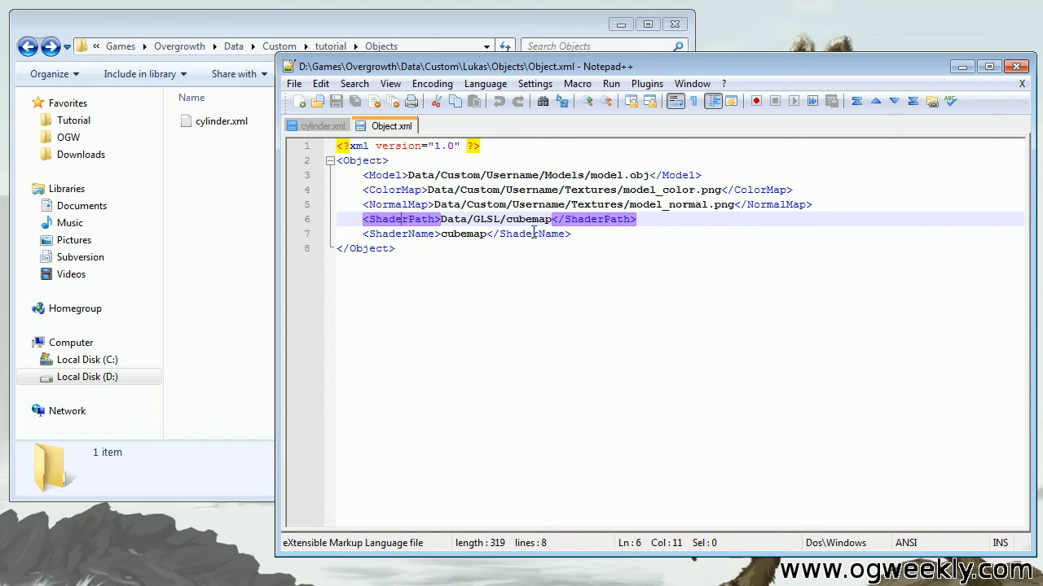
left_click(319, 125)
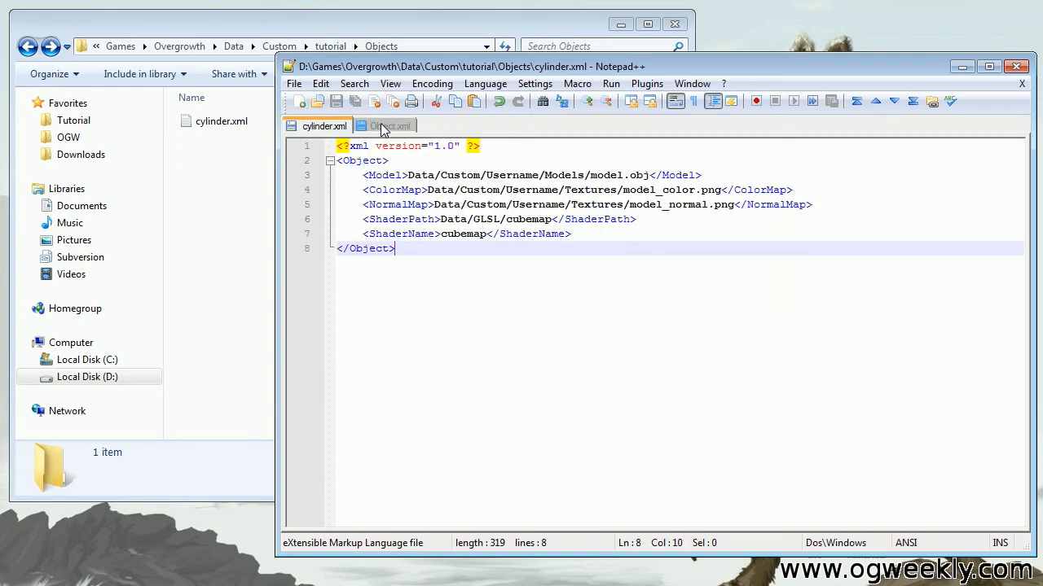
left_click(383, 126)
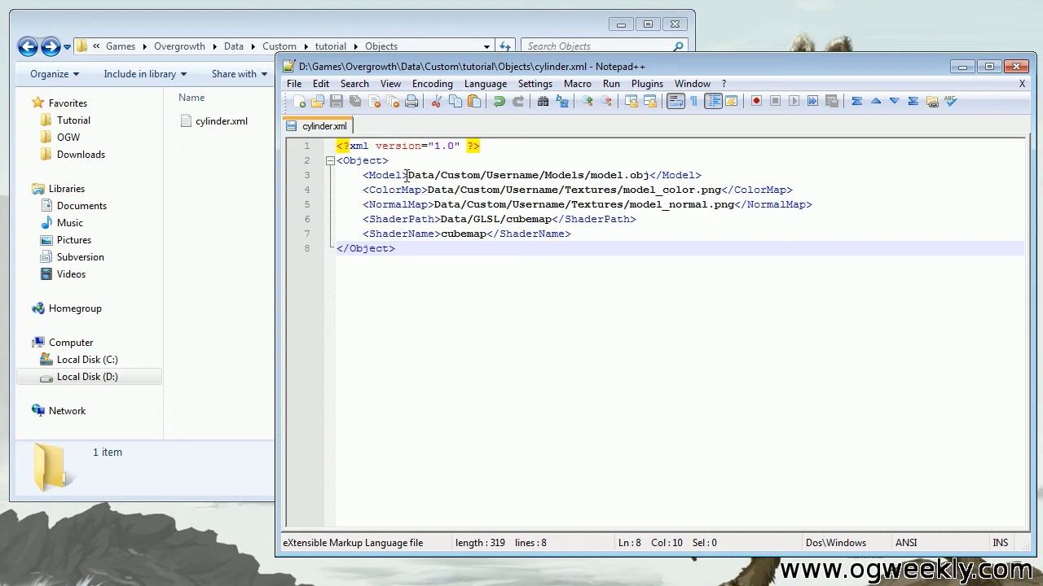
mouse_move(398, 175)
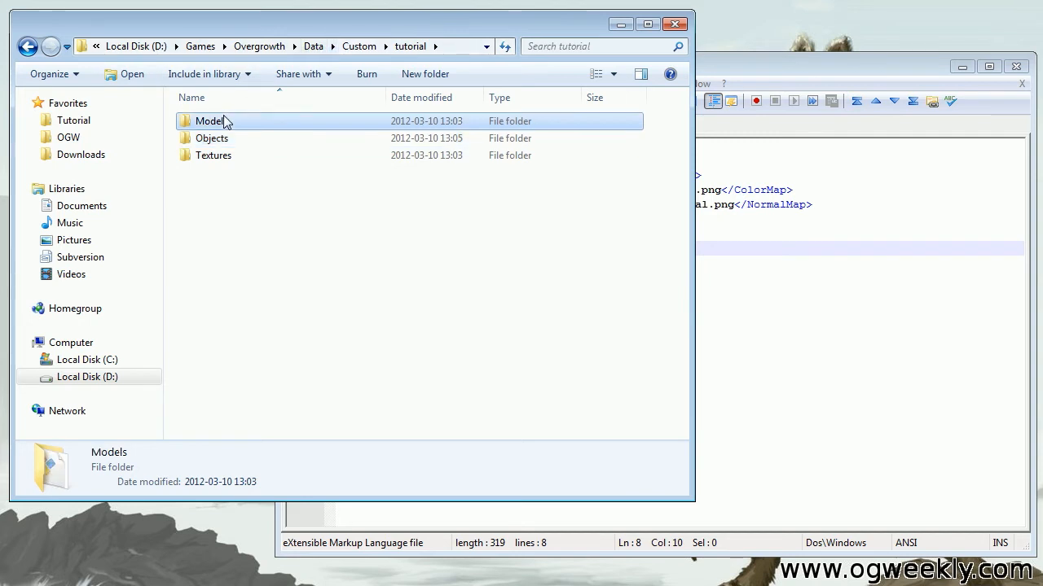
Step: Point the Model entry at Data/Custom/tutorial/Models/cylinder.obj
double_click(208, 120)
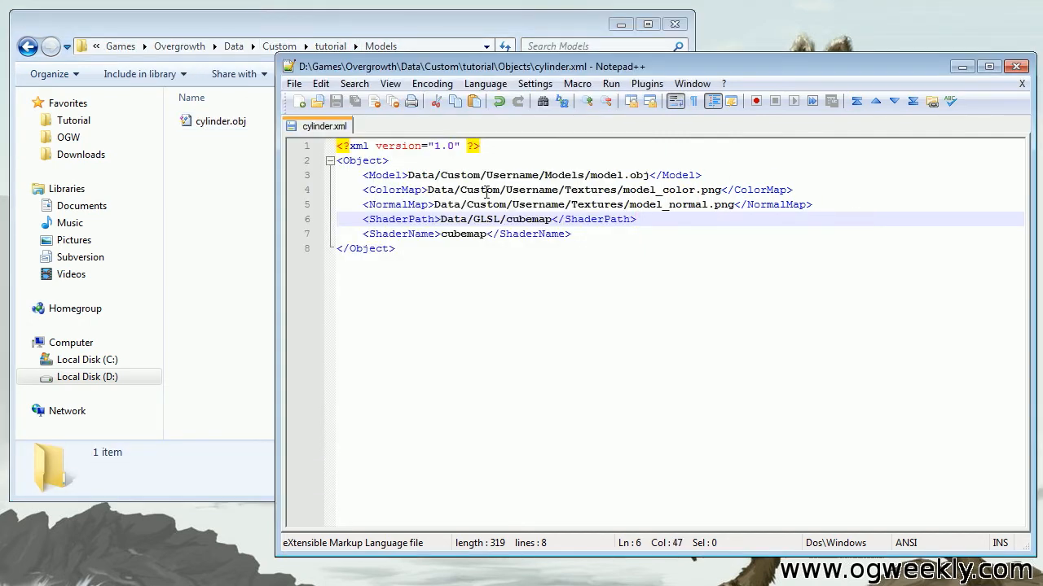
left_click(428, 160)
type("tutorial")
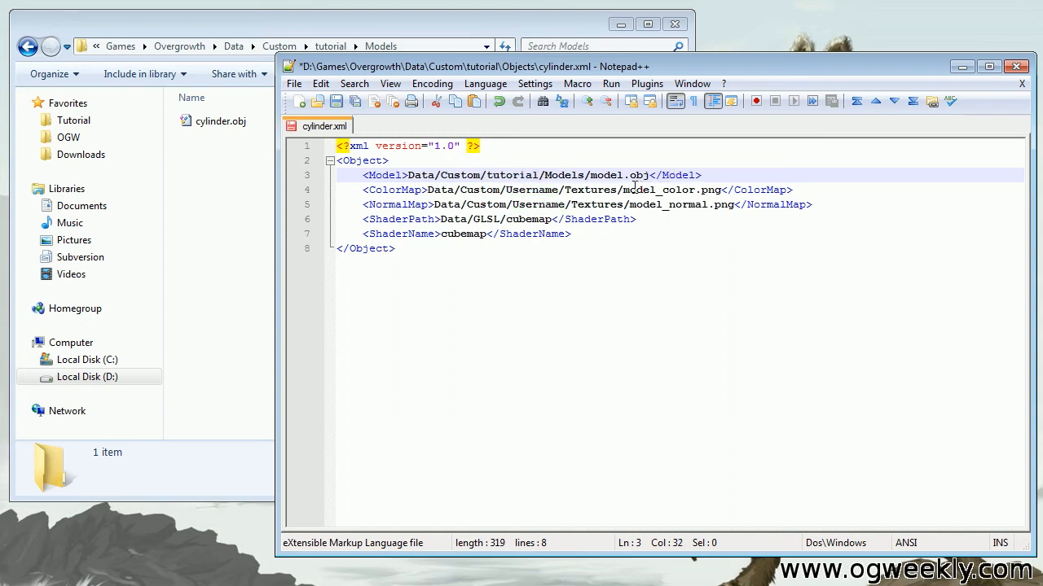
double_click(563, 175)
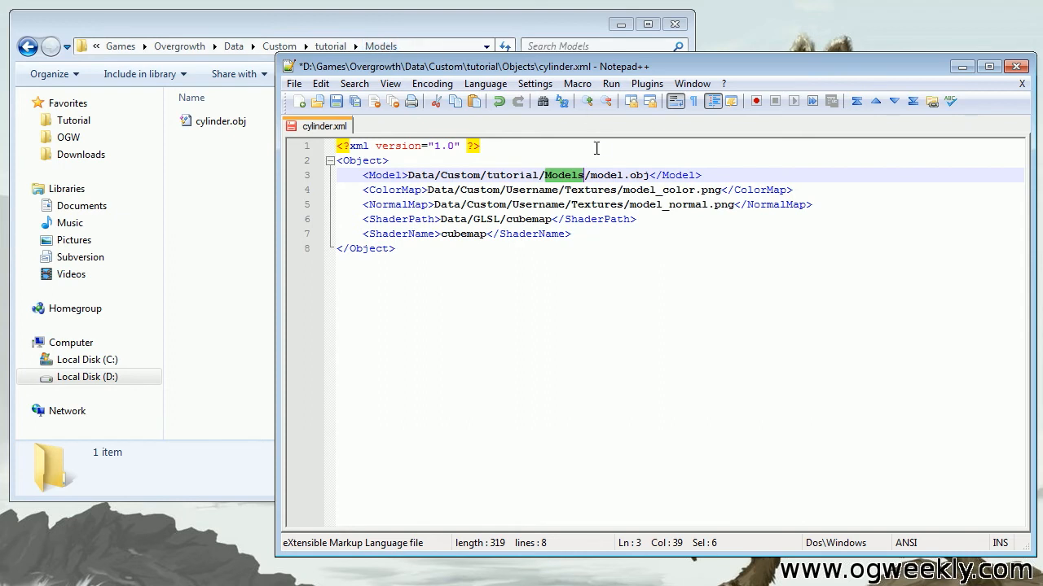
double_click(607, 175)
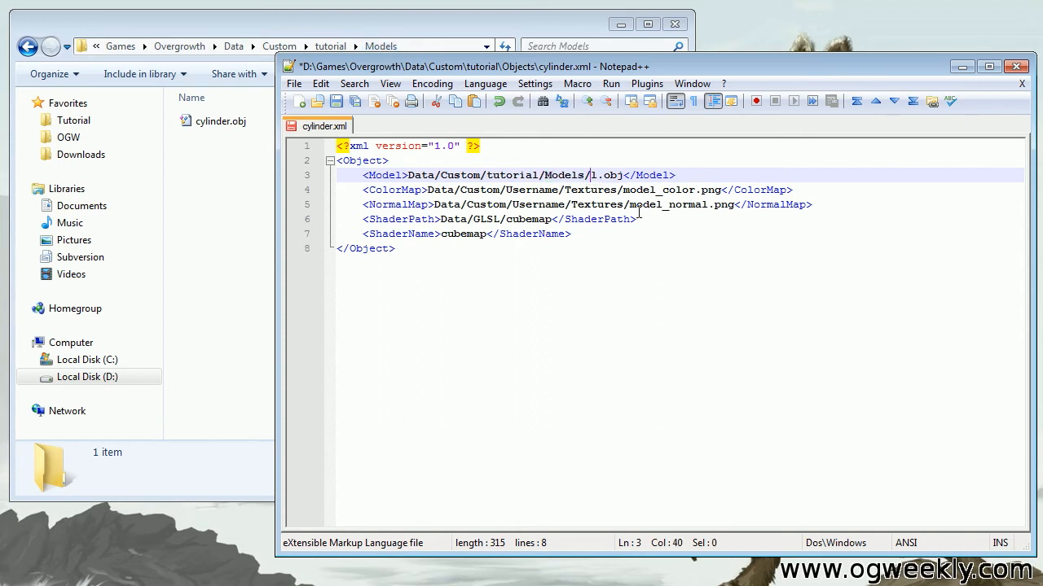
type("cylinder")
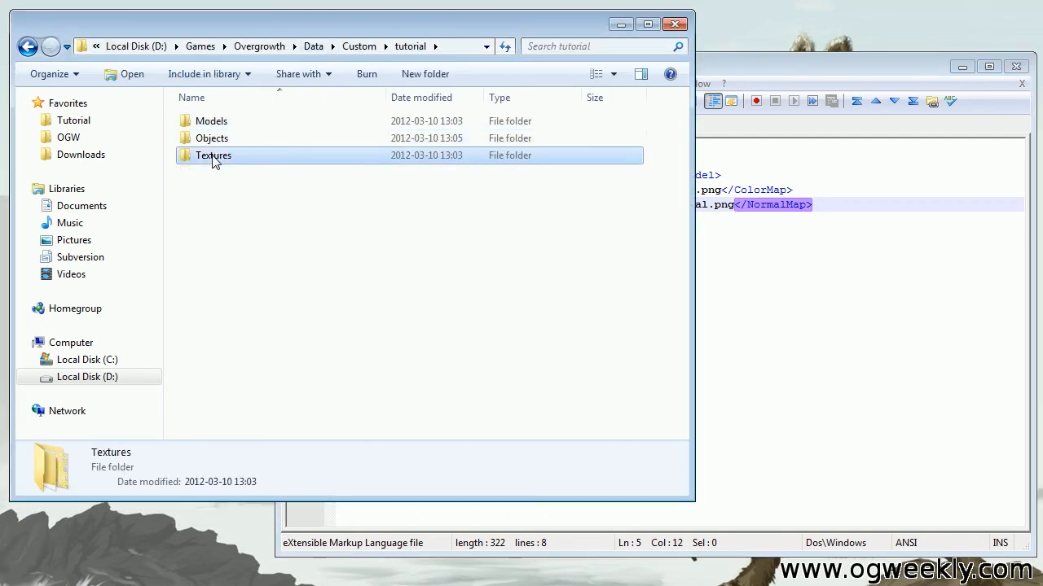
Step: Point the ColorMap entry at tutorial's concrete_color.png
double_click(213, 155)
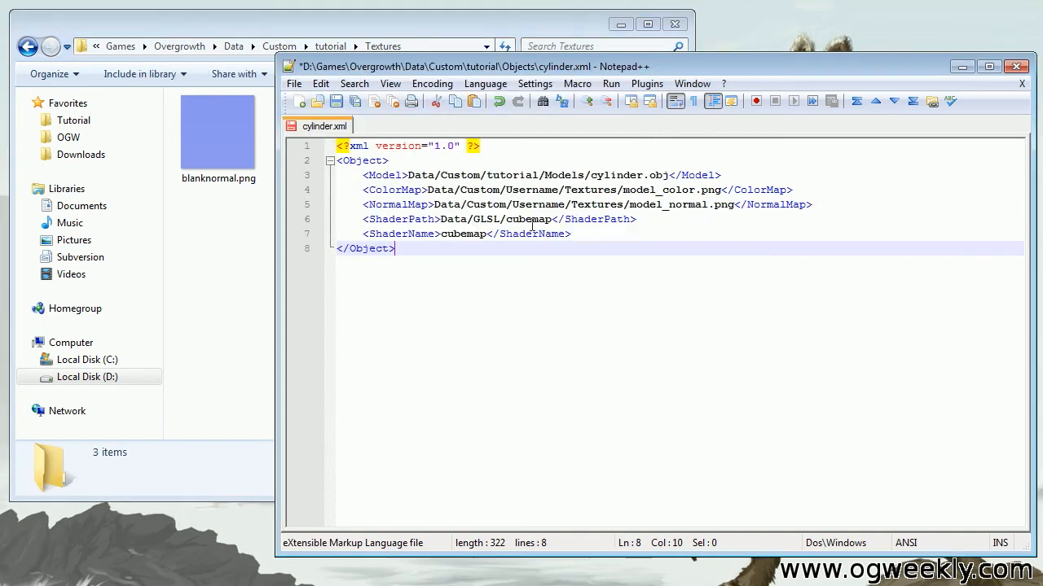
left_click(492, 189)
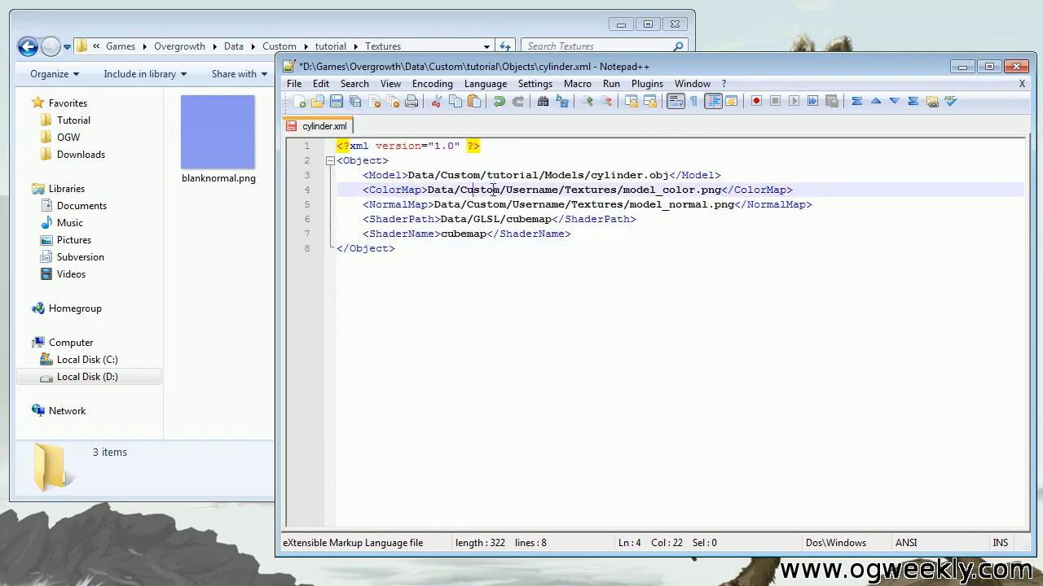
type("tutorial")
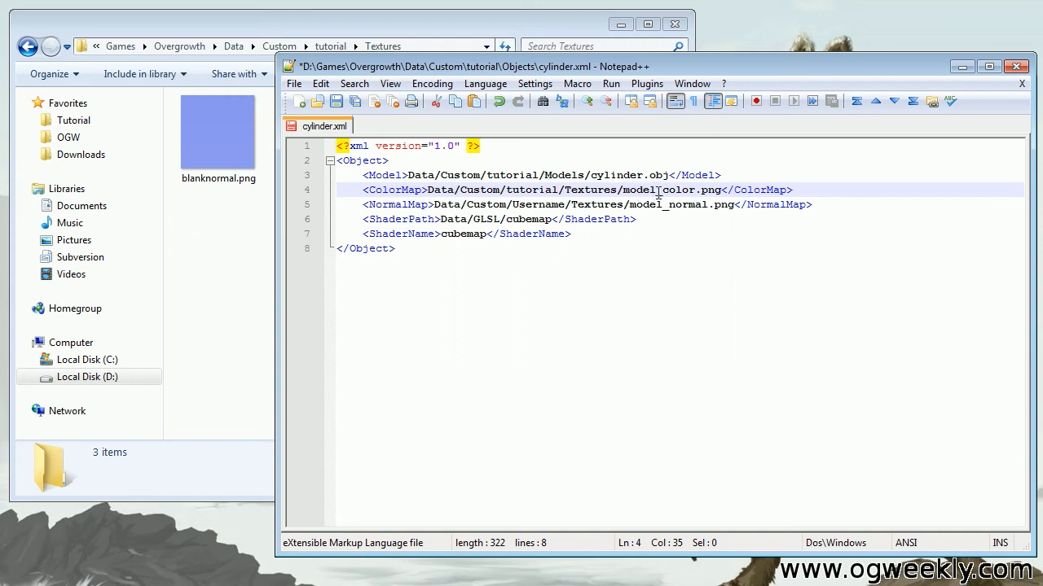
type("concrete")
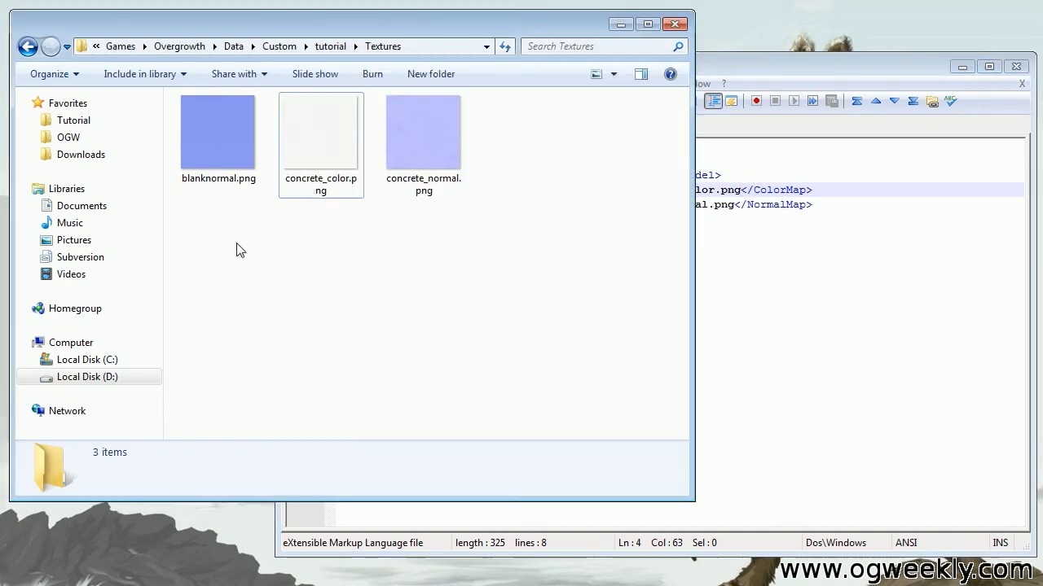
Step: Point the NormalMap entry at tutorial's concrete_normal.png
left_click(423, 132)
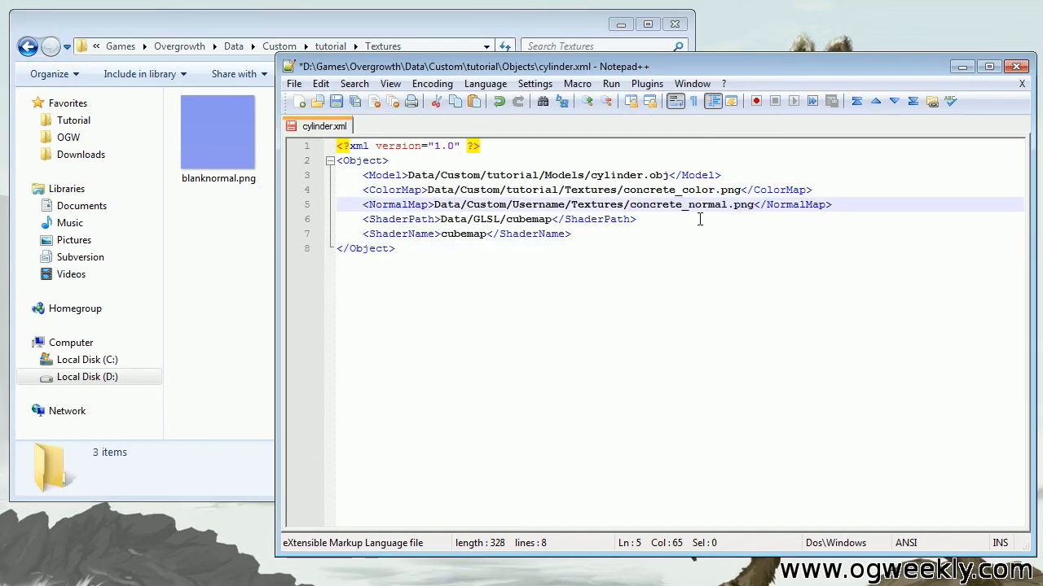
double_click(538, 204)
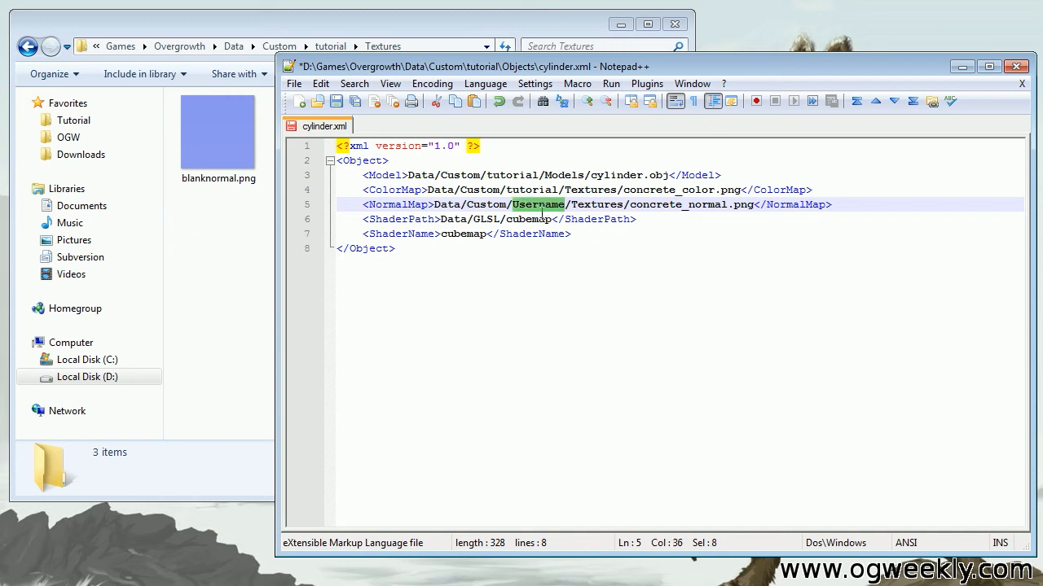
type("tutorial")
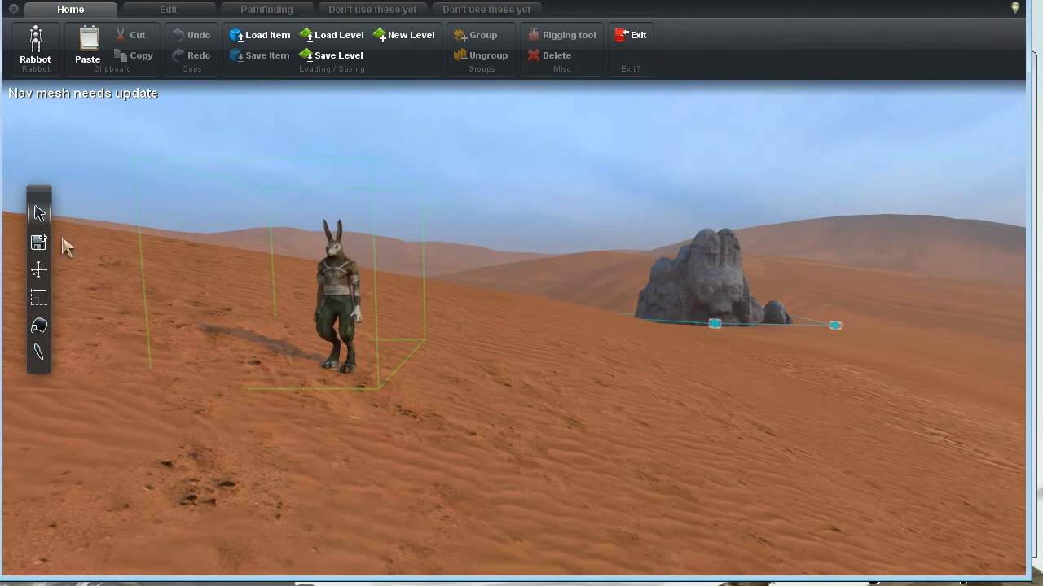
Step: Load cylinder.xml from Data\Custom\tutorial\Objects as an external object via the Item Browser
left_click(242, 35)
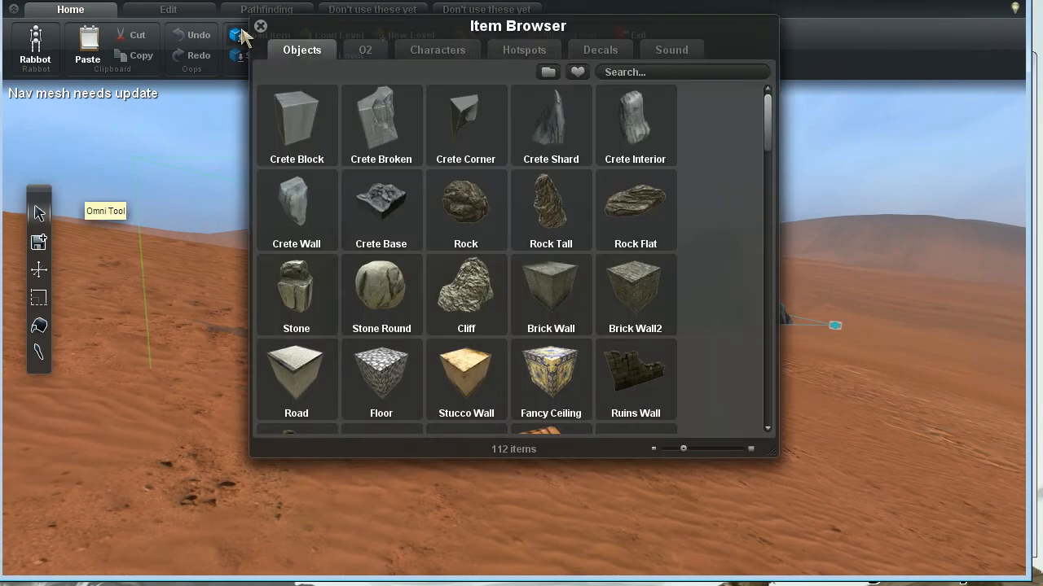
mouse_move(550, 72)
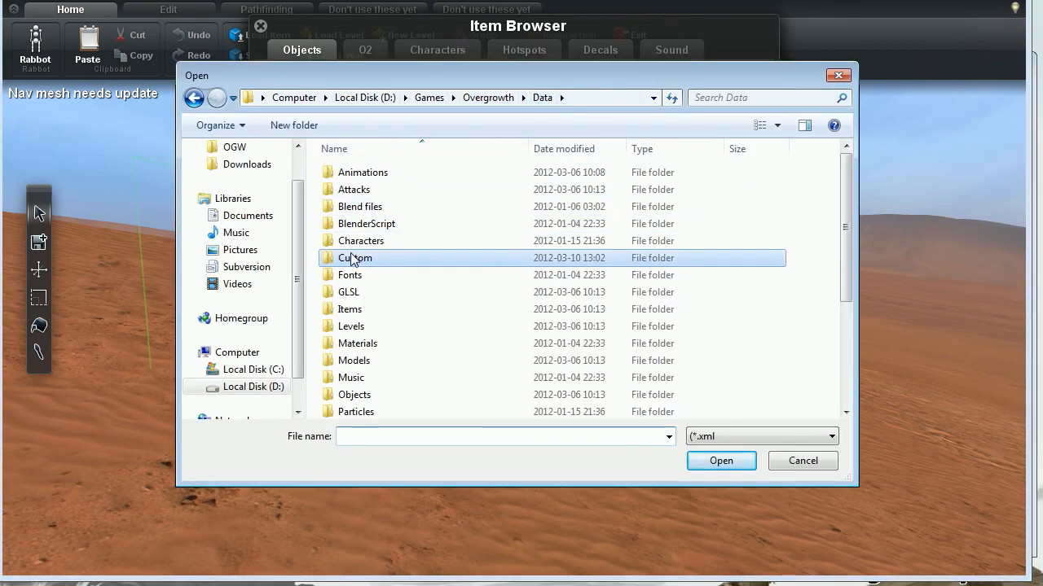
double_click(354, 257)
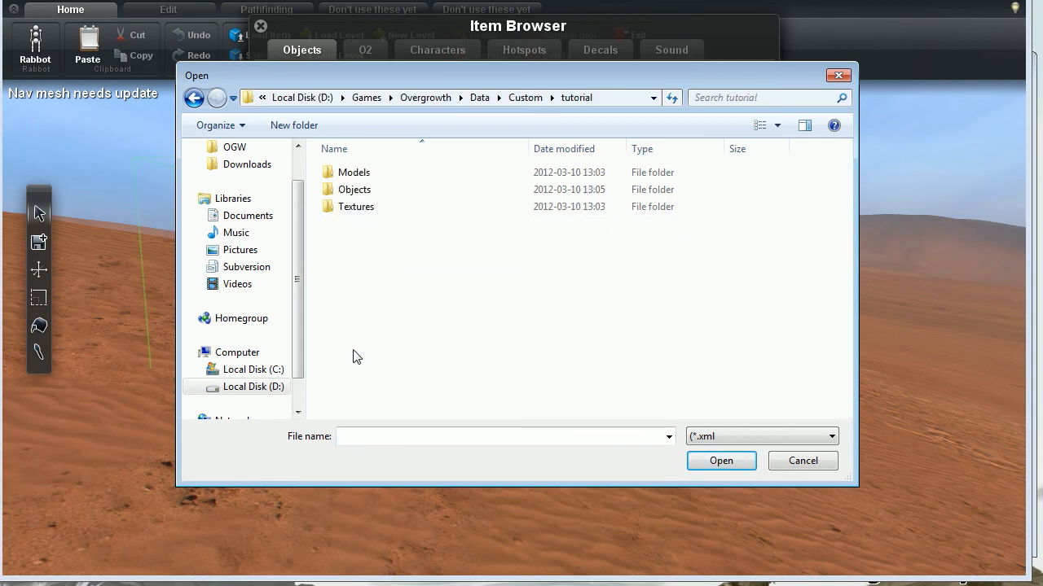
double_click(356, 189)
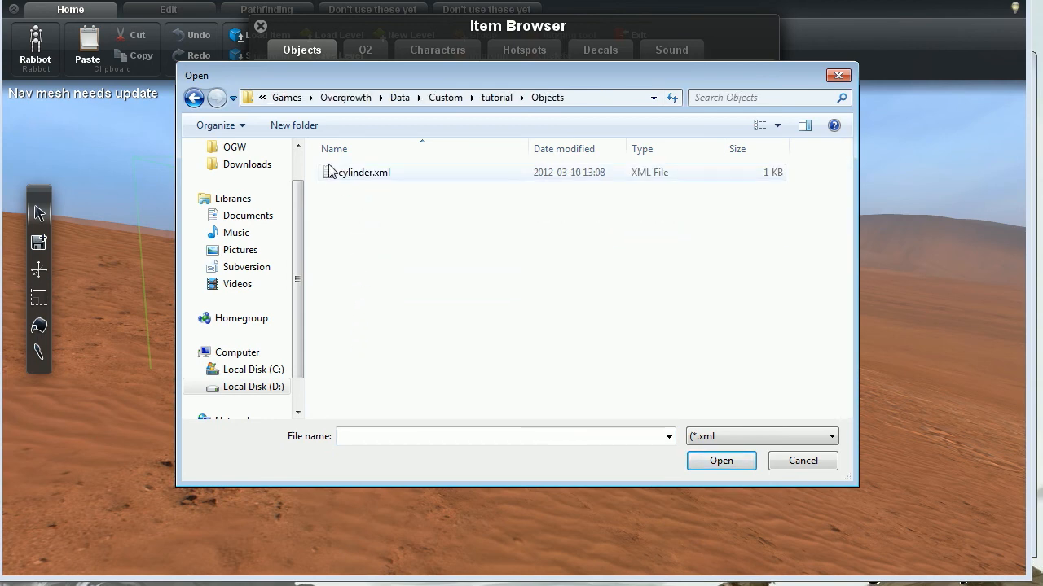
left_click(358, 172)
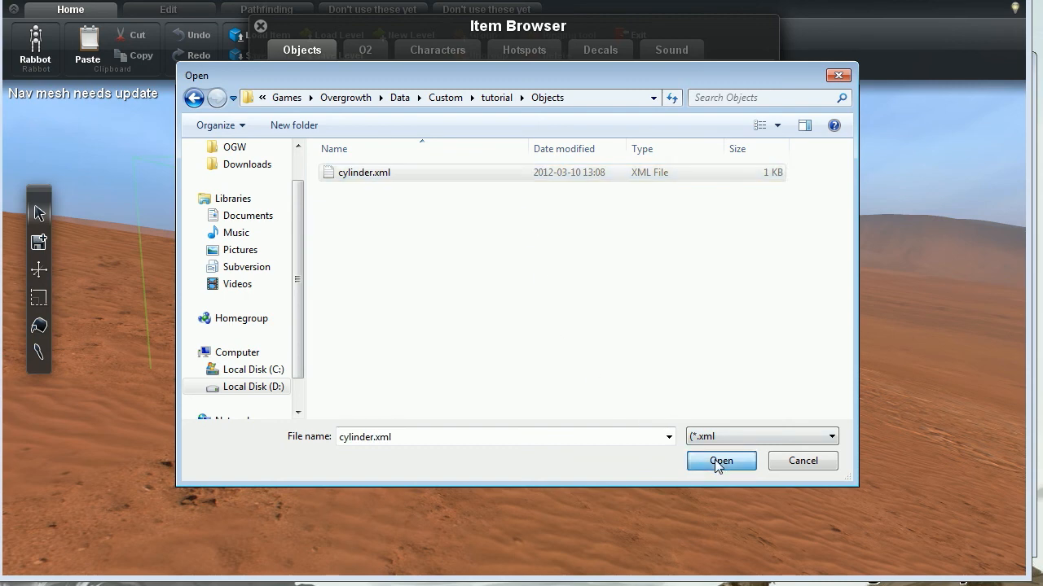
left_click(721, 461)
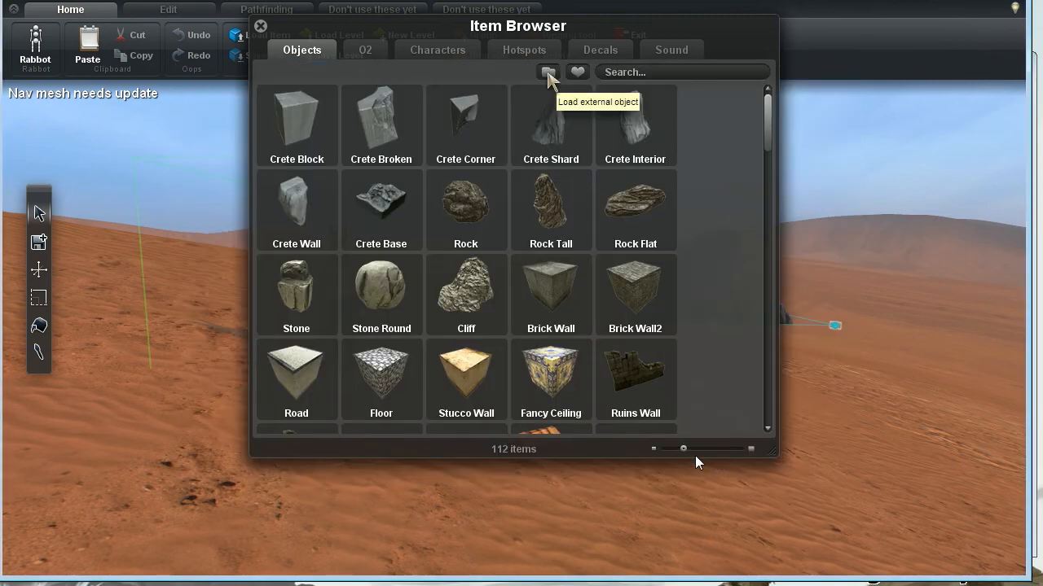
mouse_move(769, 489)
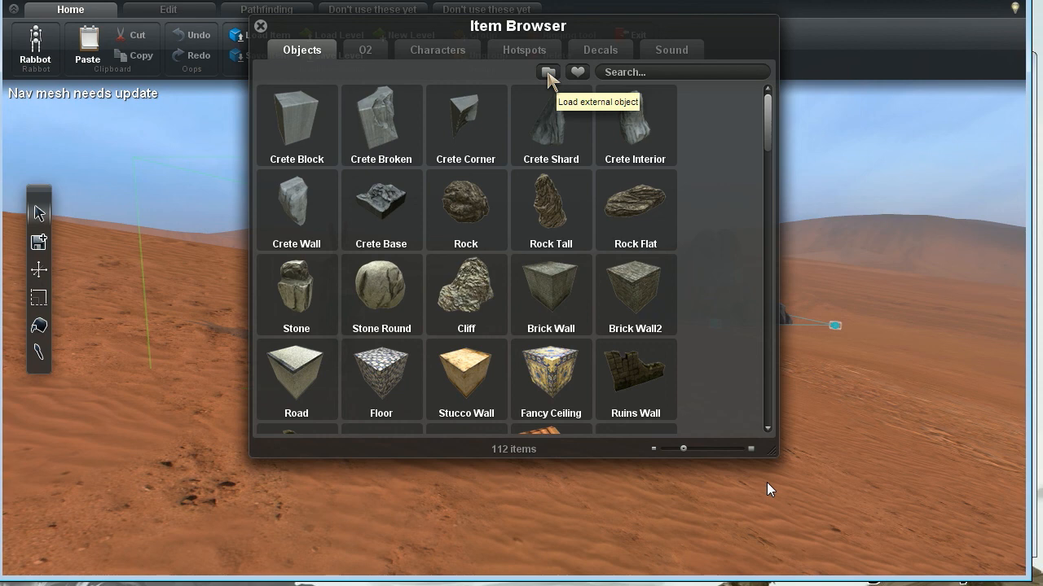
mouse_move(759, 478)
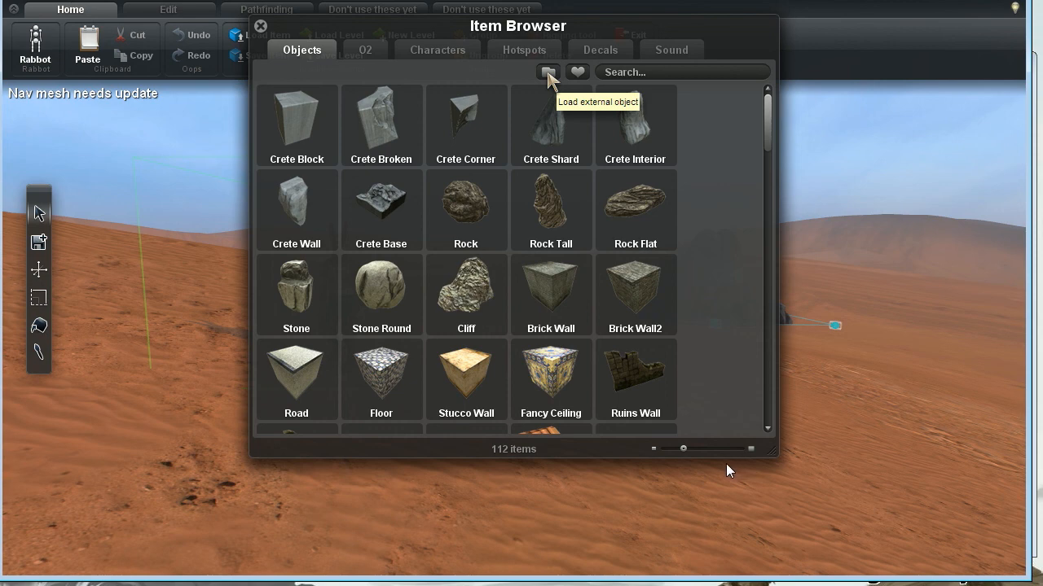
mouse_move(711, 487)
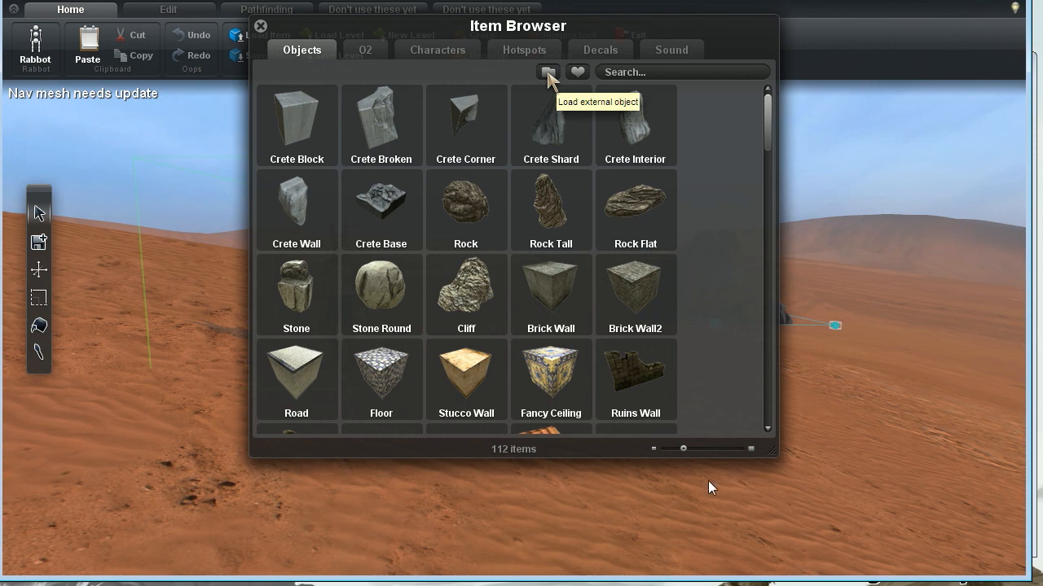
Step: Close the Item Browser to return to the desert level view
left_click(262, 26)
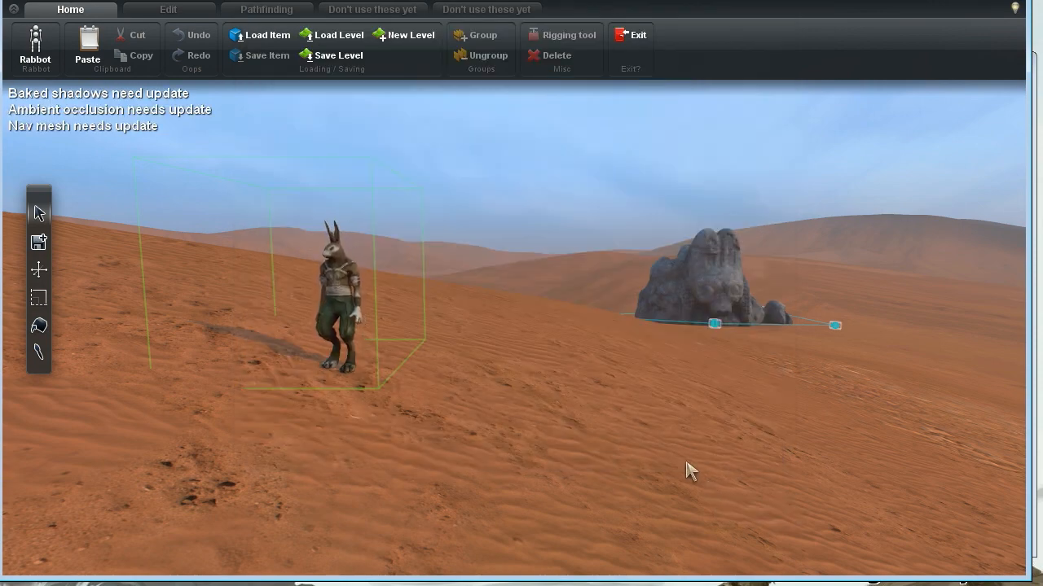